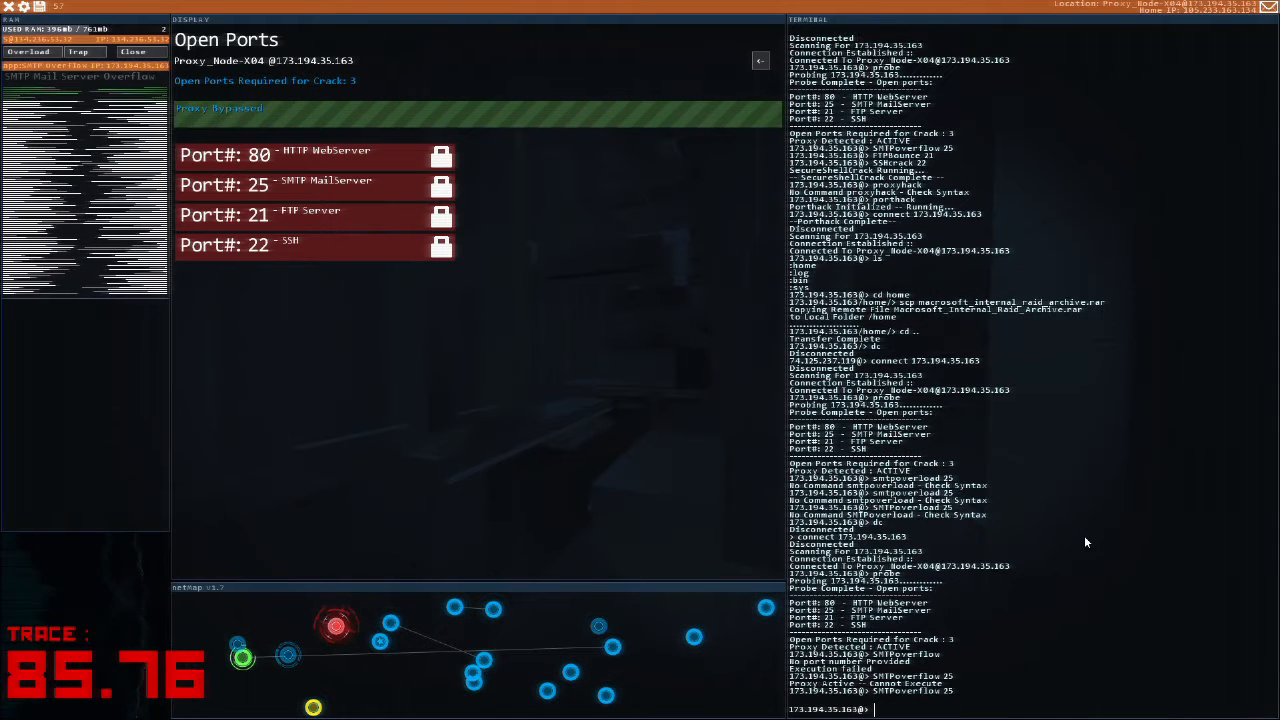
Step: Run SSHcrack 22, SMTPoverflow 25, FTPBounce 21 and porthack against Proxy_Node-X04
type("SSH")
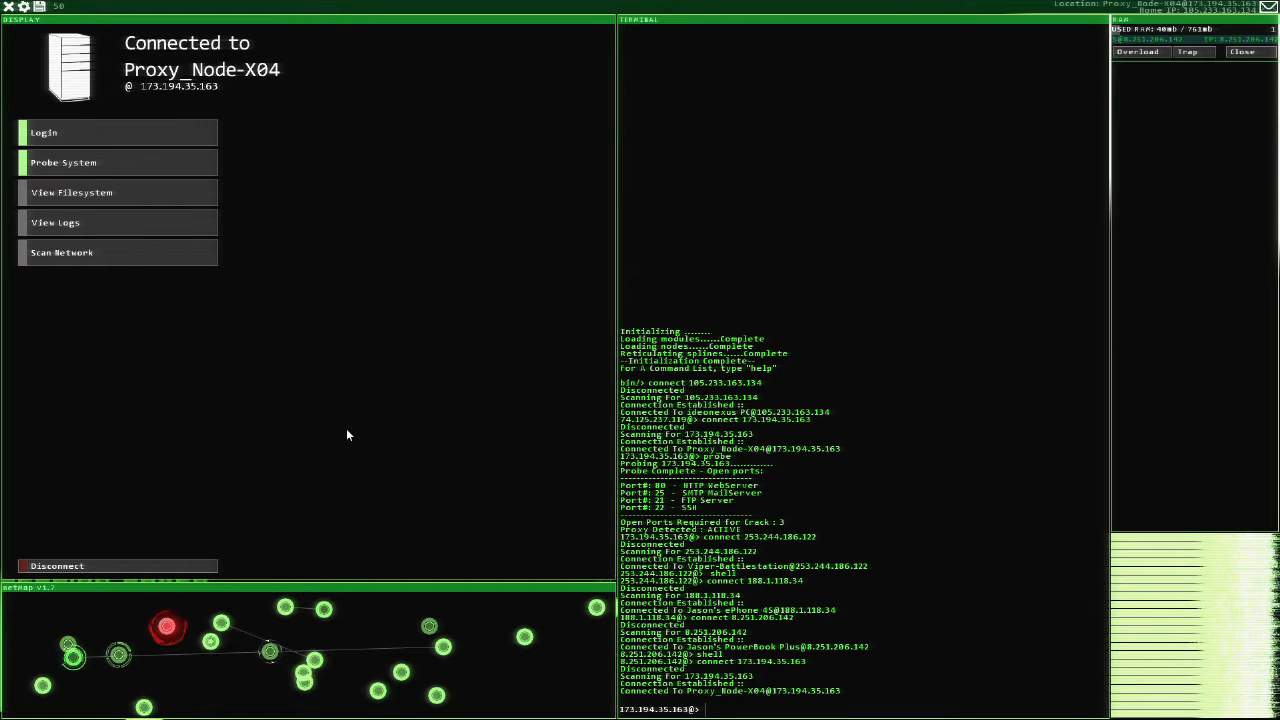
scroll("down", 3)
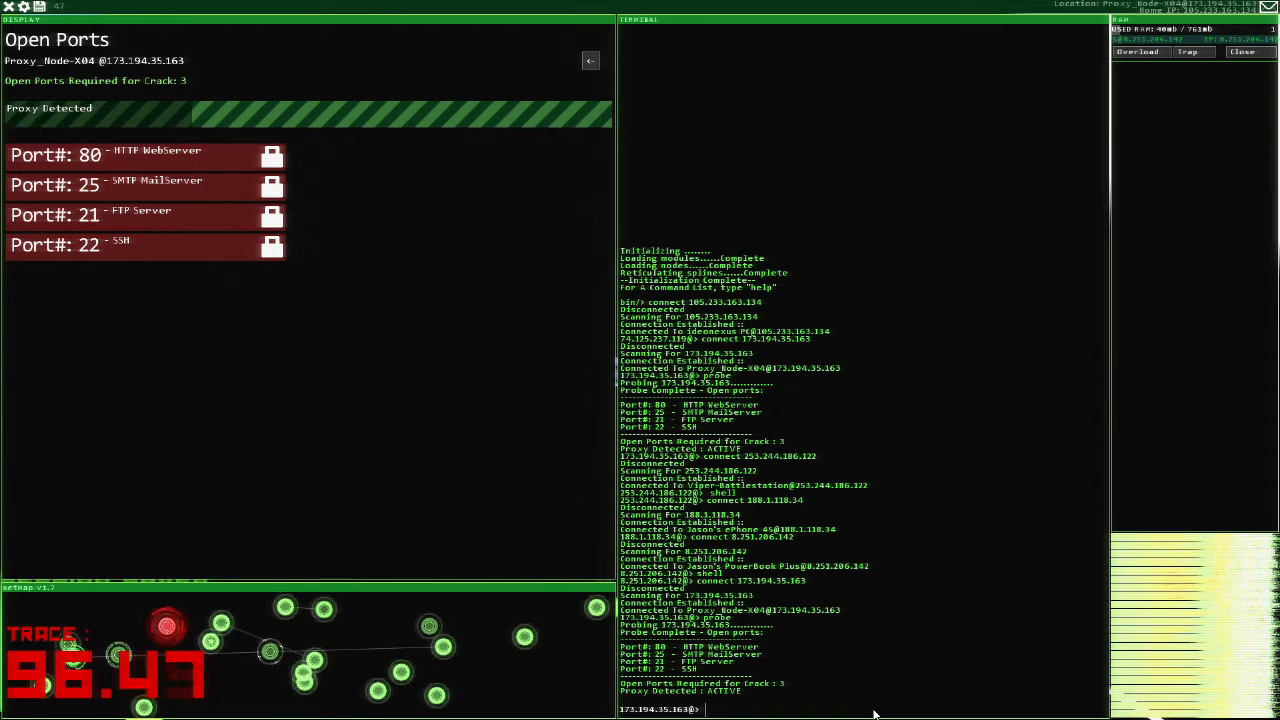
type("SMTPoverflow 25")
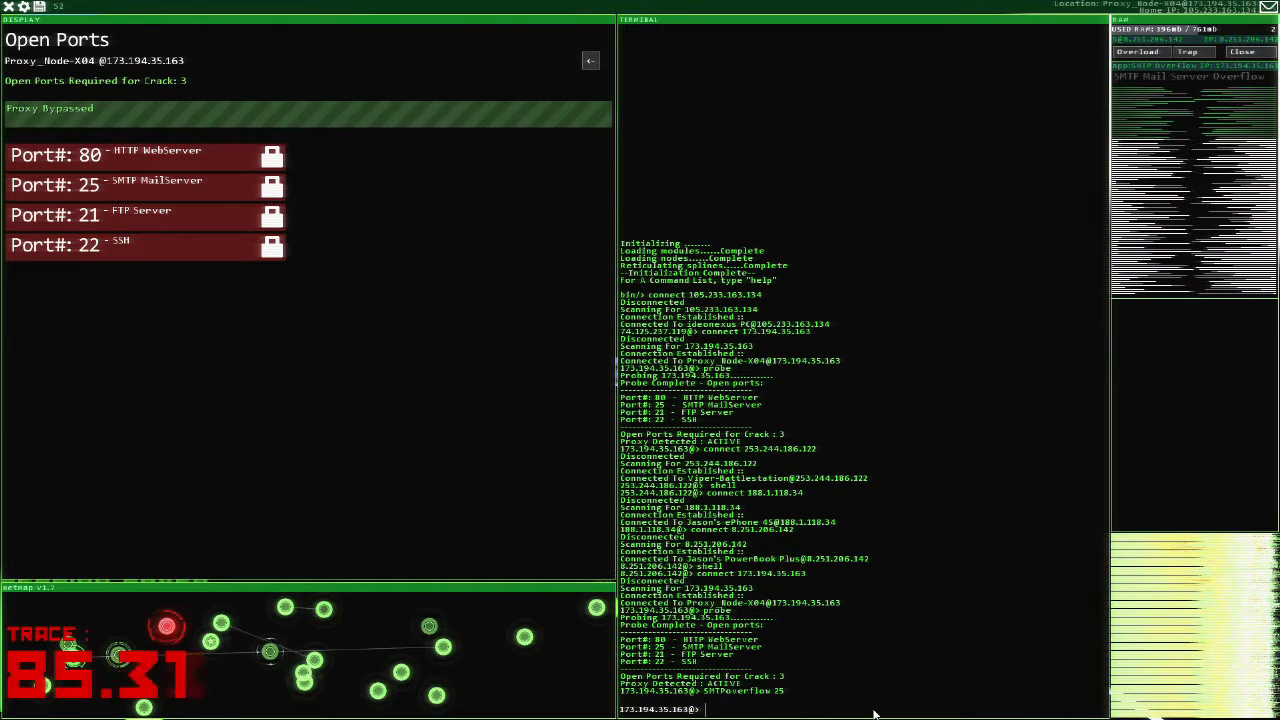
type("FTP")
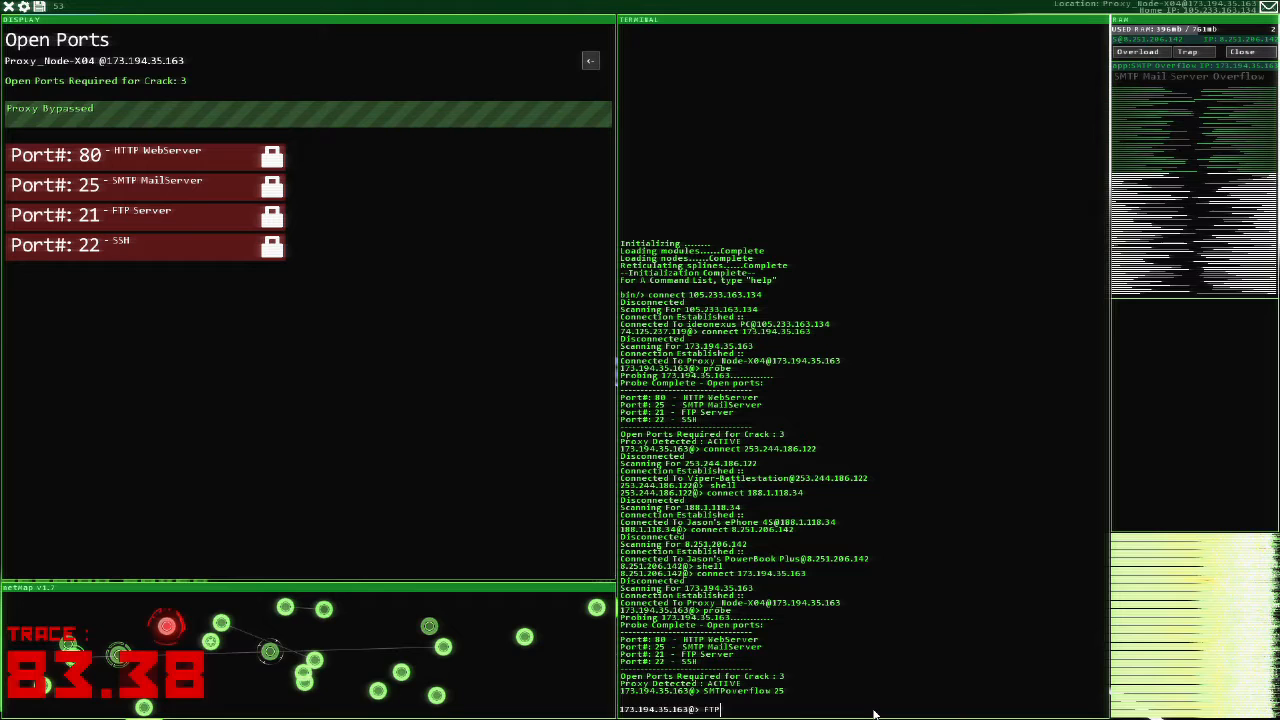
type("bounce")
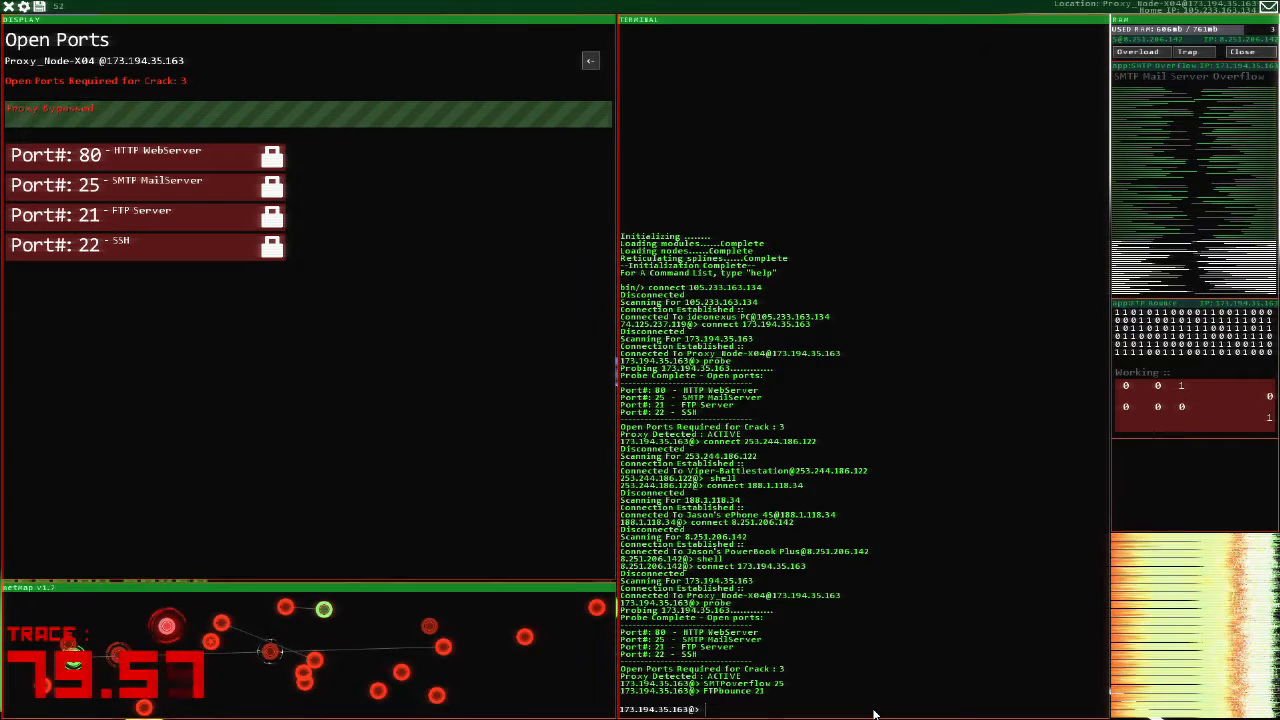
type("SSHcrack 22")
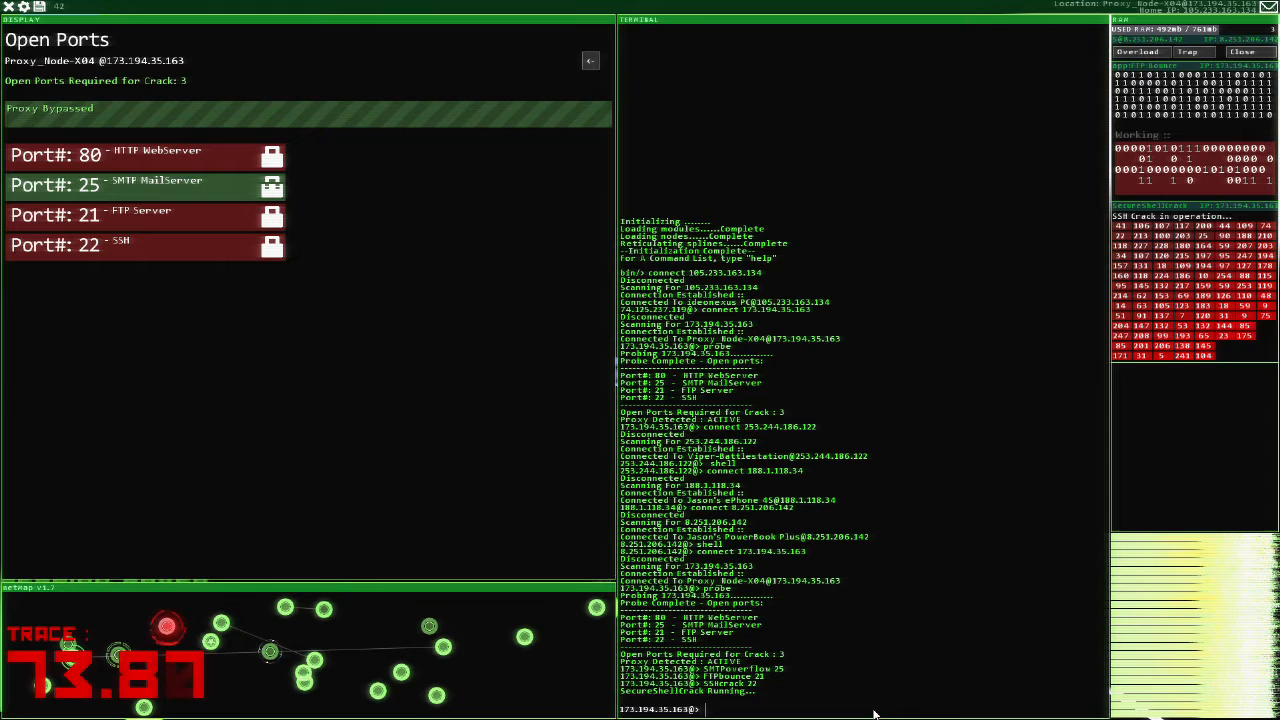
type("portha")
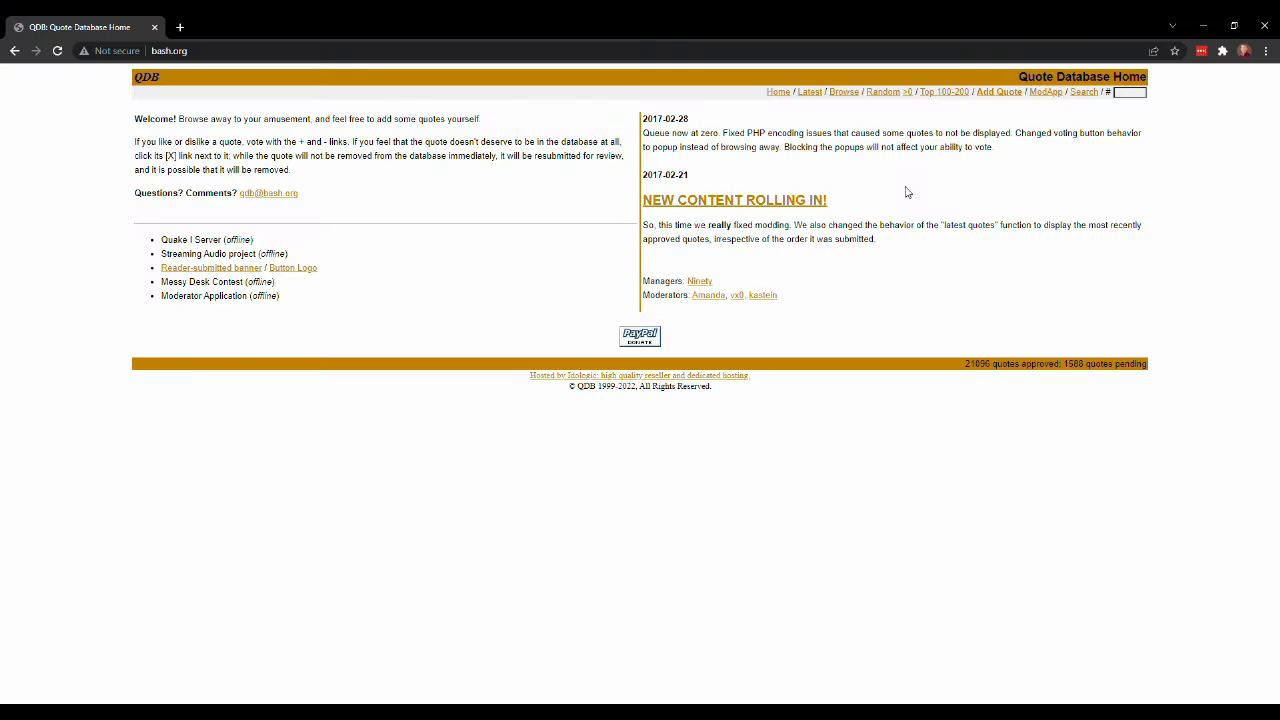
mouse_move(914, 170)
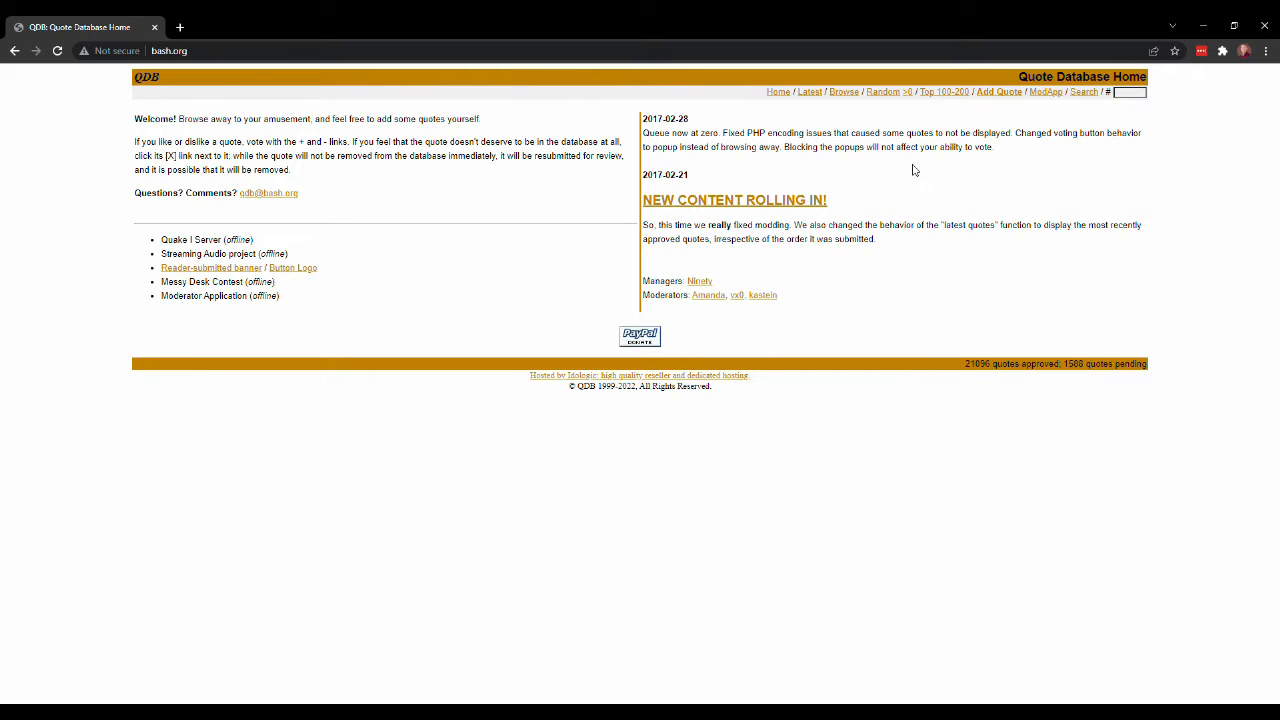
Step: Show the Latest 50 Quotes page on bash.org and look through the quotes
left_click(808, 92)
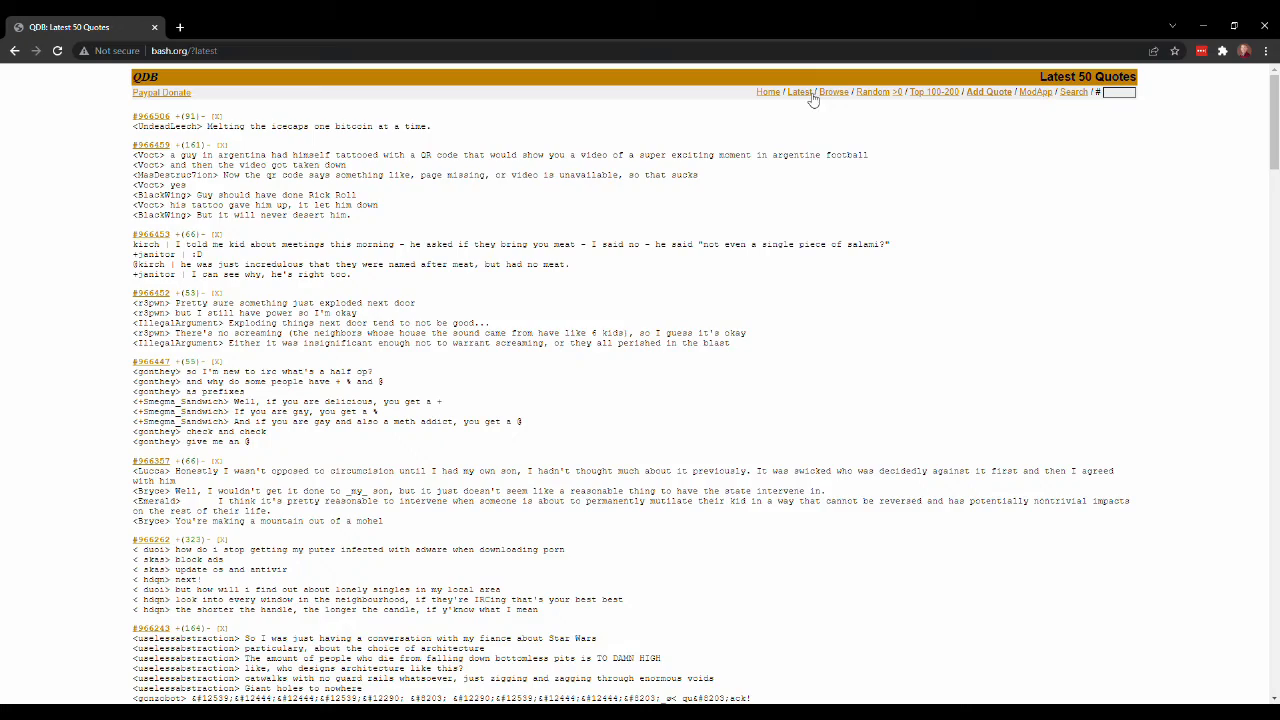
scroll("down", 3)
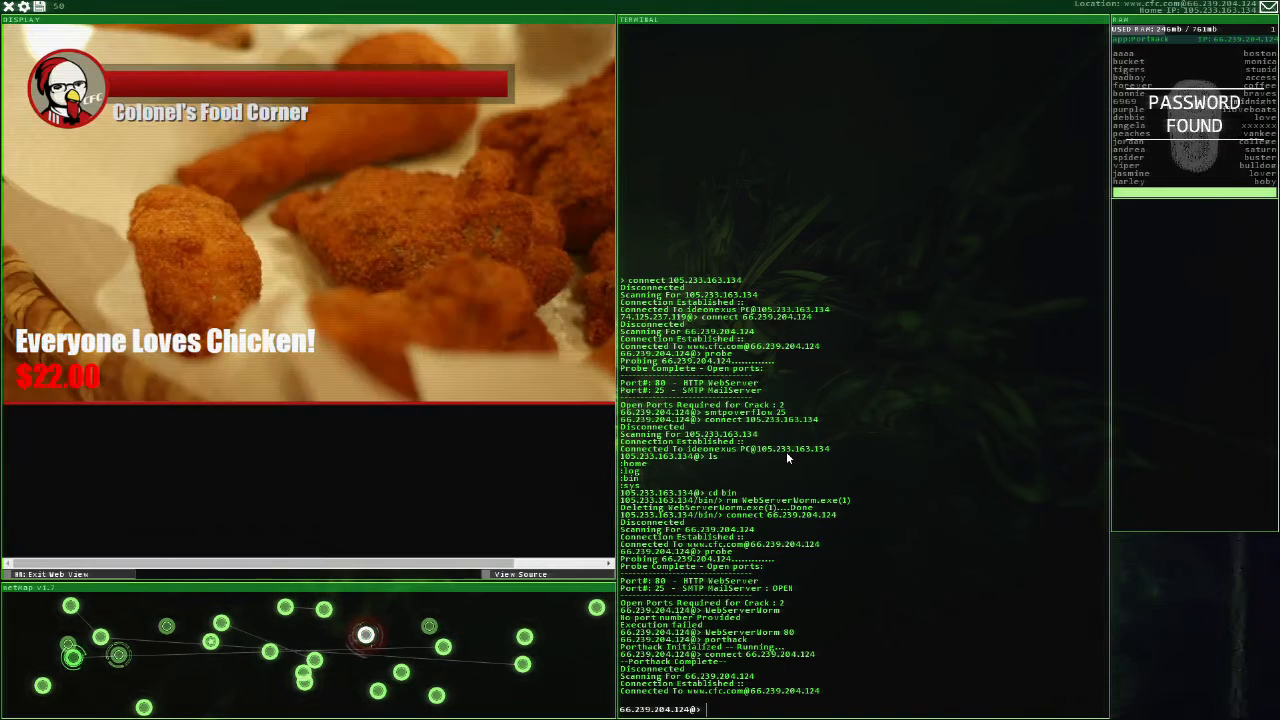
Step: Search the Universal Medical records for a patient named 'jona'
left_click(520, 574)
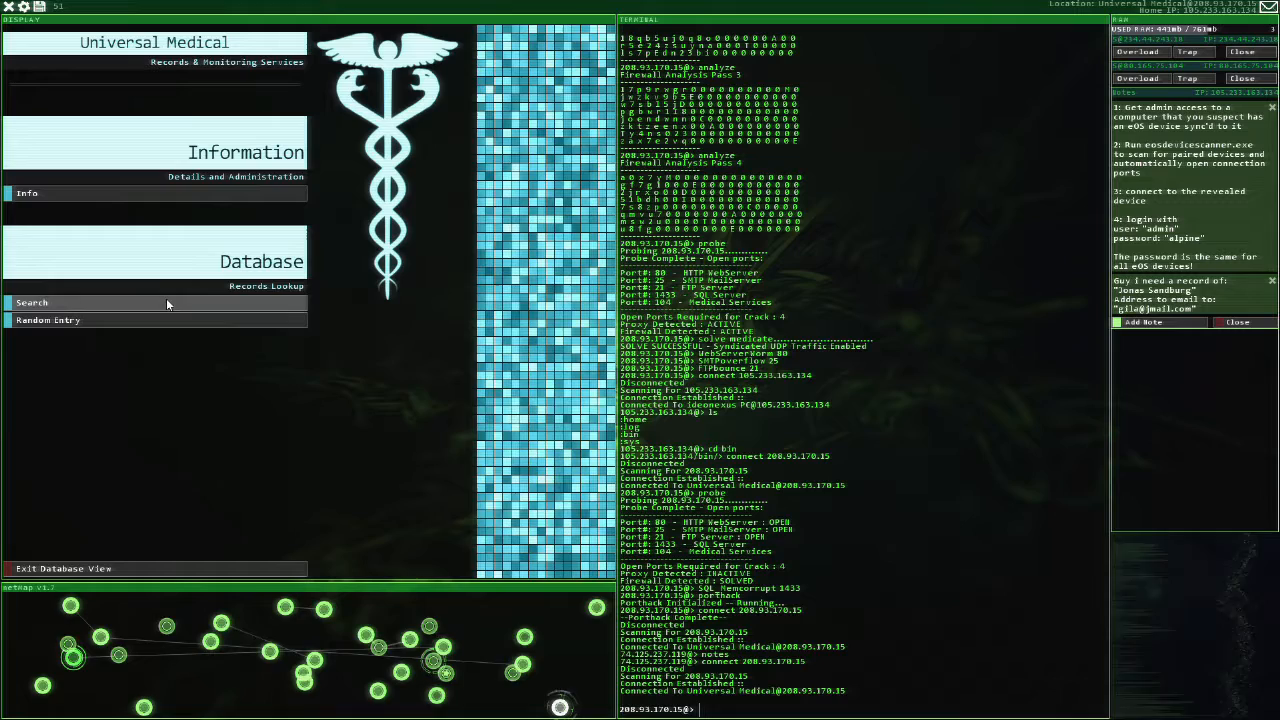
left_click(32, 302)
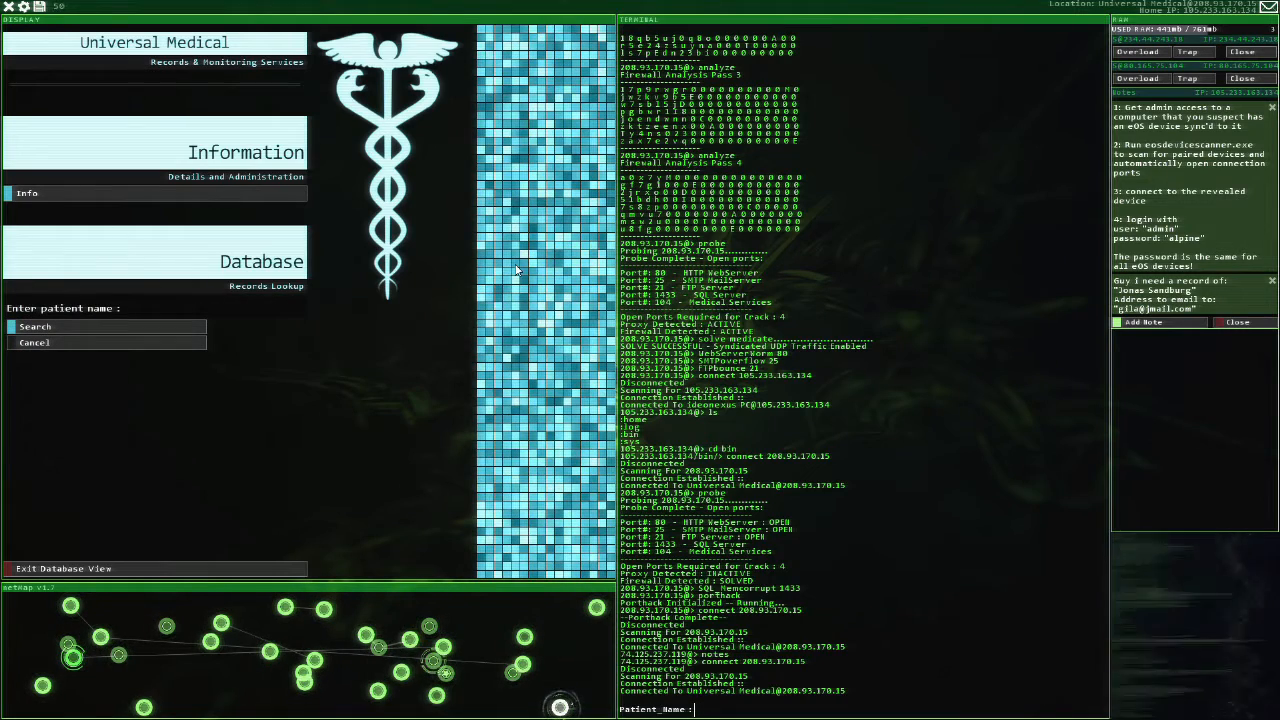
type("jona")
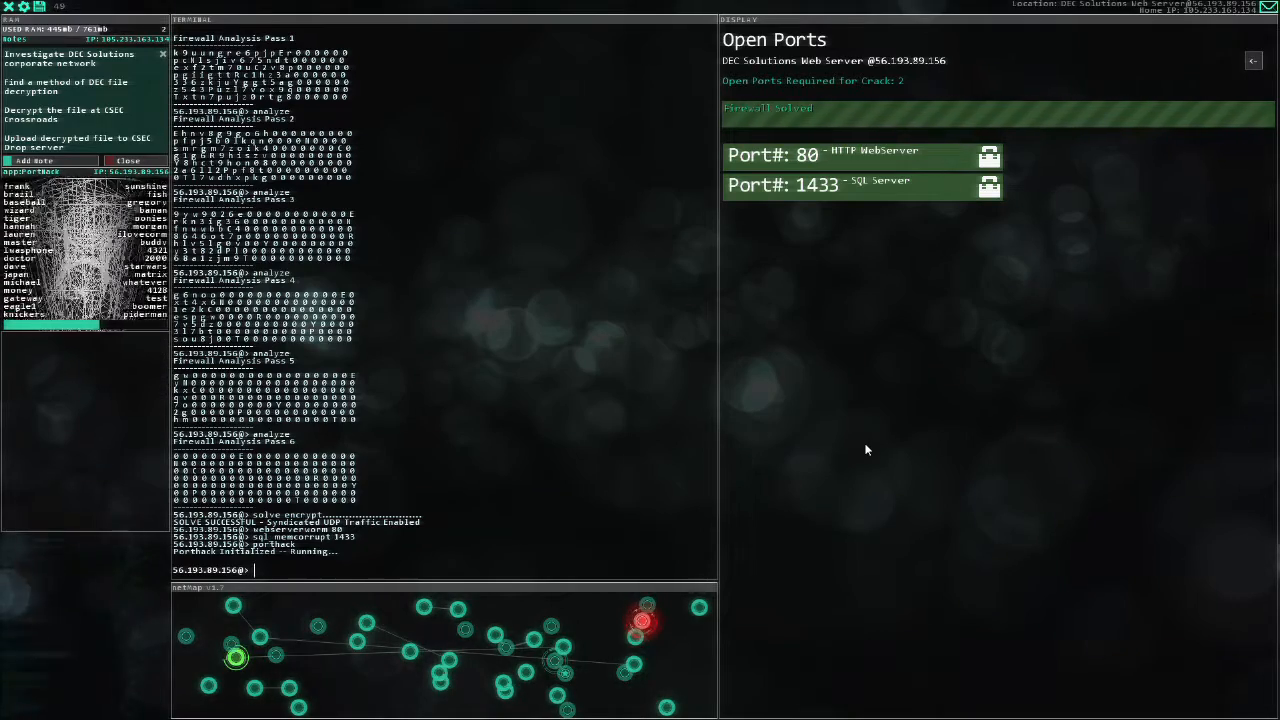
mouse_move(1256, 60)
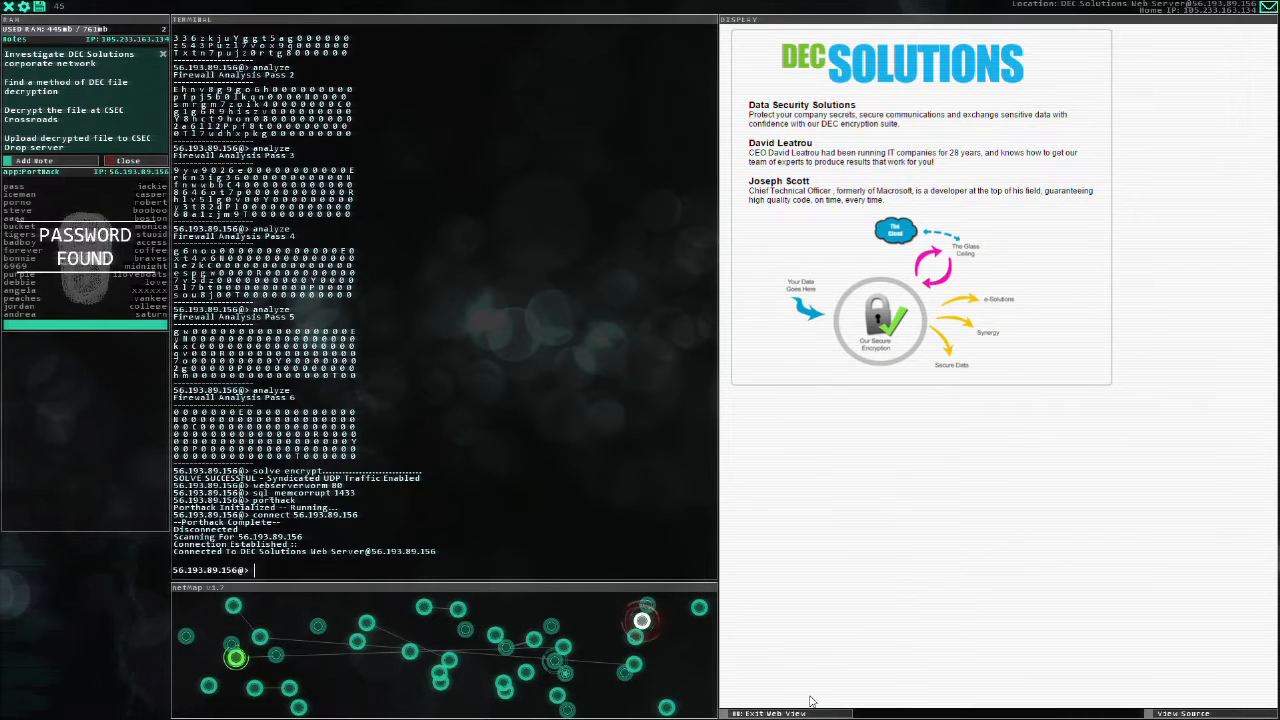
Step: Crack the DEC Solutions web server and run porthack on the CSEC Gauntlet's SSH port
left_click(772, 712)
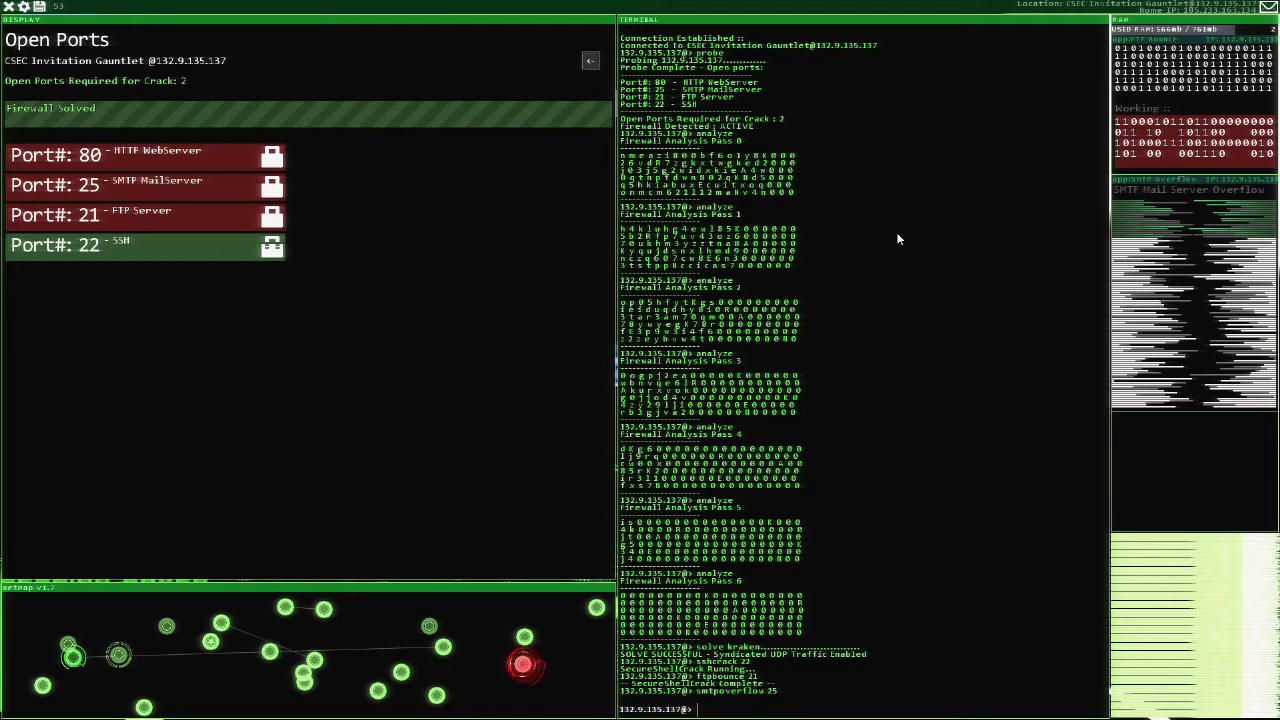
type("porth")
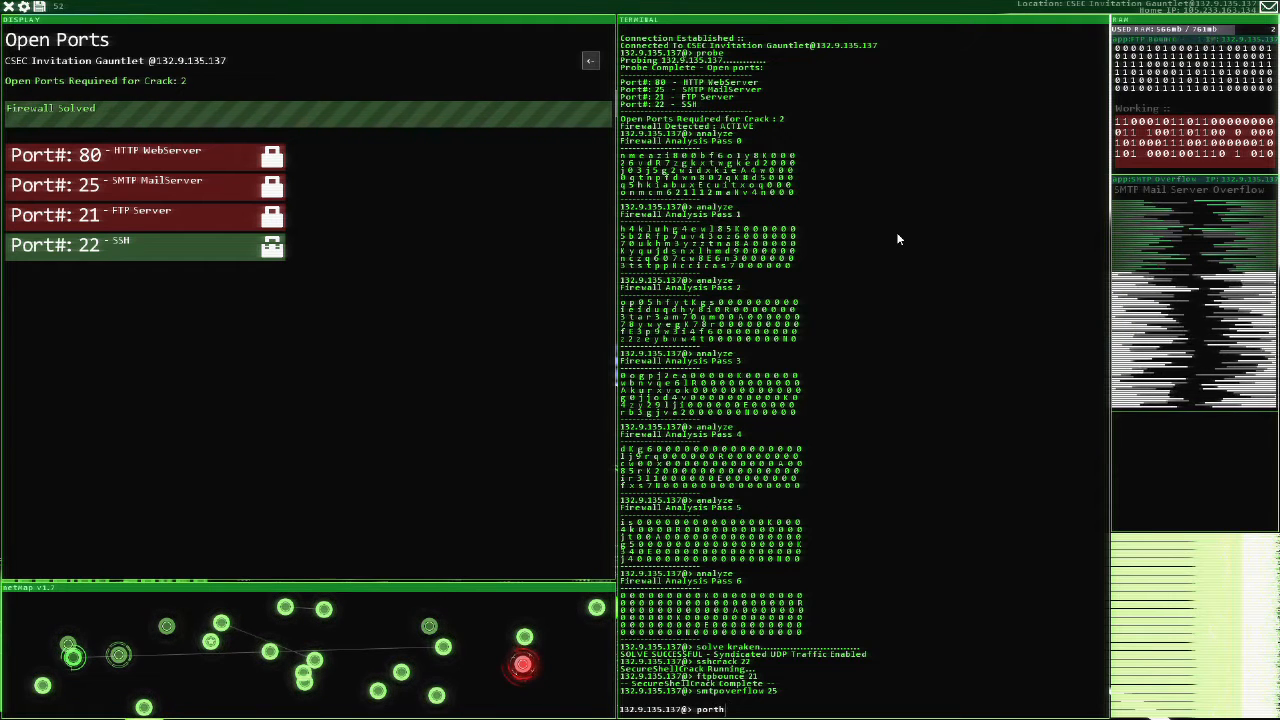
type("ack")
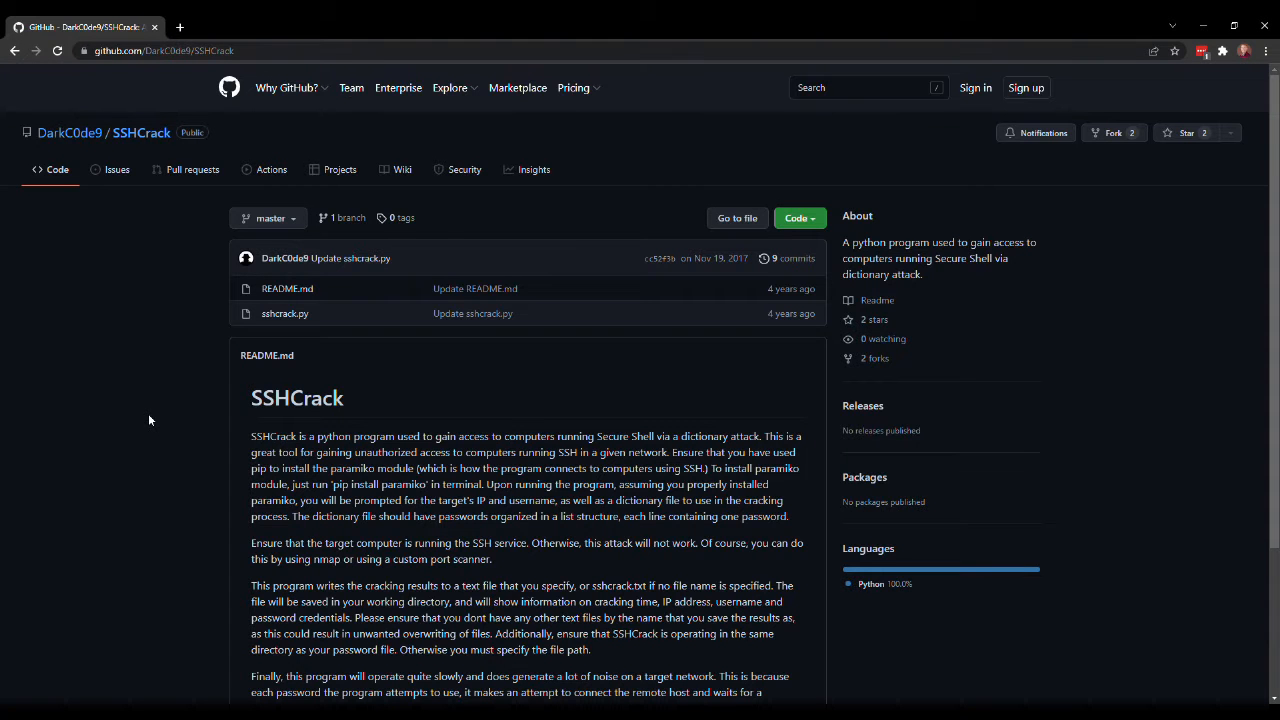
mouse_move(224, 360)
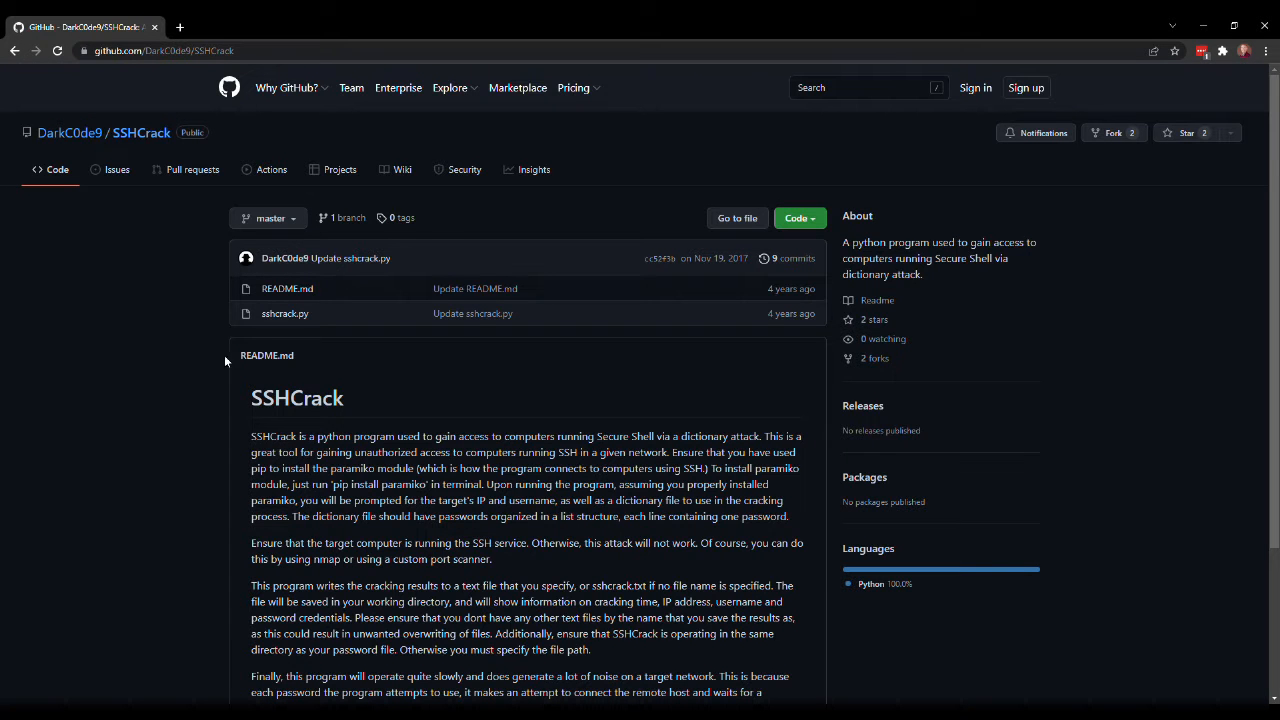
Step: Read the sshcrack.py source file of the SSHCrack repository through to the end
left_click(284, 312)
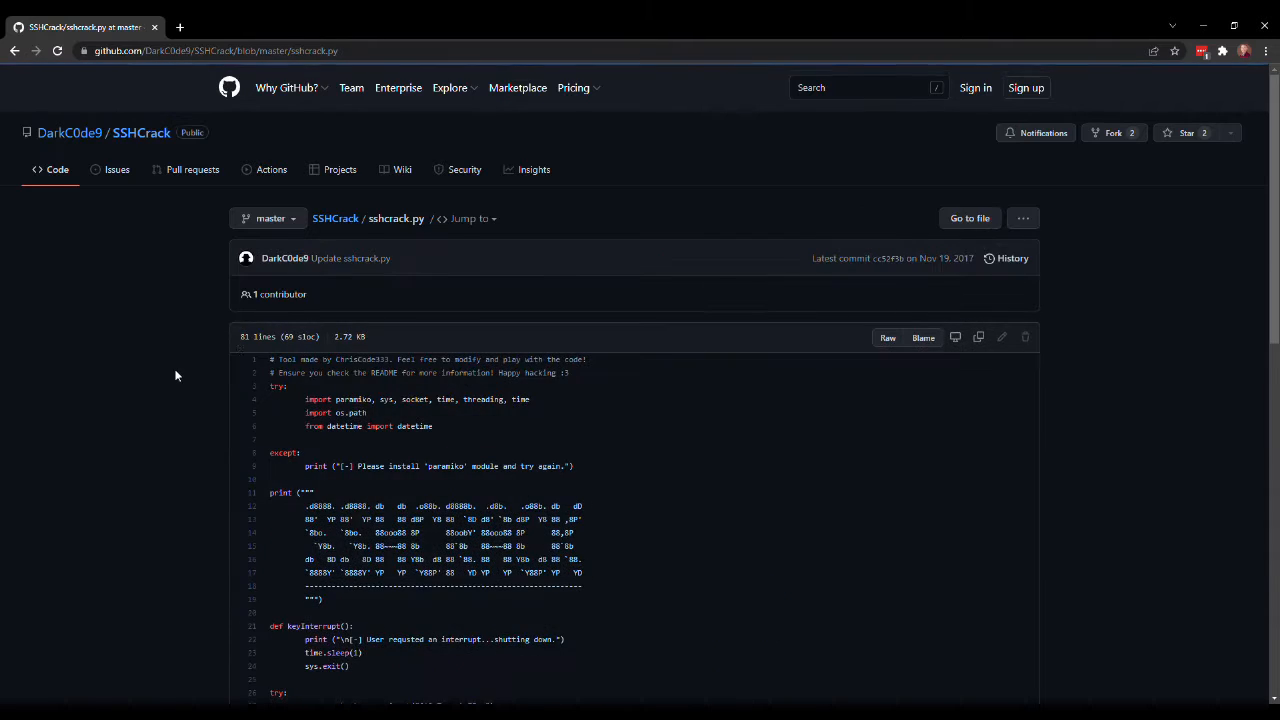
scroll("down", 3)
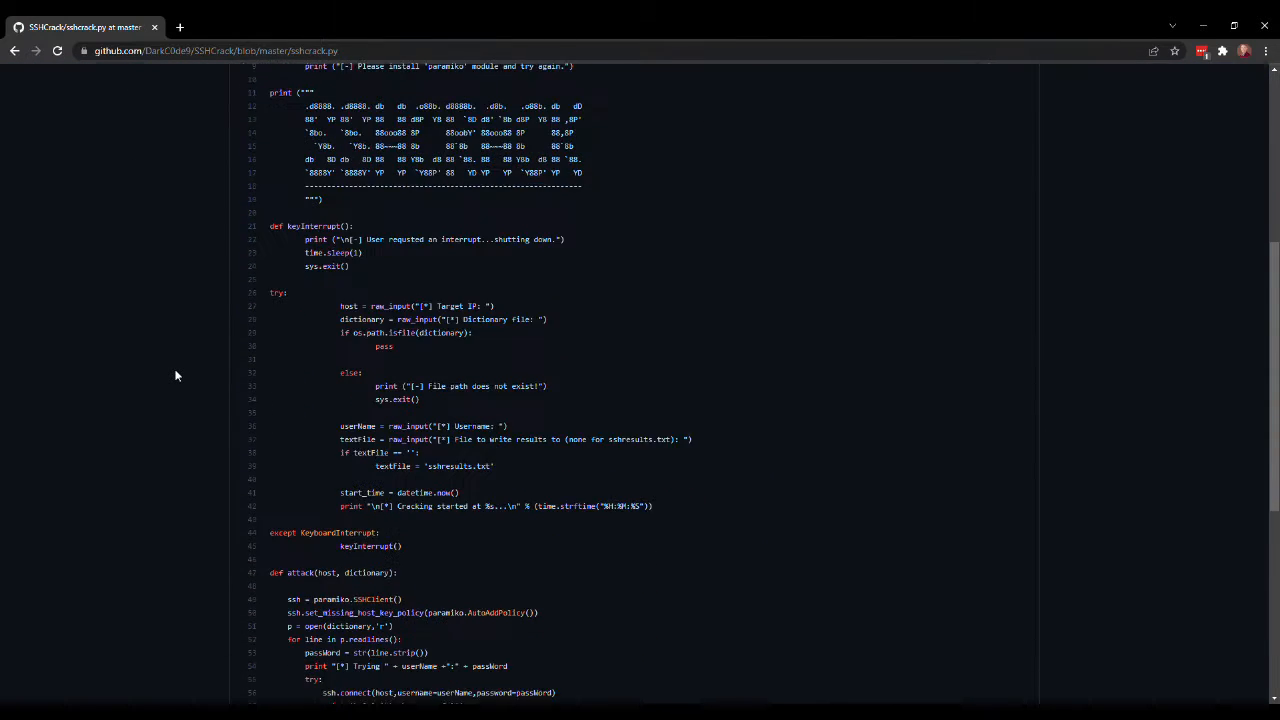
scroll("down", 3)
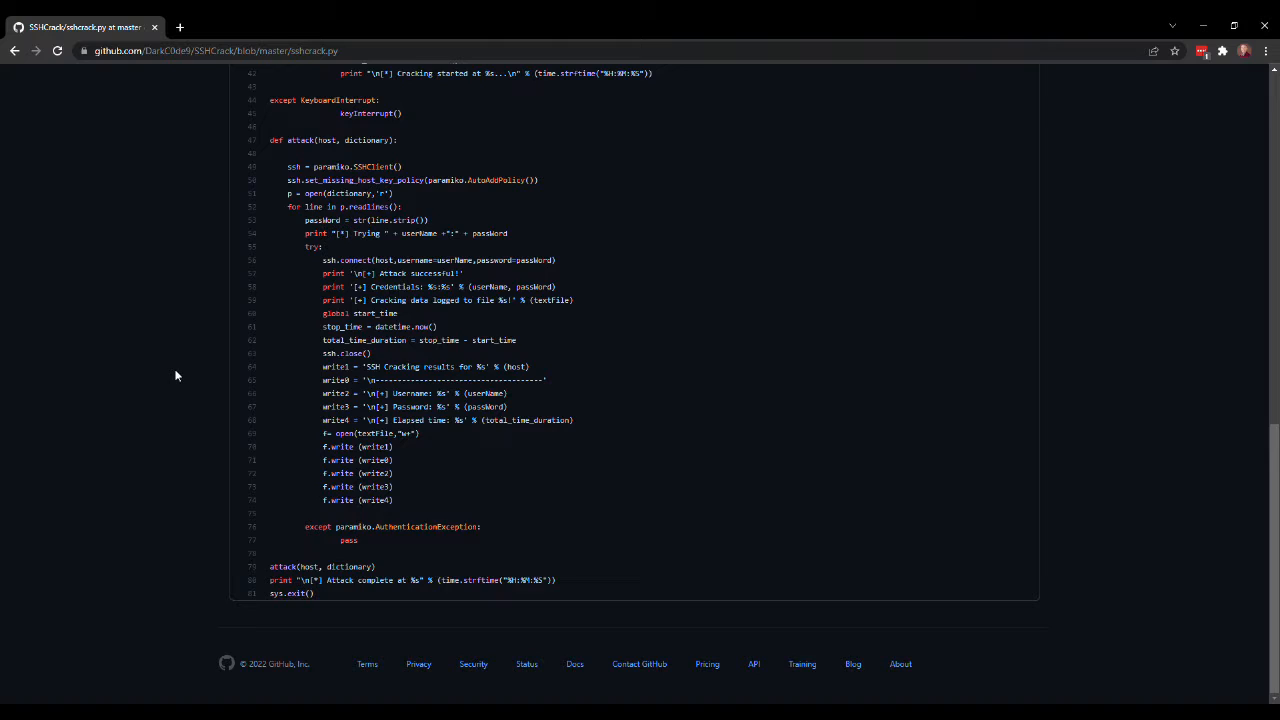
scroll("up", 3)
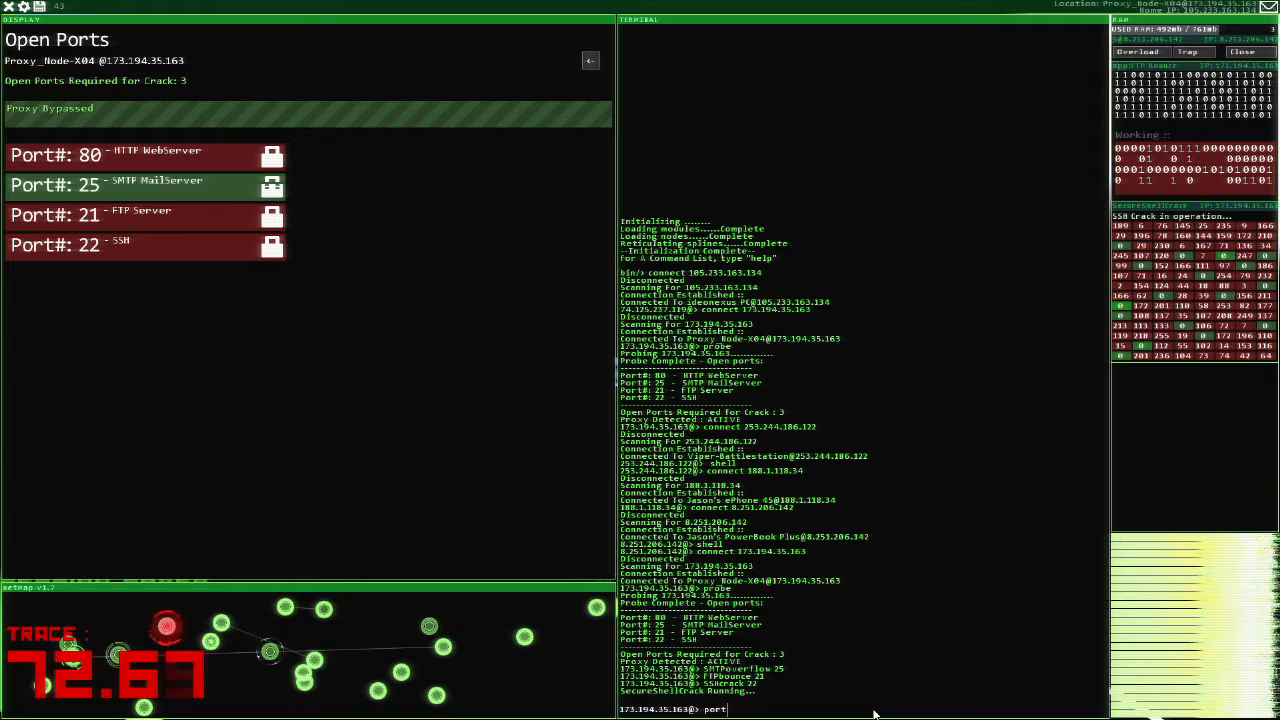
Step: Finish porthack on the proxy node and connect to Bitwise Repo Base
type("hack")
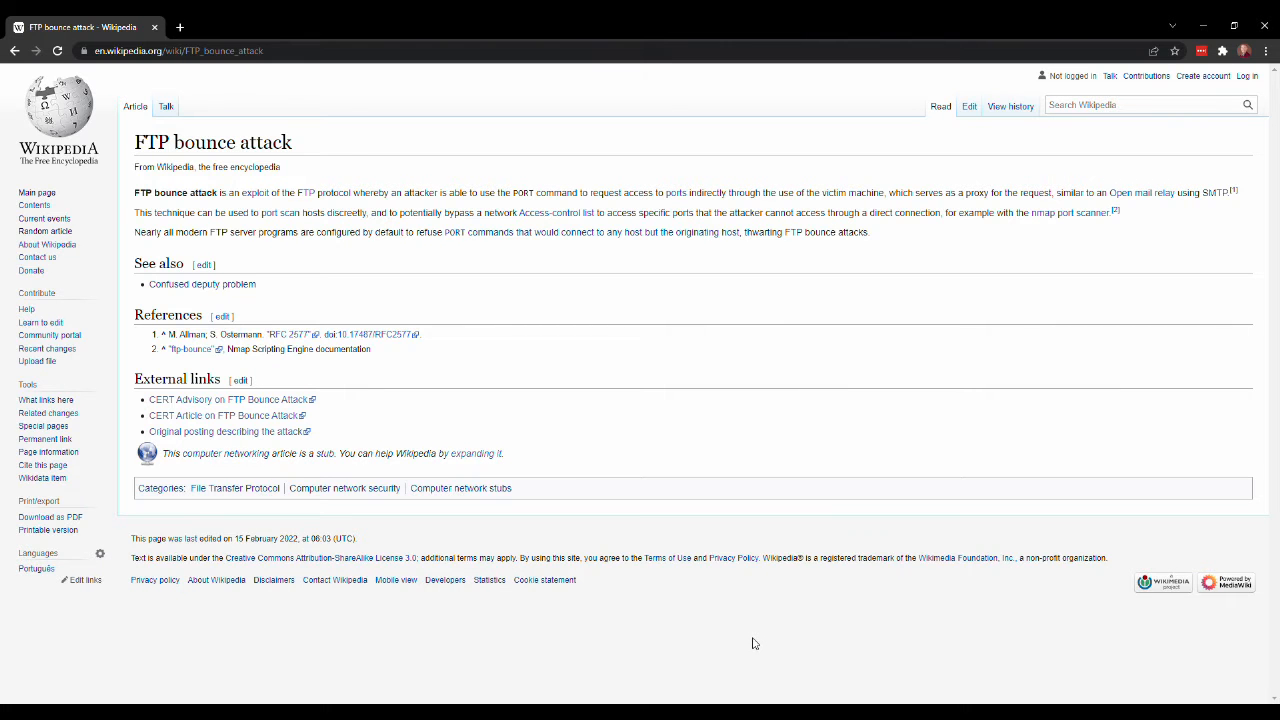
triple_click(212, 140)
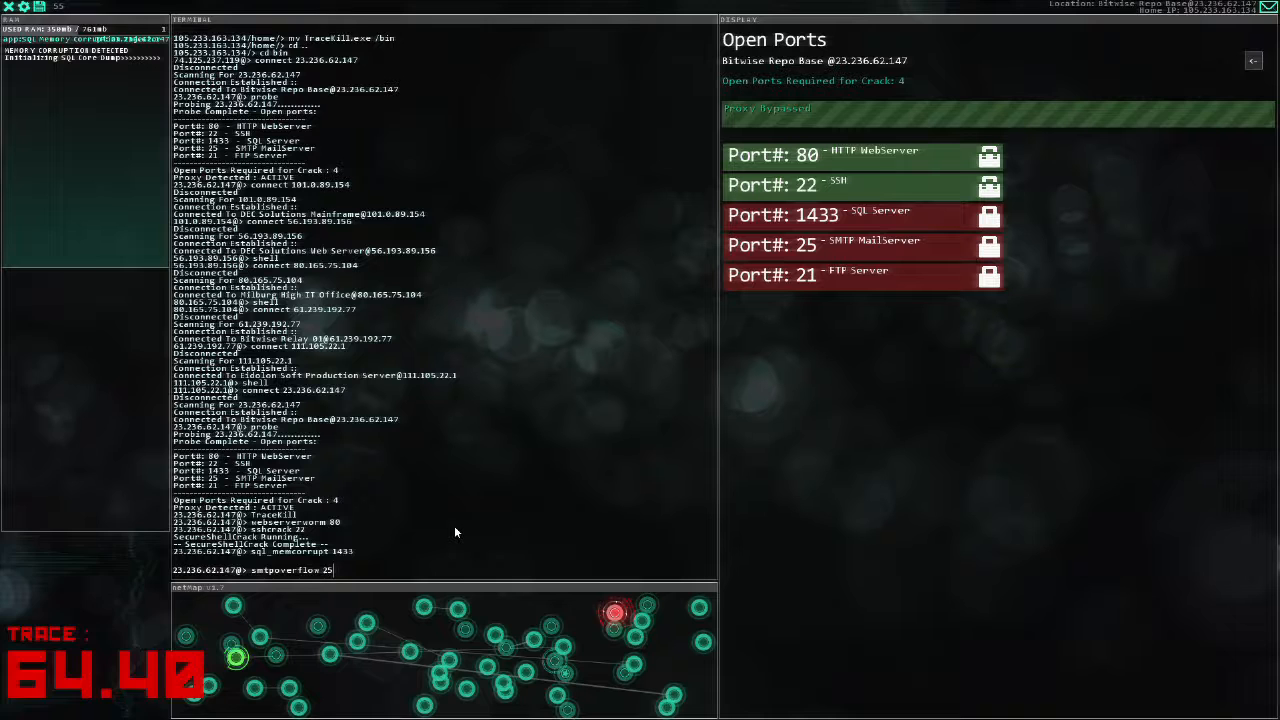
Step: Launch smtpoverflow 25 against Bitwise Repo Base and begin the FTPBounce command
key("Return")
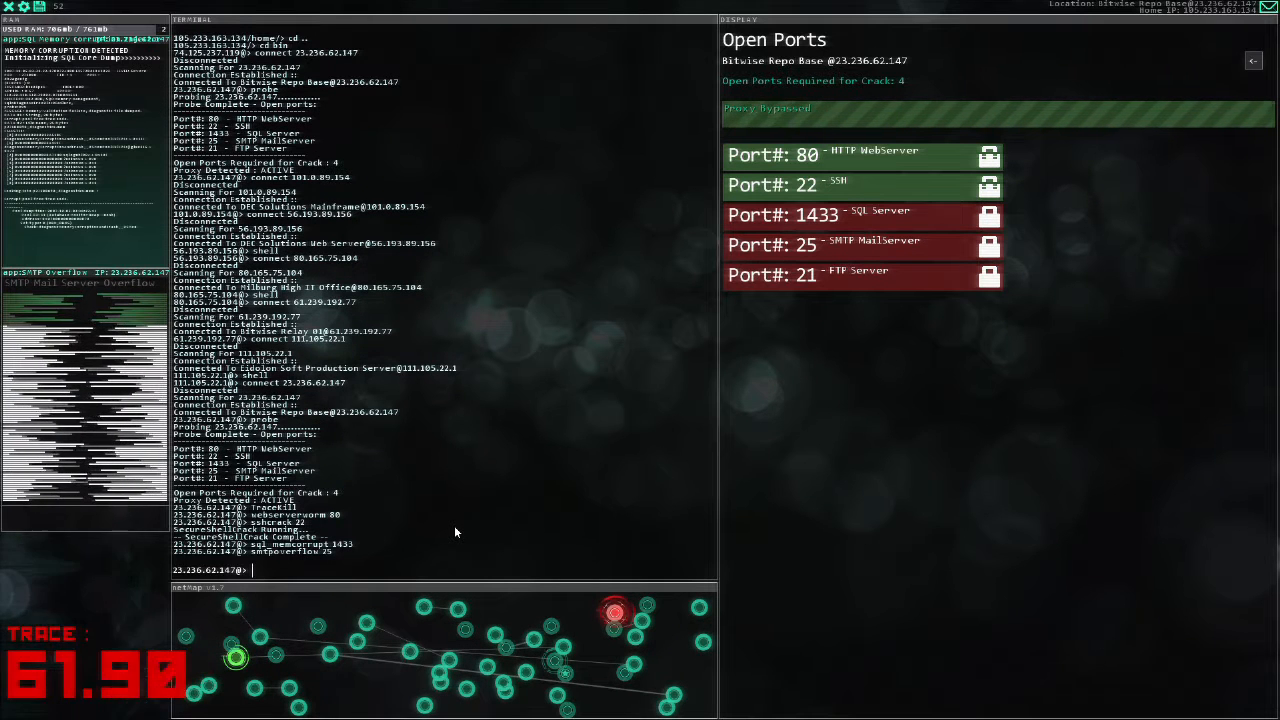
type("ftp")
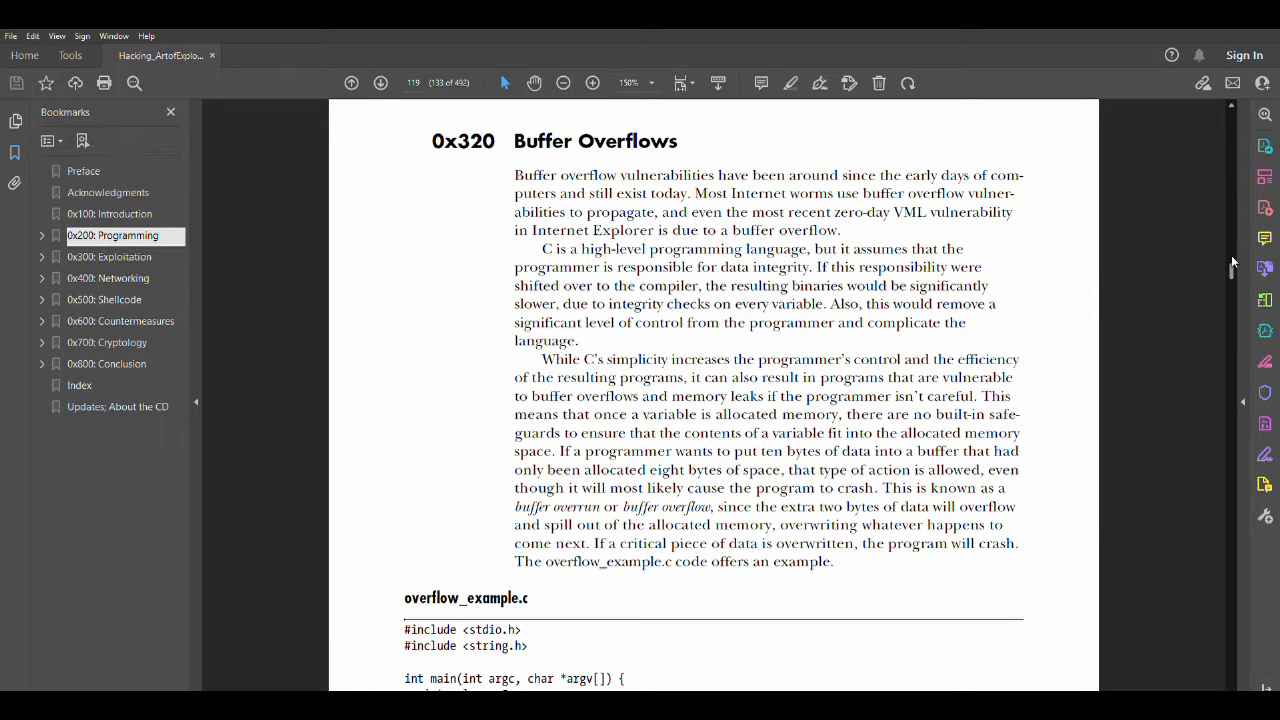
Step: Read pages 119–121 from the overflow_example output to the exploit_notesearch.c listing
scroll("down", 3)
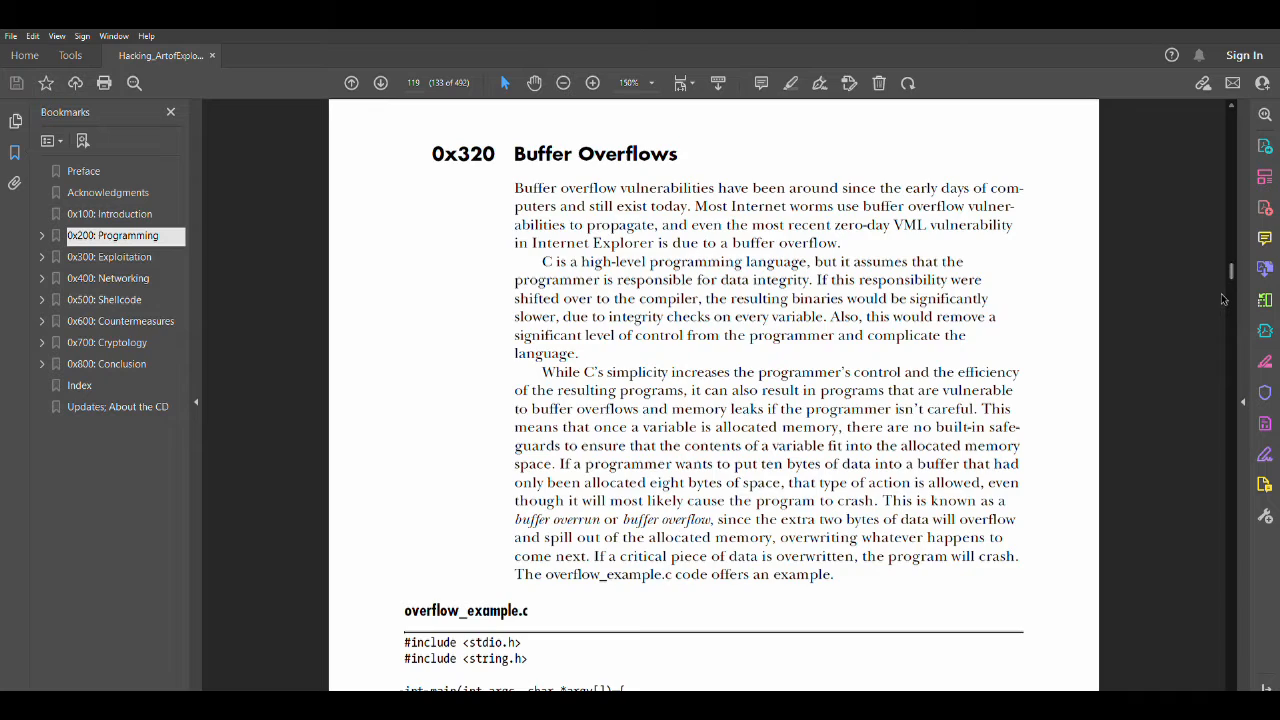
scroll("down", 3)
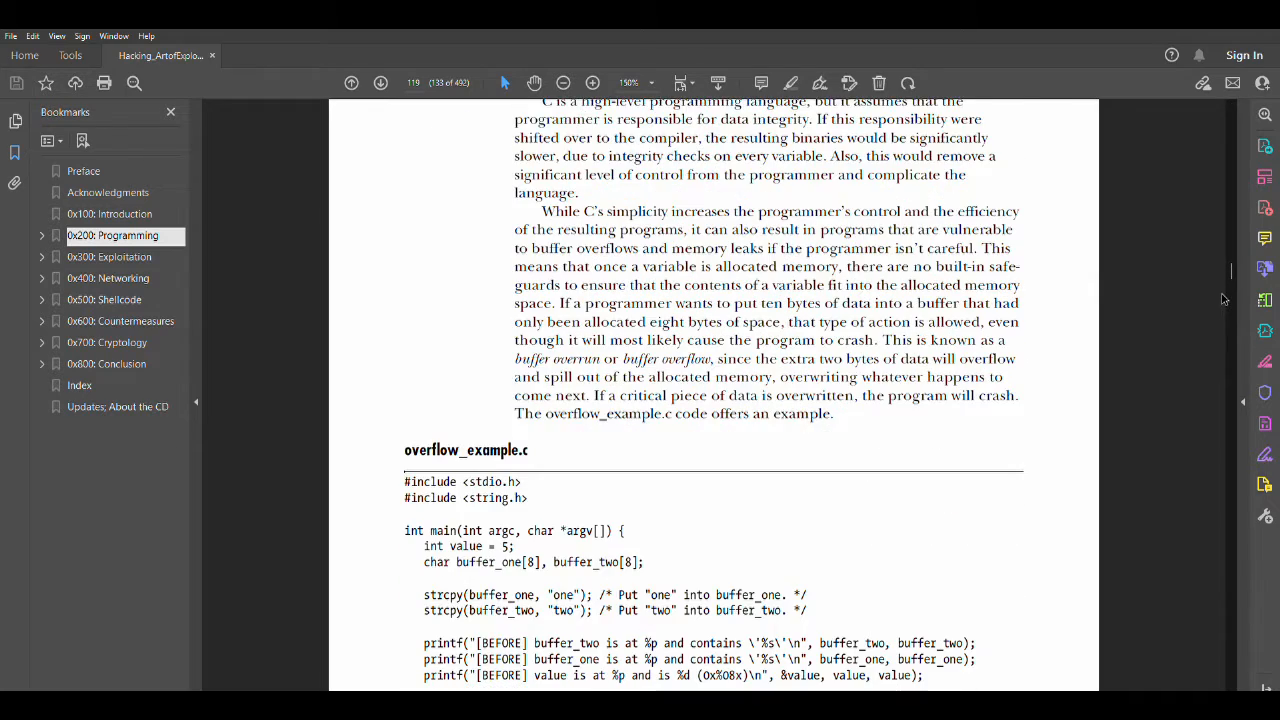
scroll("down", 3)
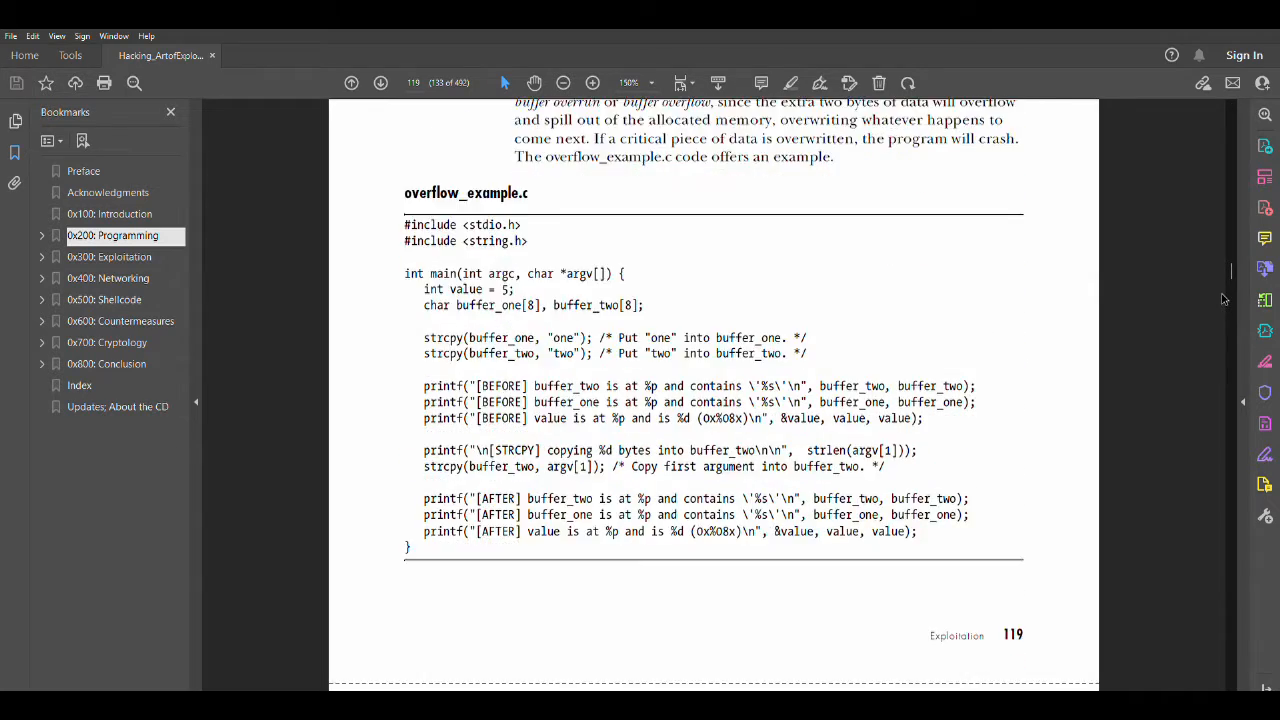
scroll("down", 3)
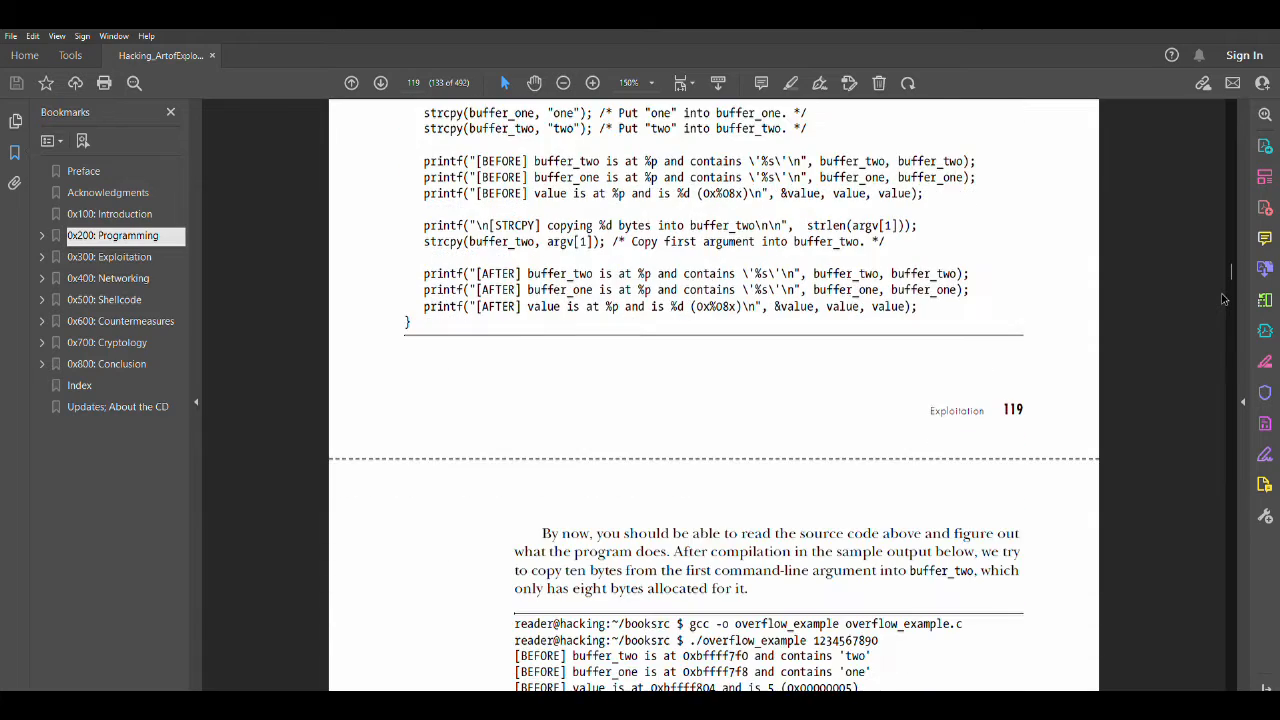
scroll("down", 3)
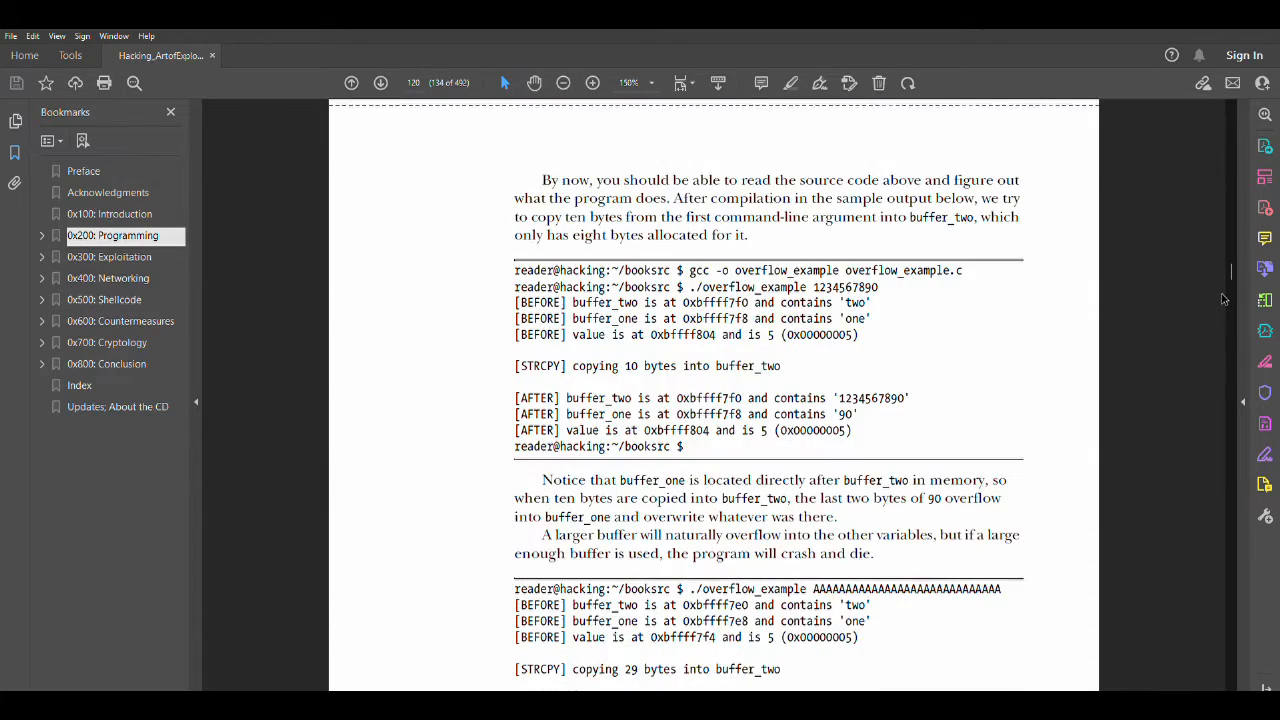
scroll("down", 3)
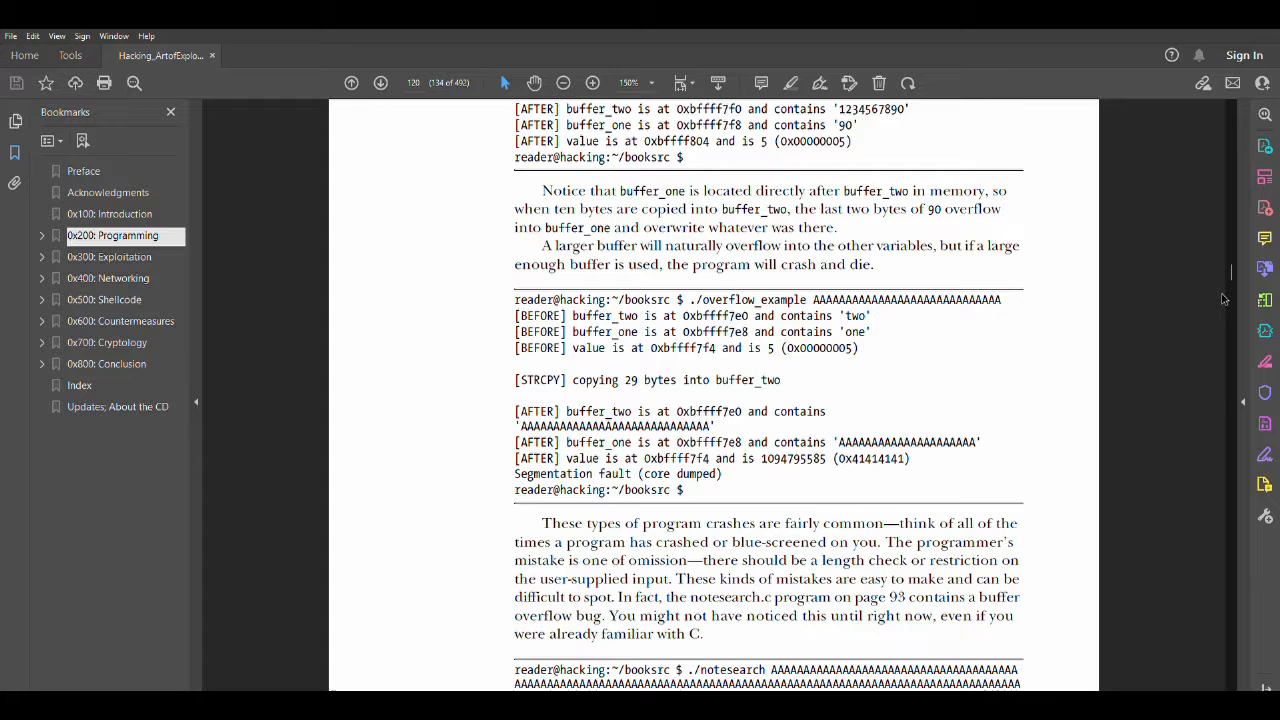
scroll("down", 3)
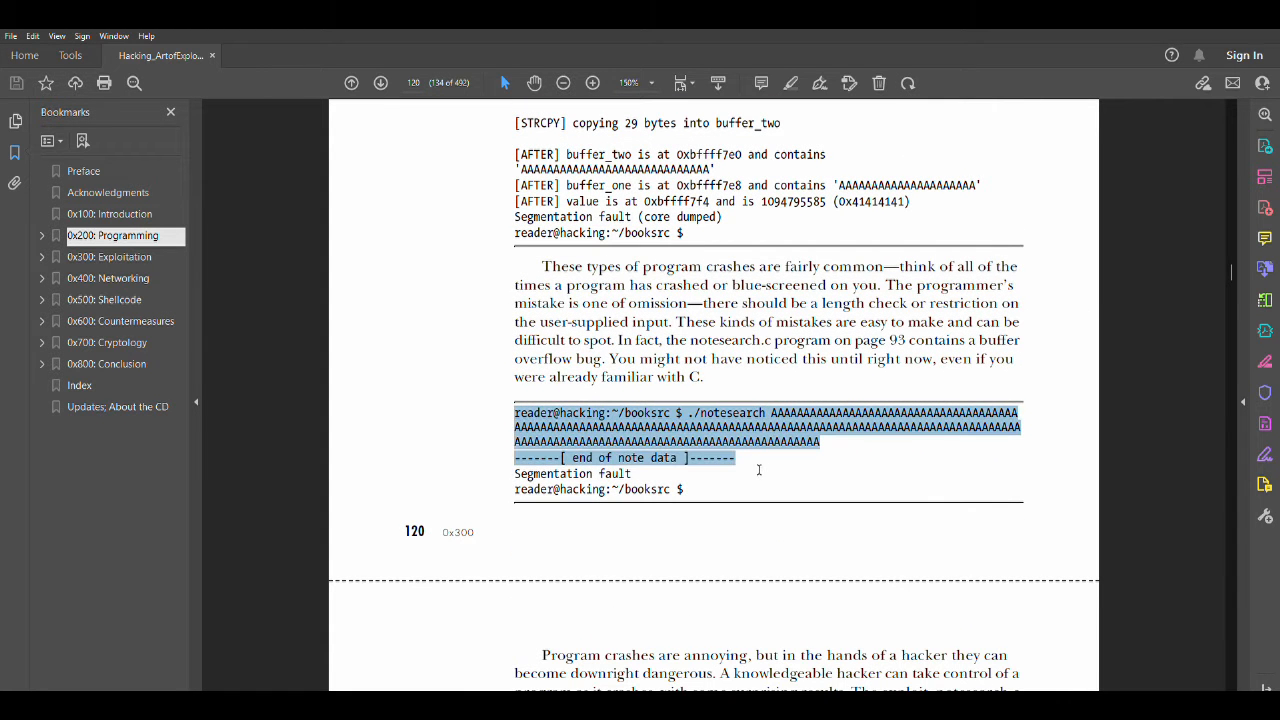
scroll("down", 3)
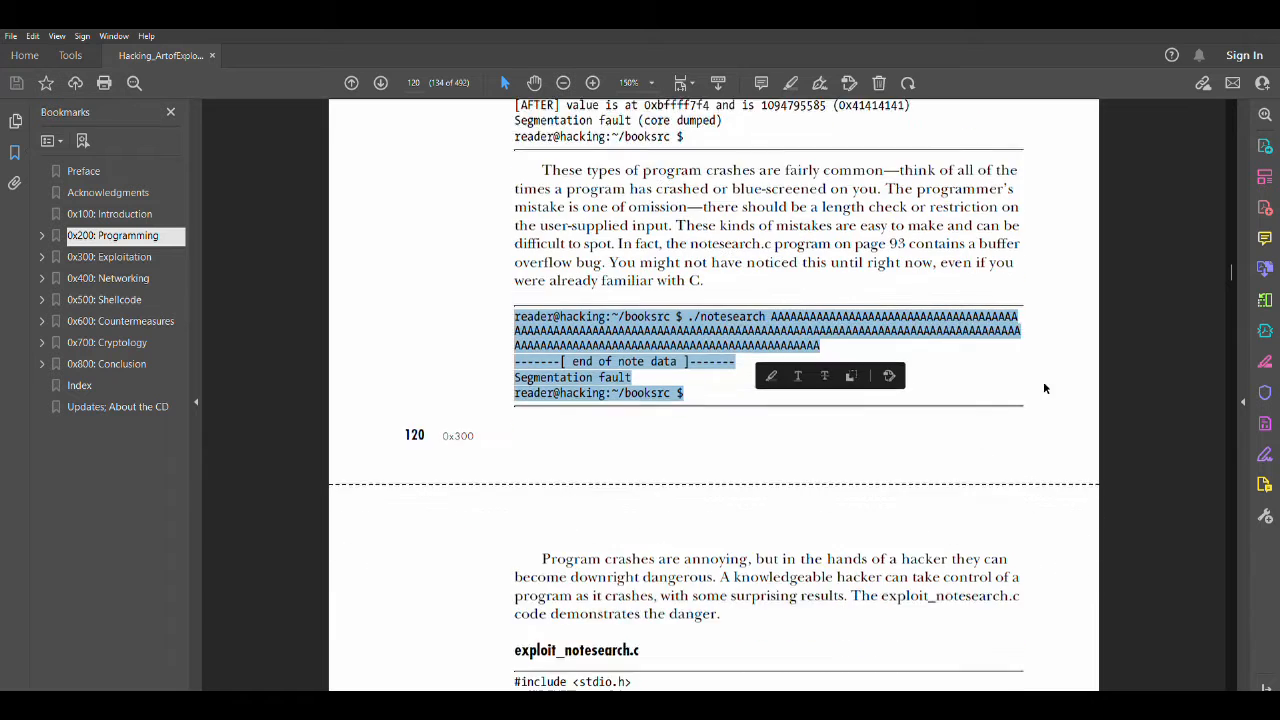
scroll("down", 3)
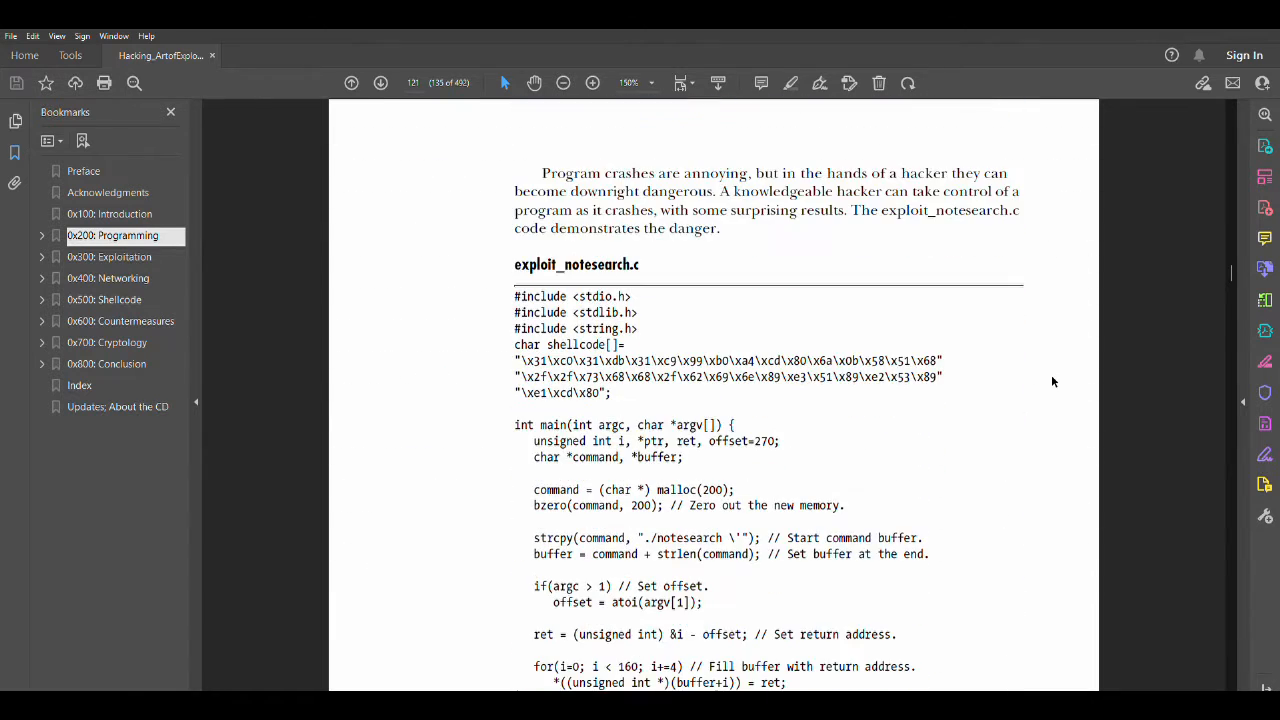
scroll("down", 3)
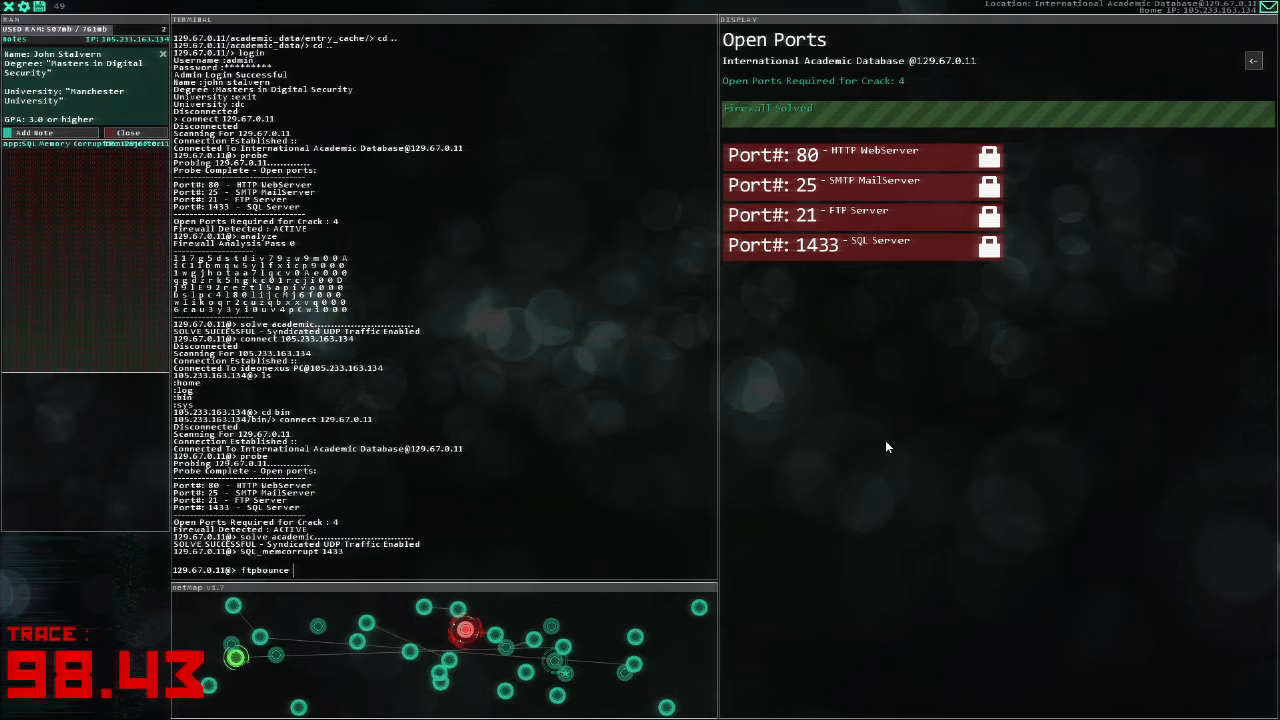
Step: Enter the SMTPoverflow command against the International Academic Database's mail port
type("23")
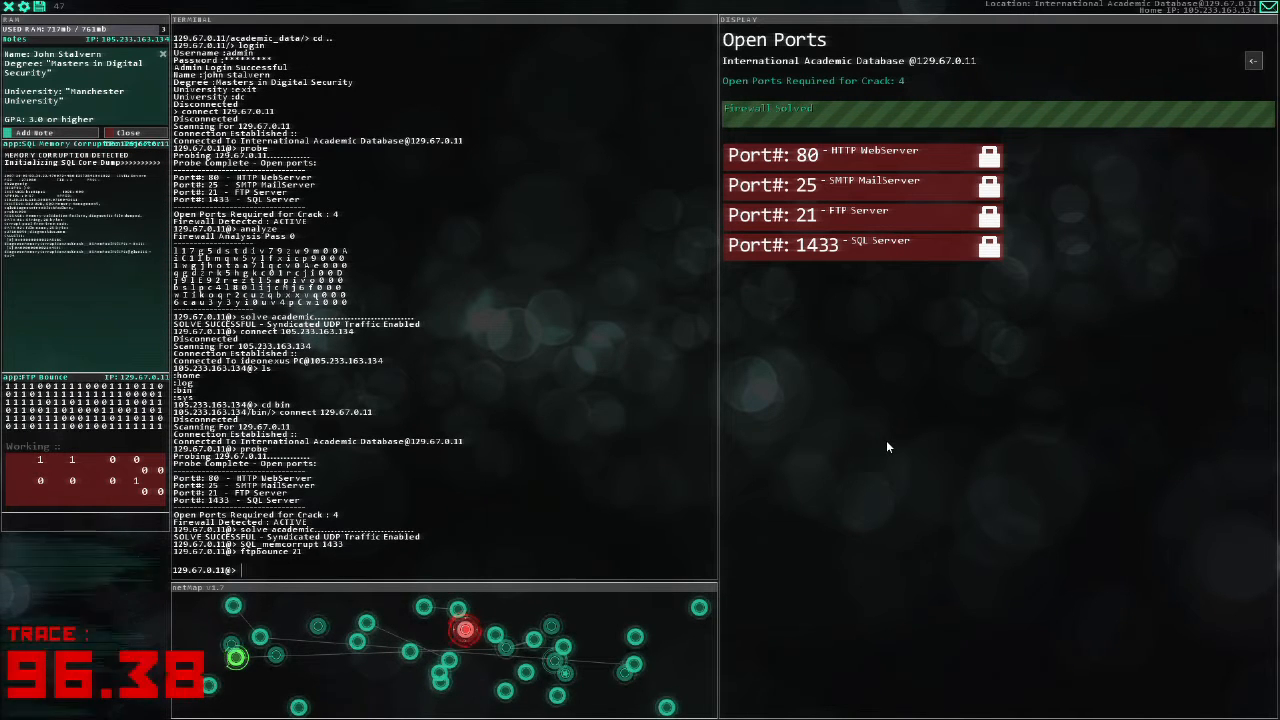
type("smtpov")
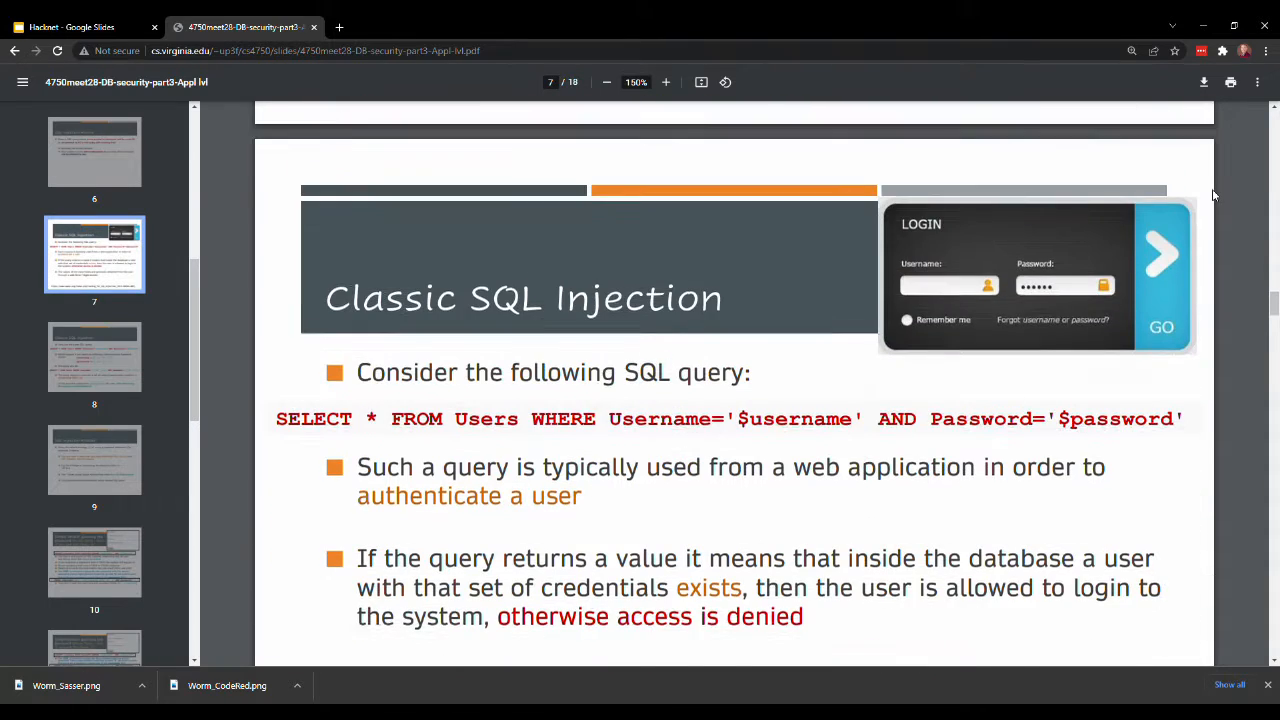
Step: Read the Classic SQL Injection slides 7 through 10 up to the password-guessing attack
scroll("down", 3)
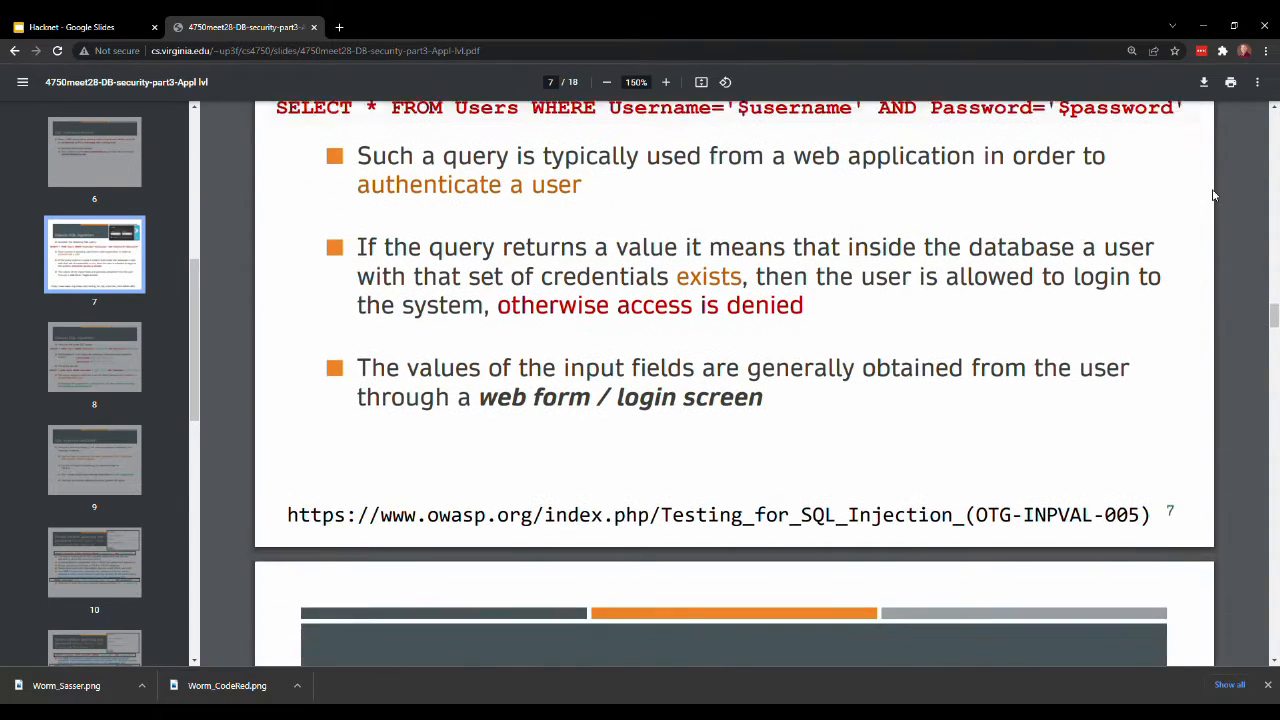
scroll("down", 3)
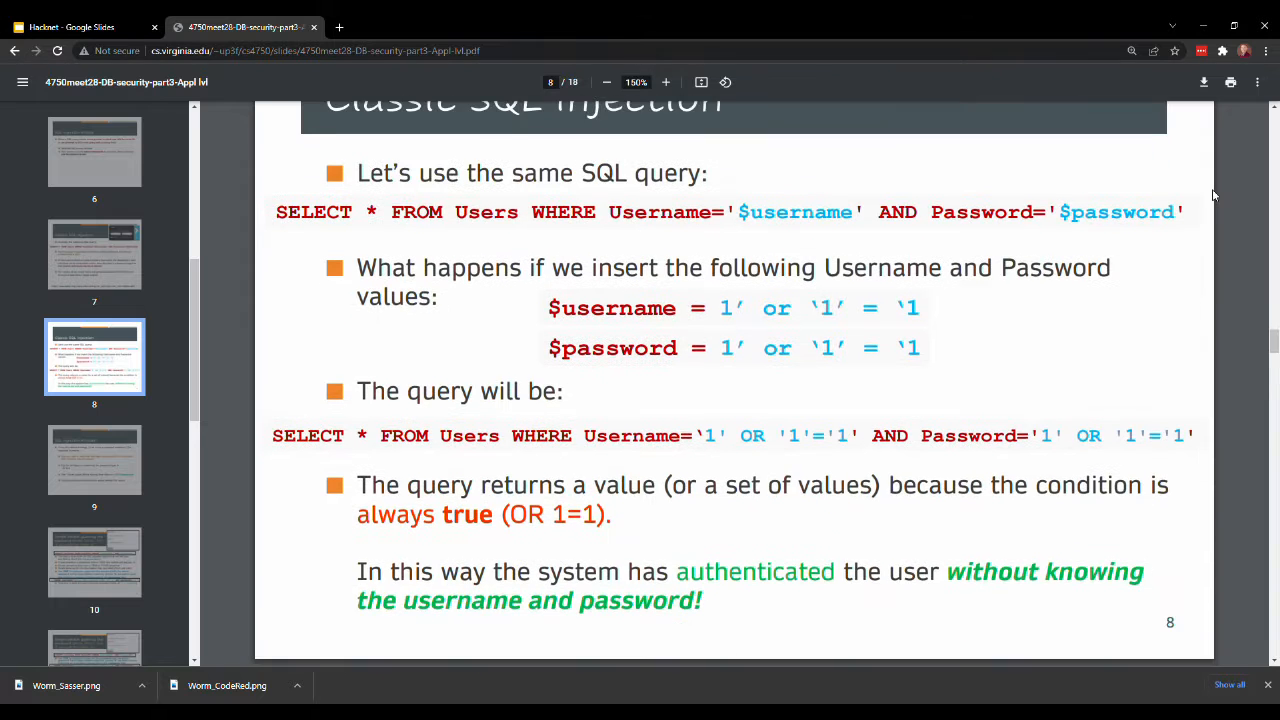
scroll("down", 3)
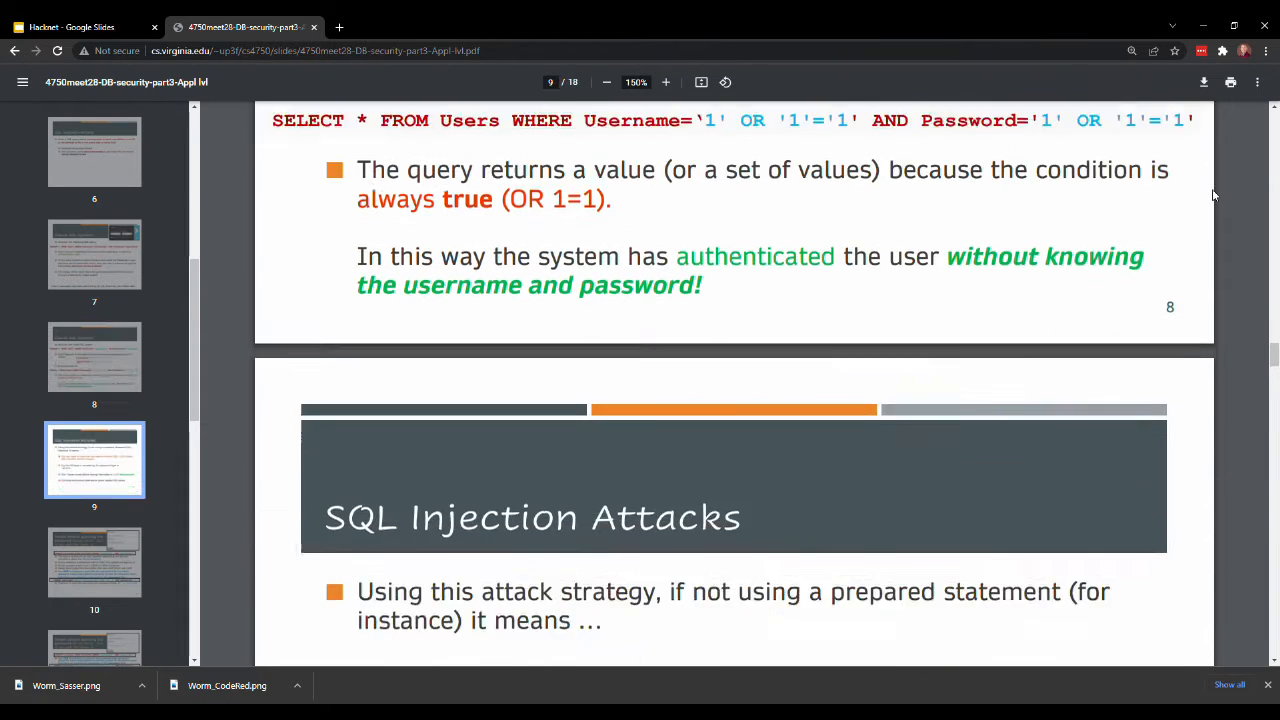
scroll("down", 3)
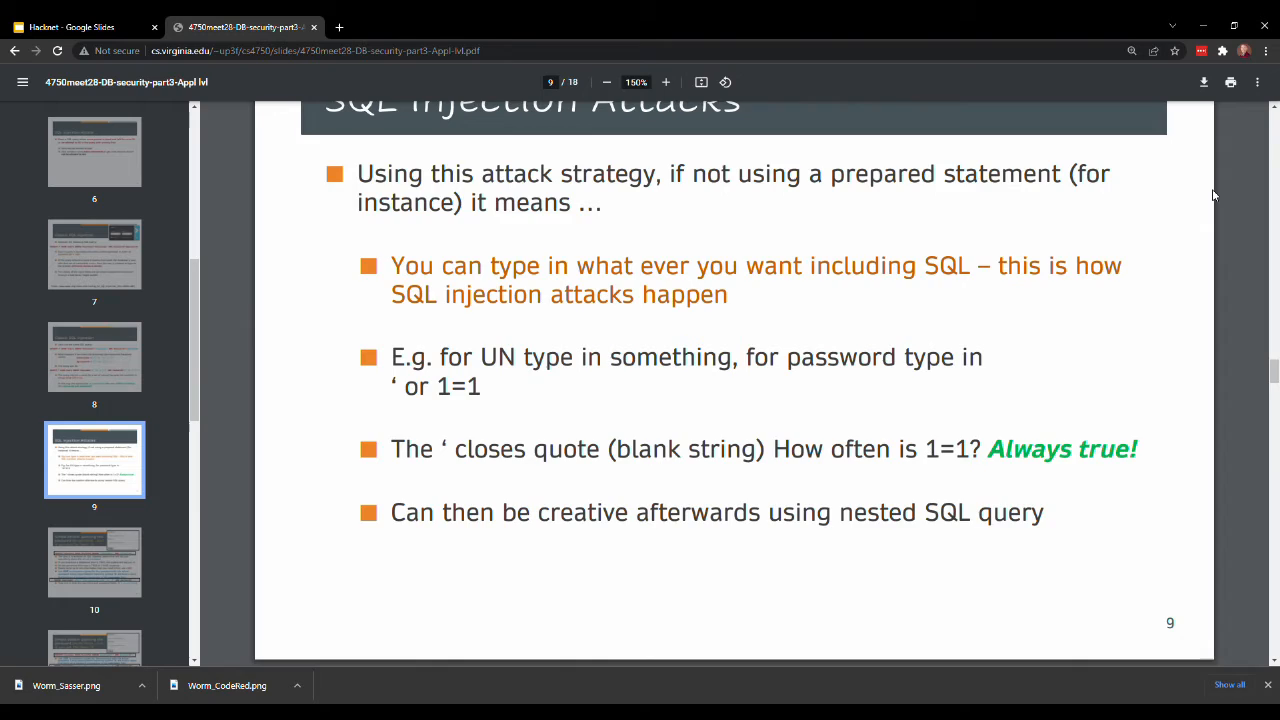
scroll("down", 3)
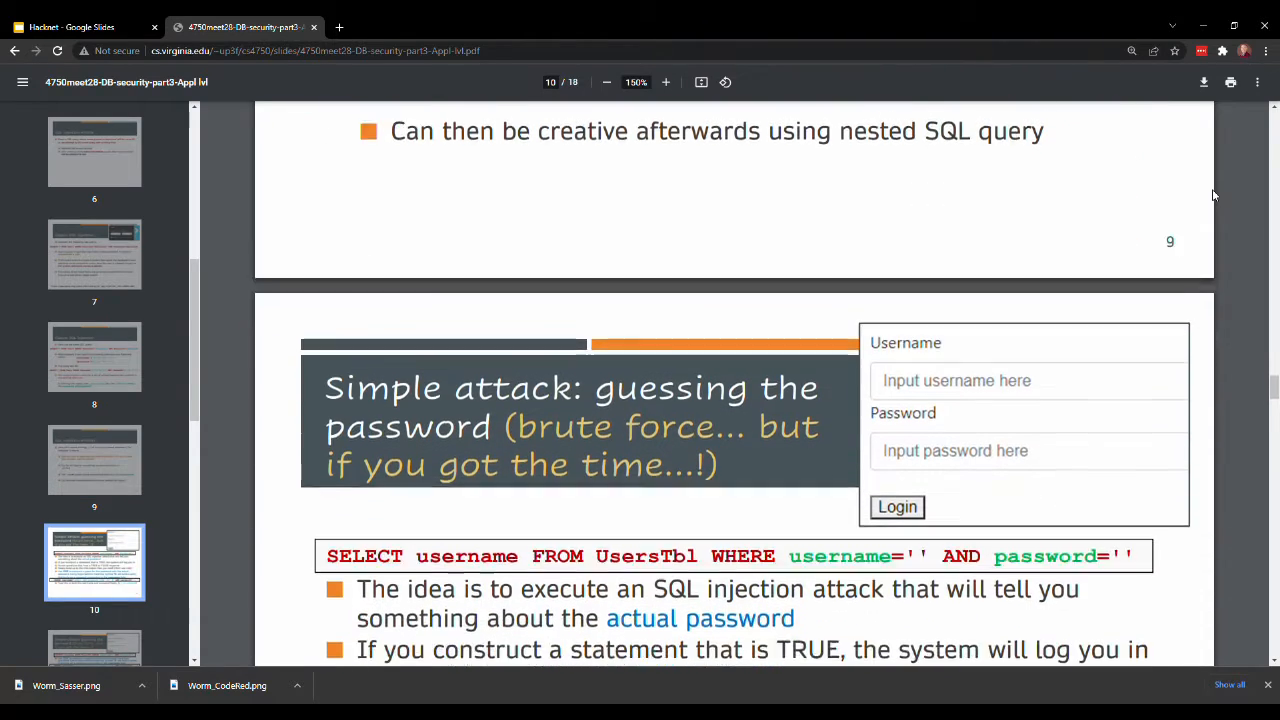
scroll("down", 3)
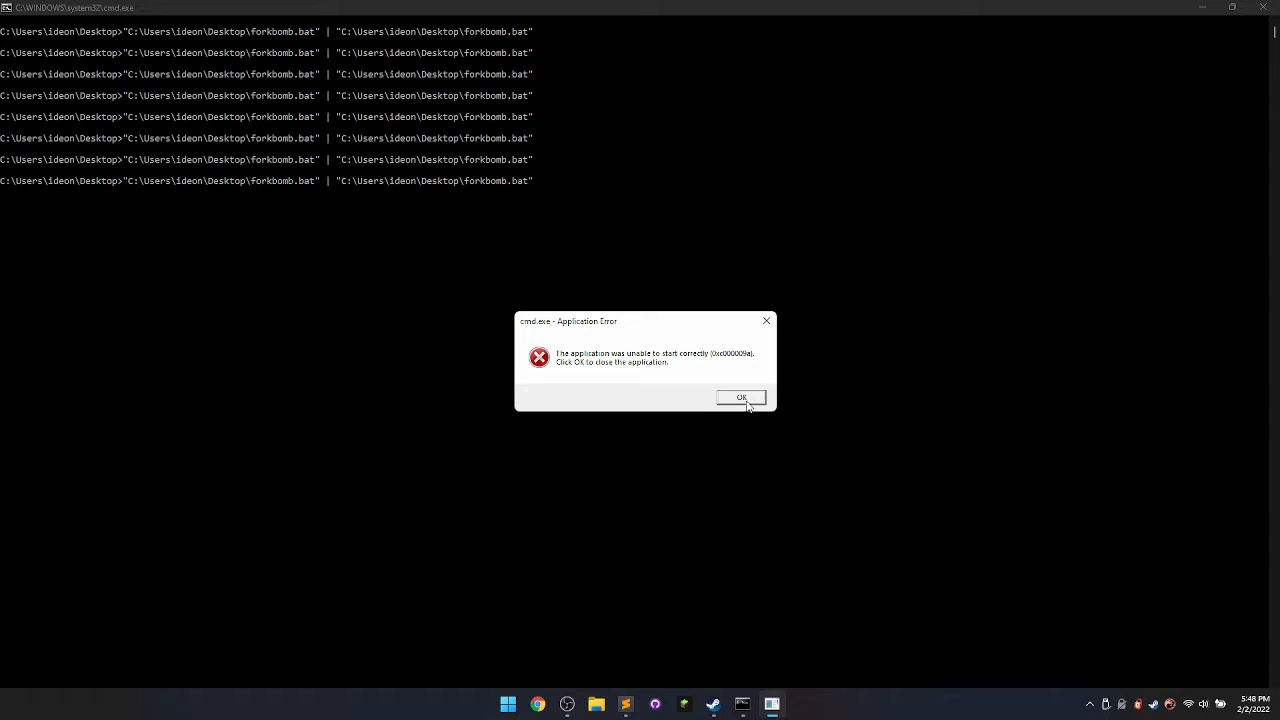
Step: Dismiss the cmd.exe Application Error dialogs raised by the fork bomb
left_click(740, 396)
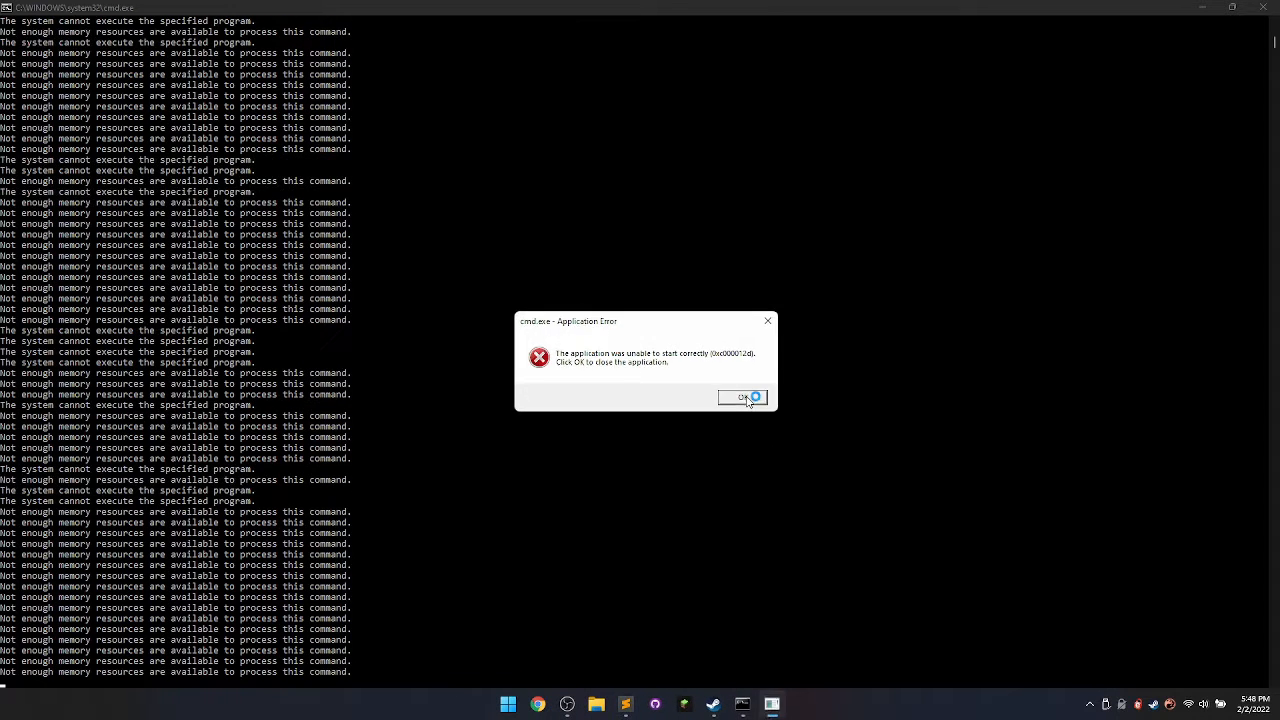
left_click(744, 396)
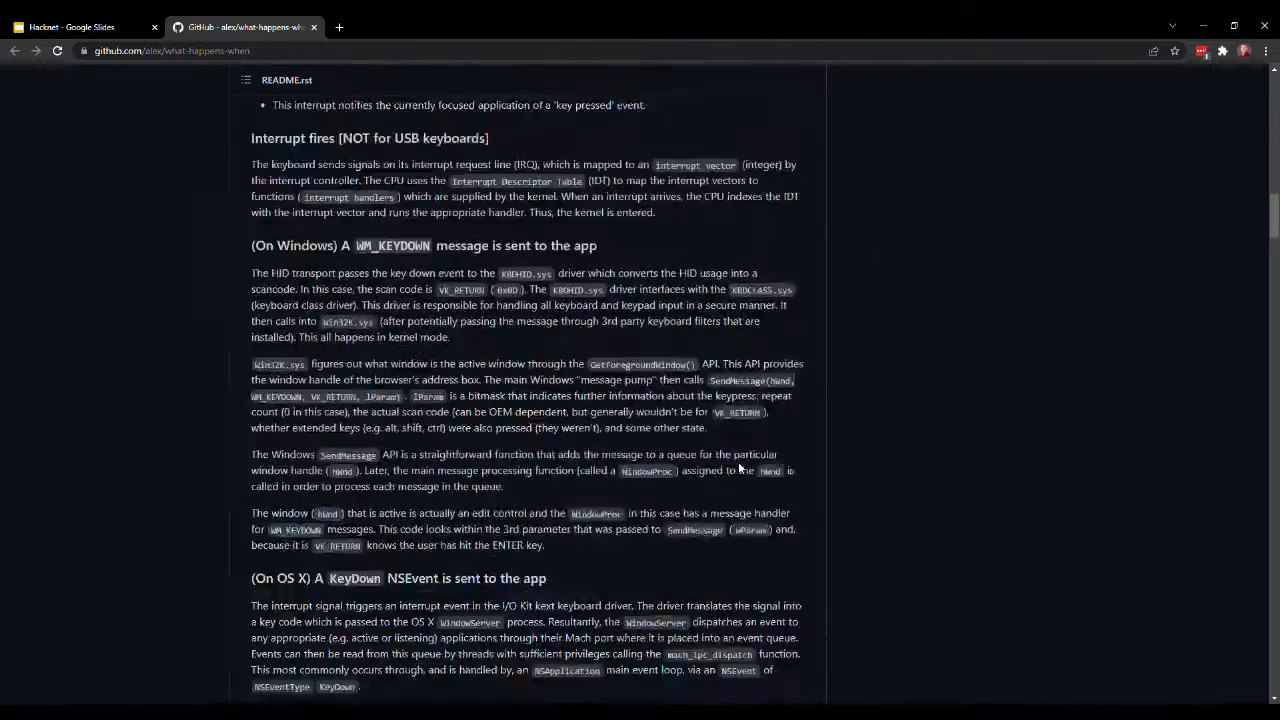
Step: Scroll the 'what happens when' README past the ARP section to the HTTP server request handling
scroll("down", 3)
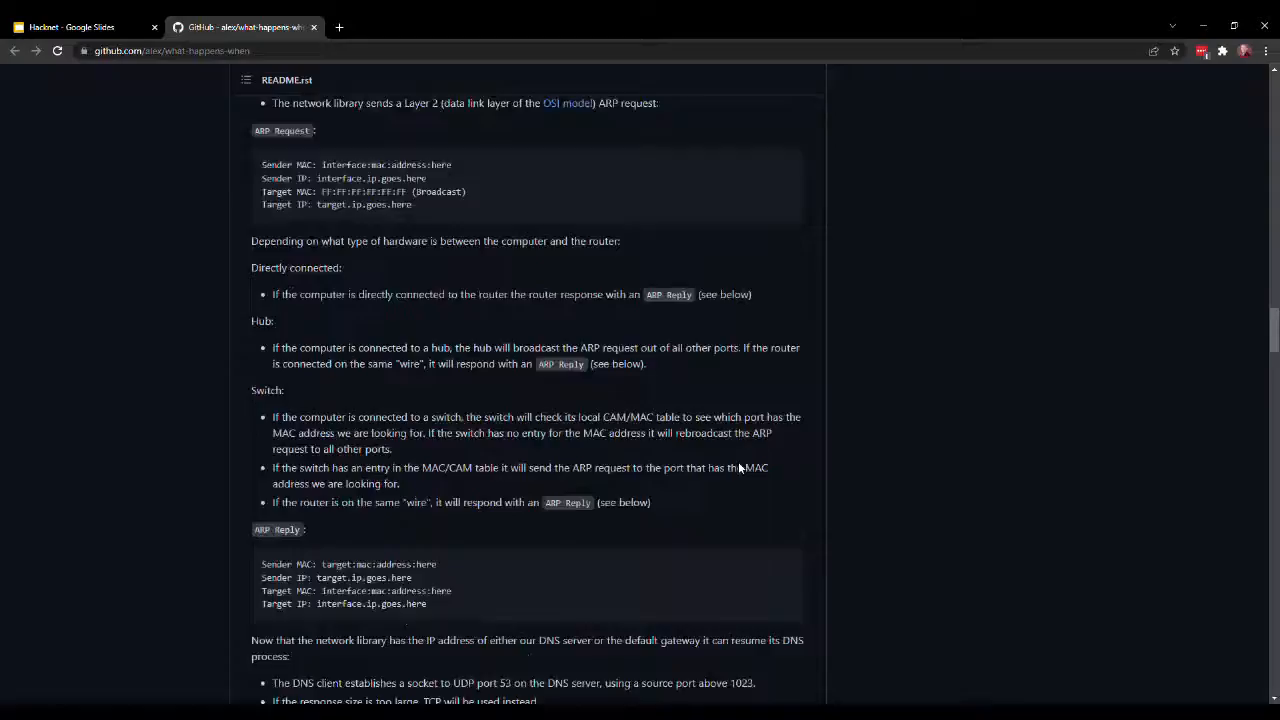
scroll("down", 3)
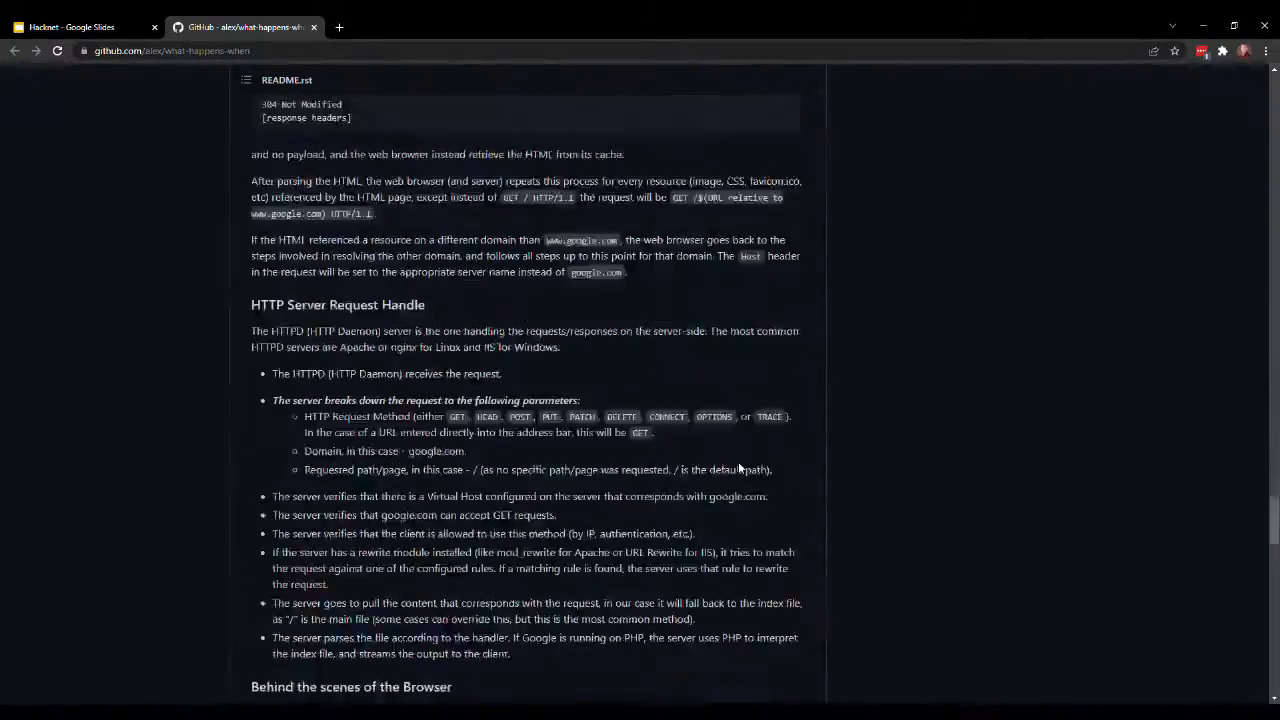
scroll("down", 3)
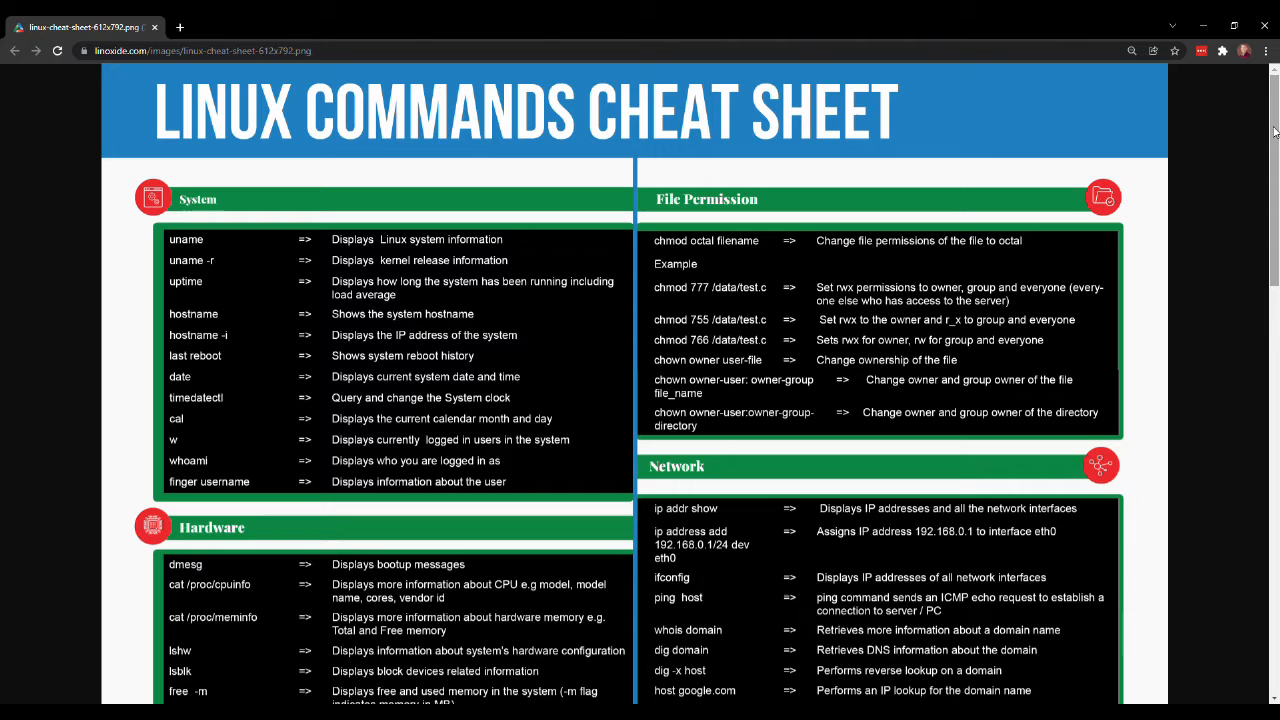
Step: Scroll the Linux Commands Cheat Sheet image down through process commands to the disk usage section
scroll("down", 3)
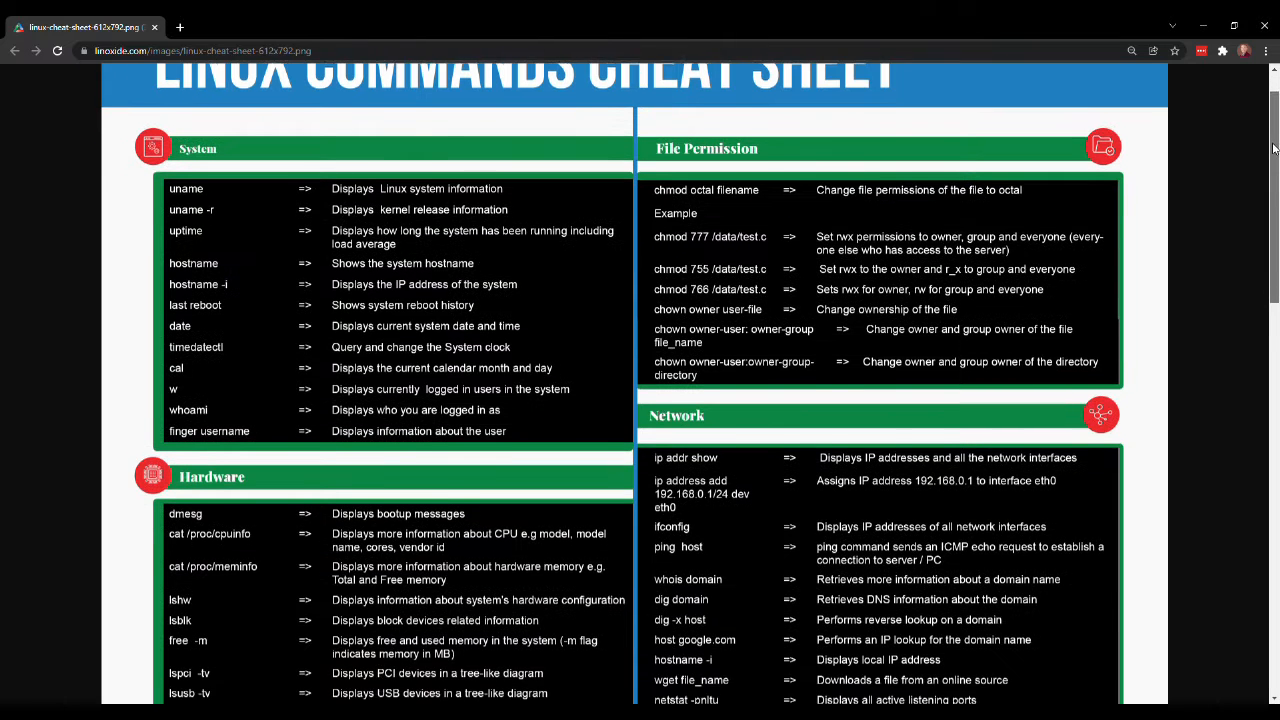
scroll("down", 3)
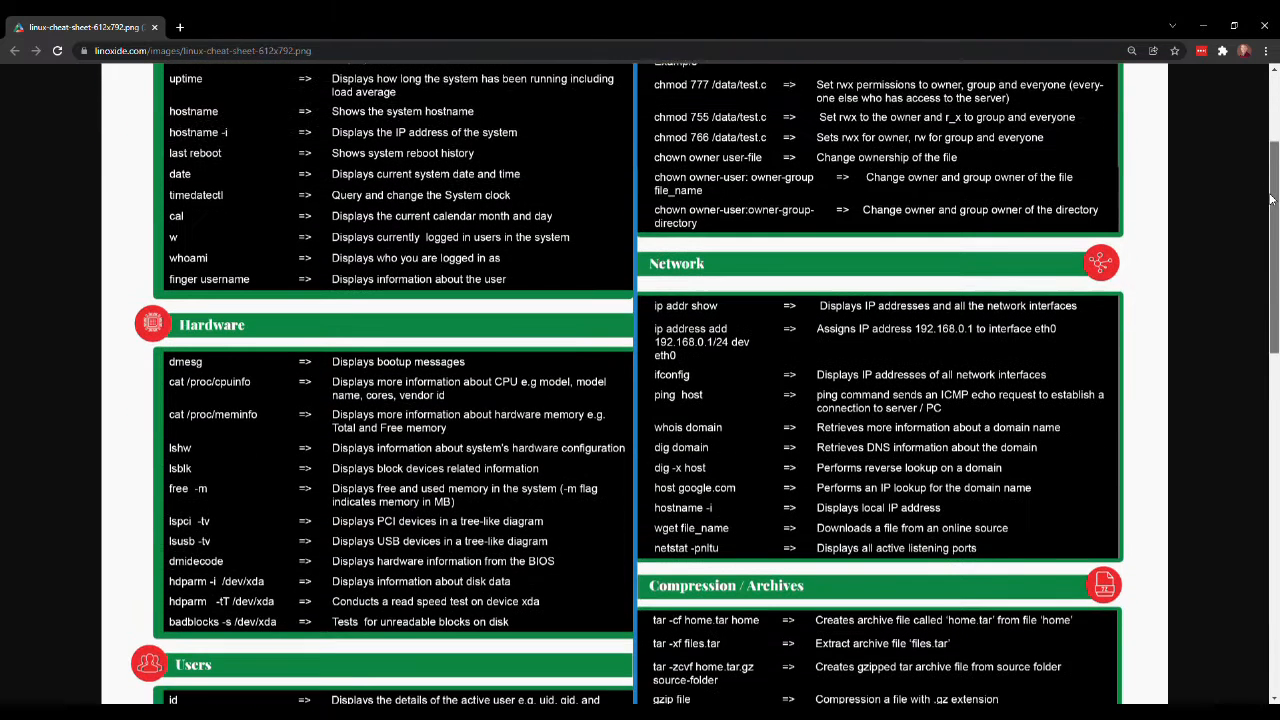
scroll("down", 3)
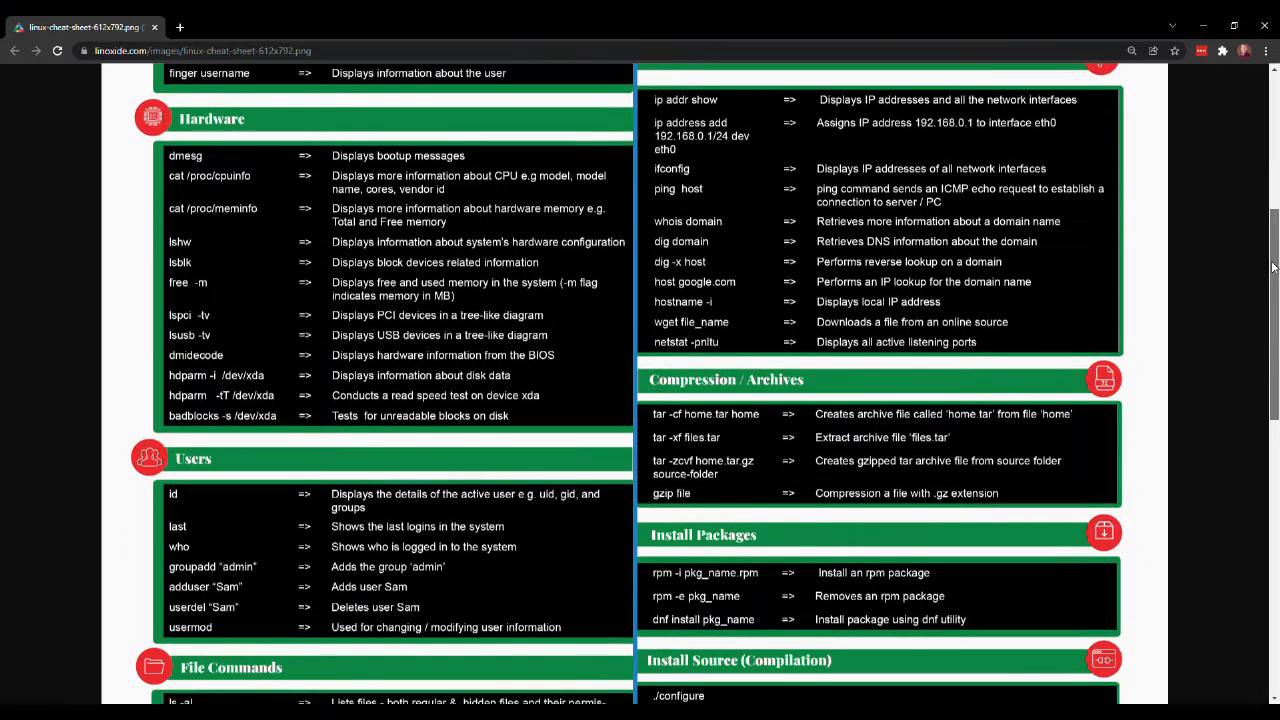
scroll("down", 3)
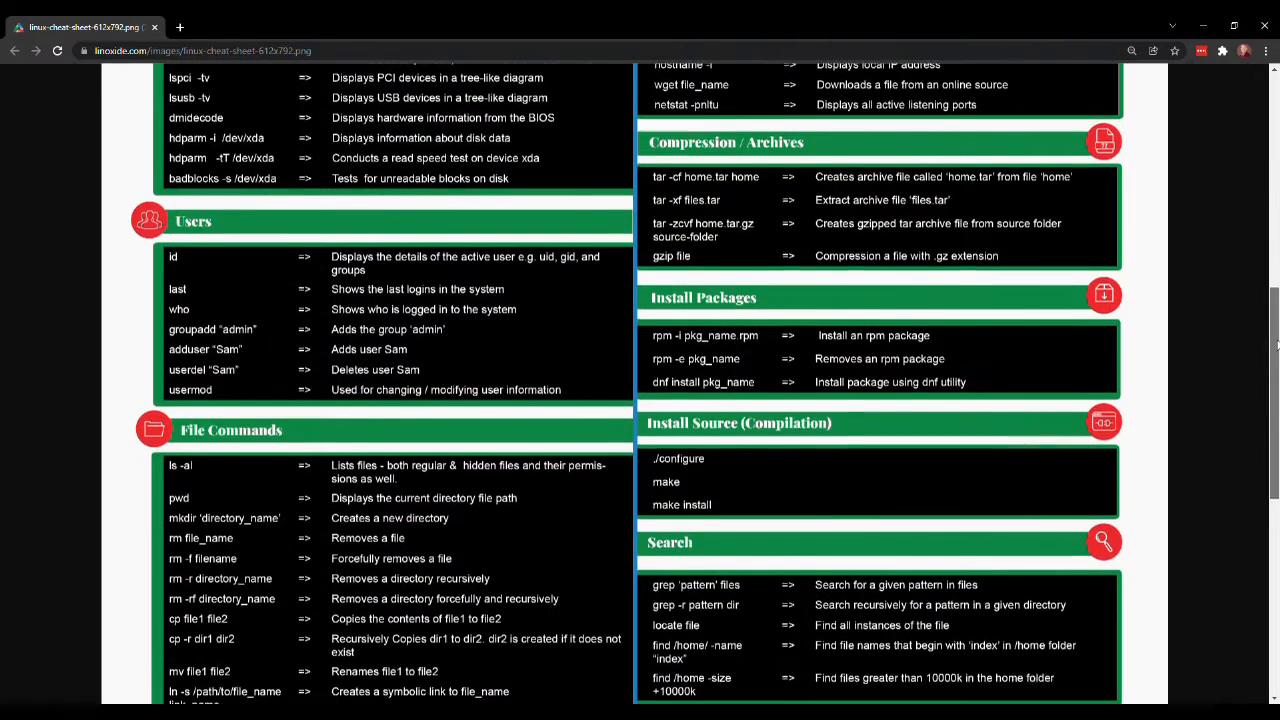
scroll("down", 3)
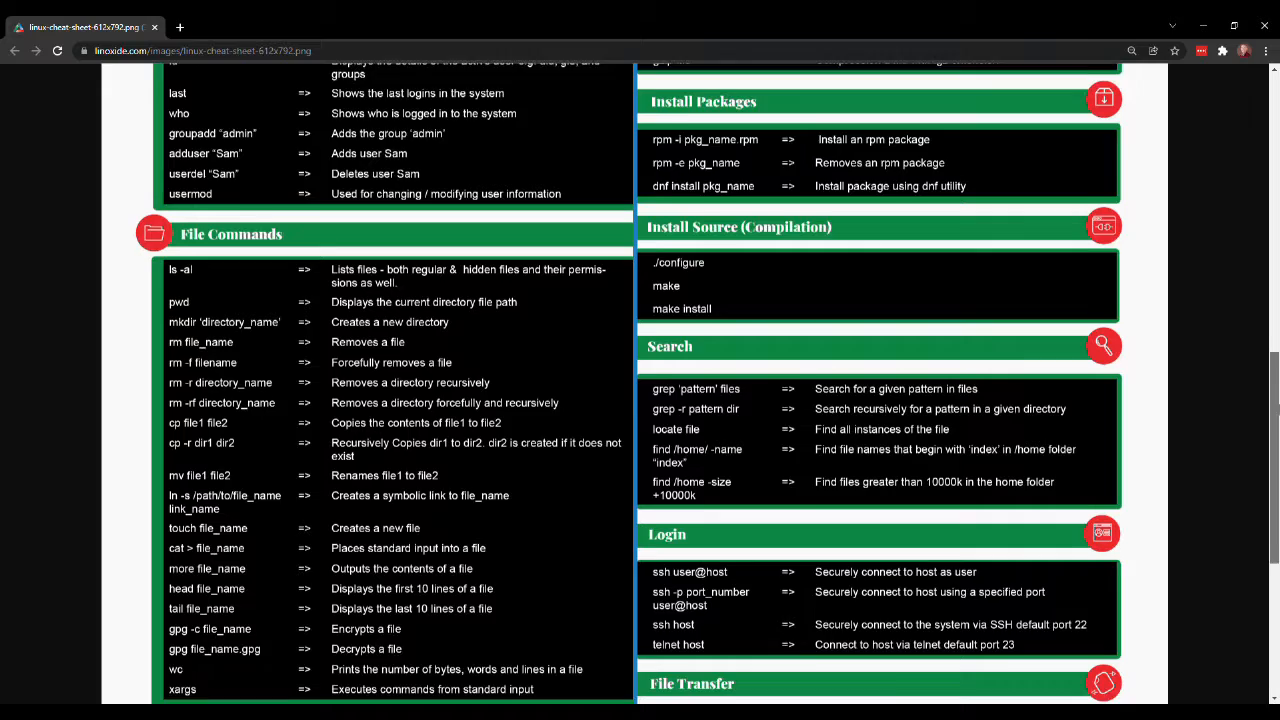
scroll("down", 3)
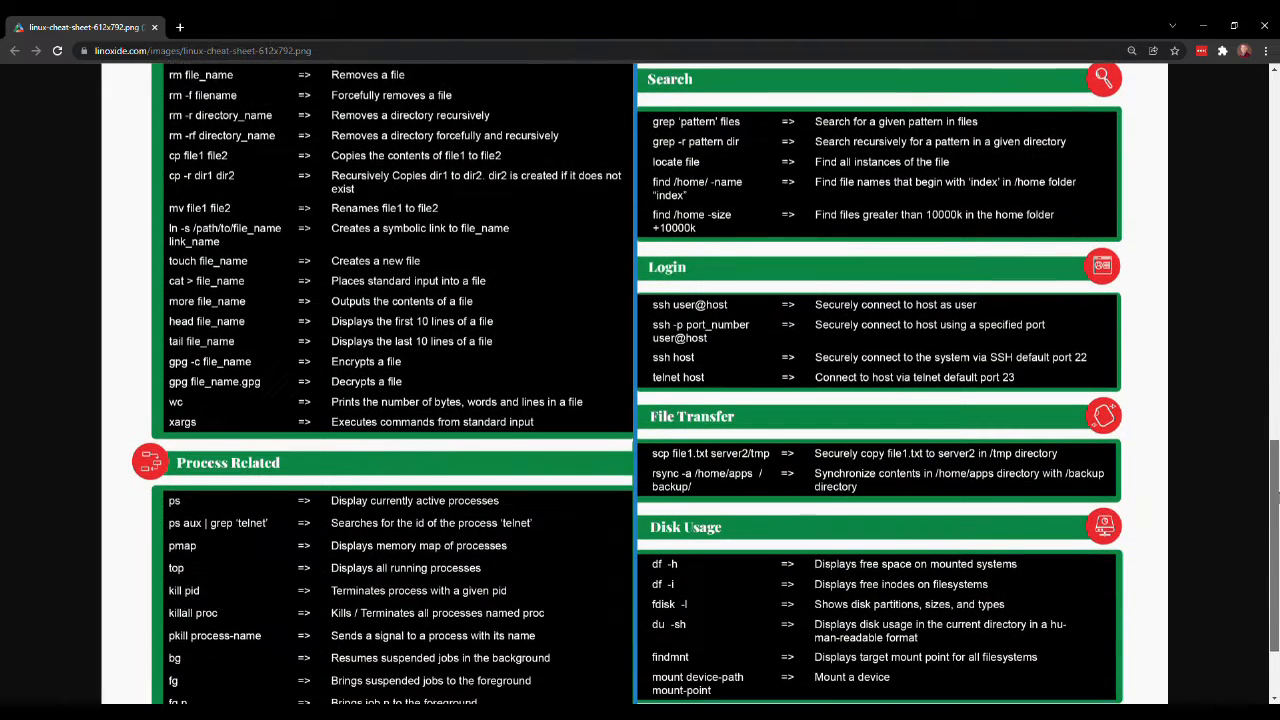
scroll("down", 3)
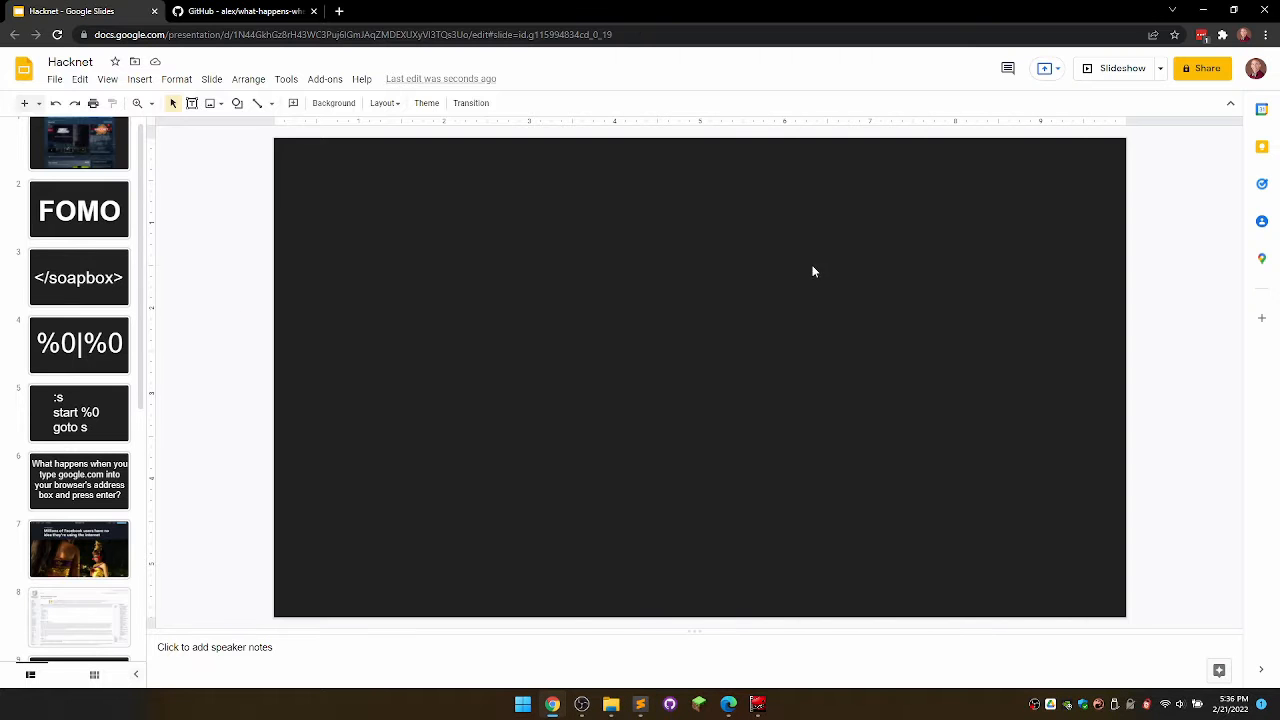
Step: Leave the Hacknot slide deck and switch back to the Hacknet window via Task View
left_click(572, 104)
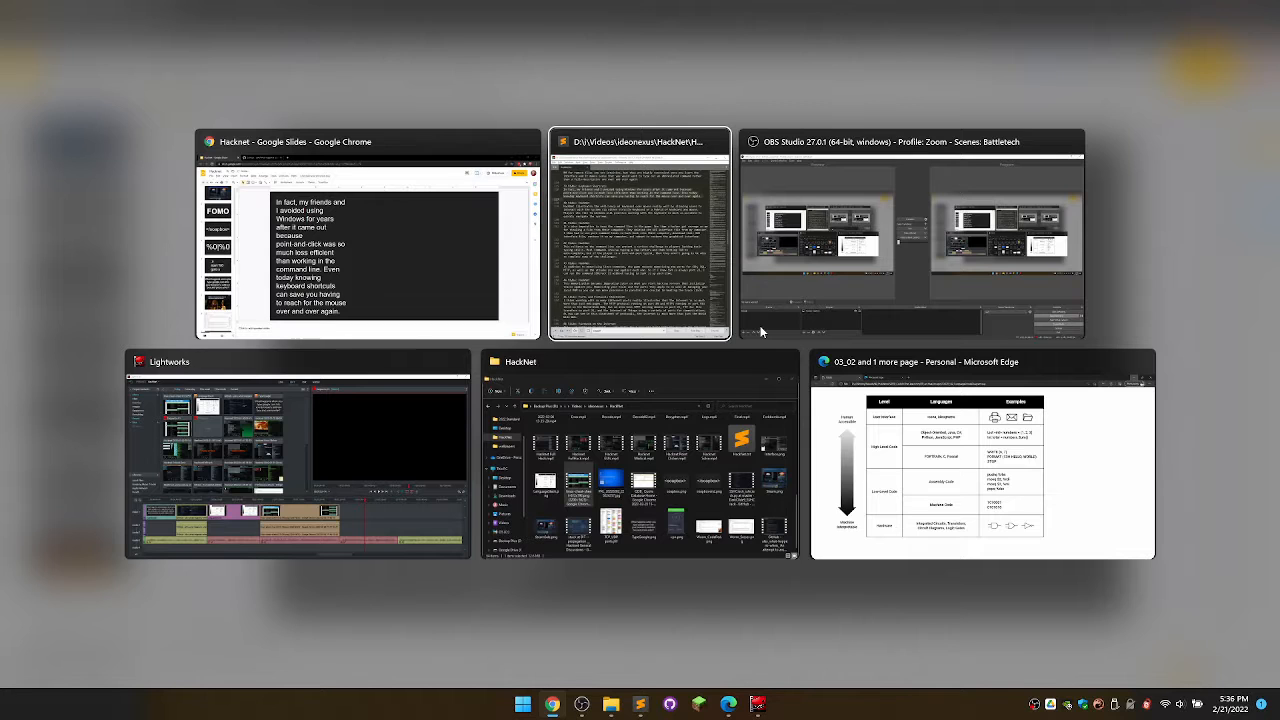
left_click(296, 460)
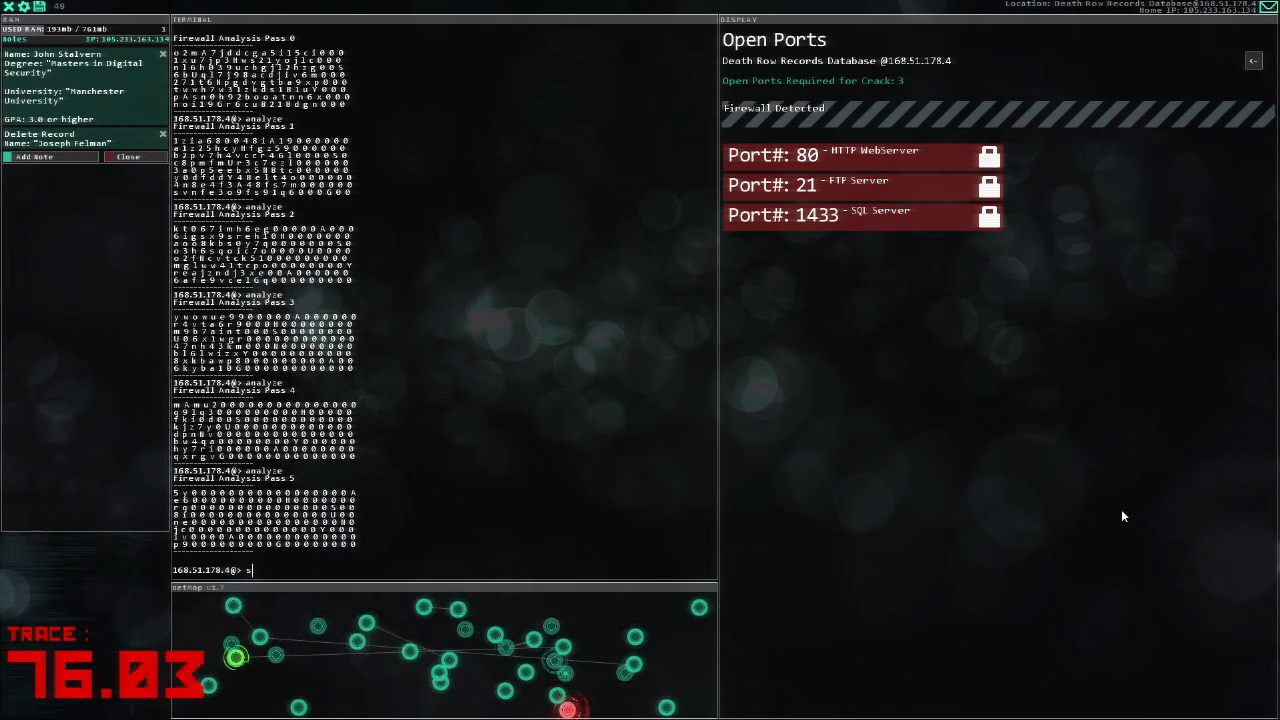
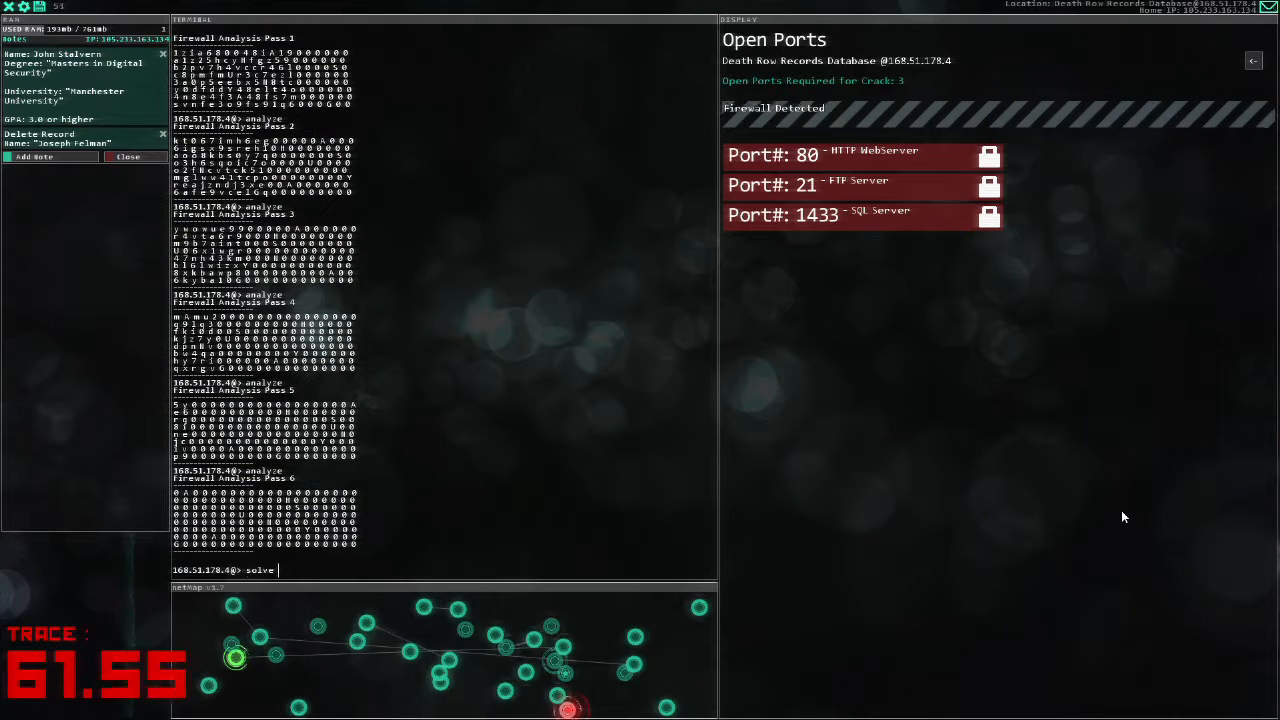
Step: Enter the firewall solve command with the revealed password on the Death Row Records Database
key("Return")
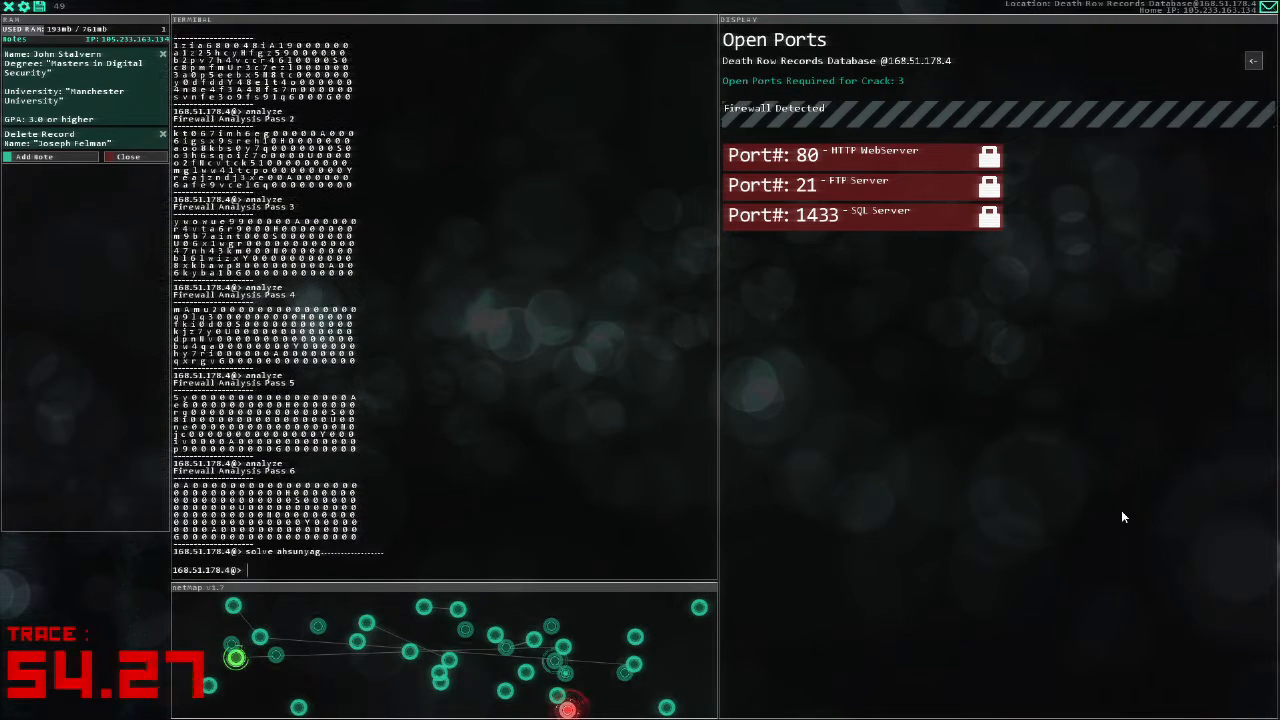
key("Return")
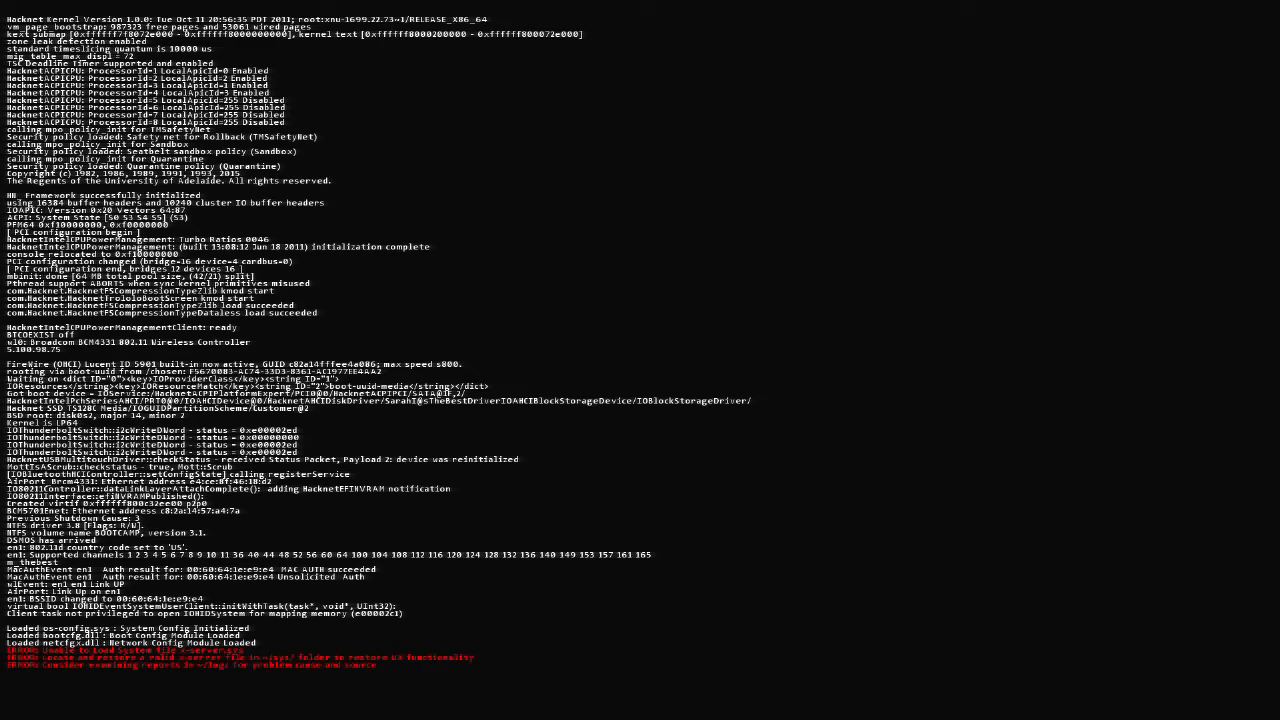
Step: Run Sequencer from the home system's /bin, then dismiss the kernel boot screen after the crash
scroll("down", 3)
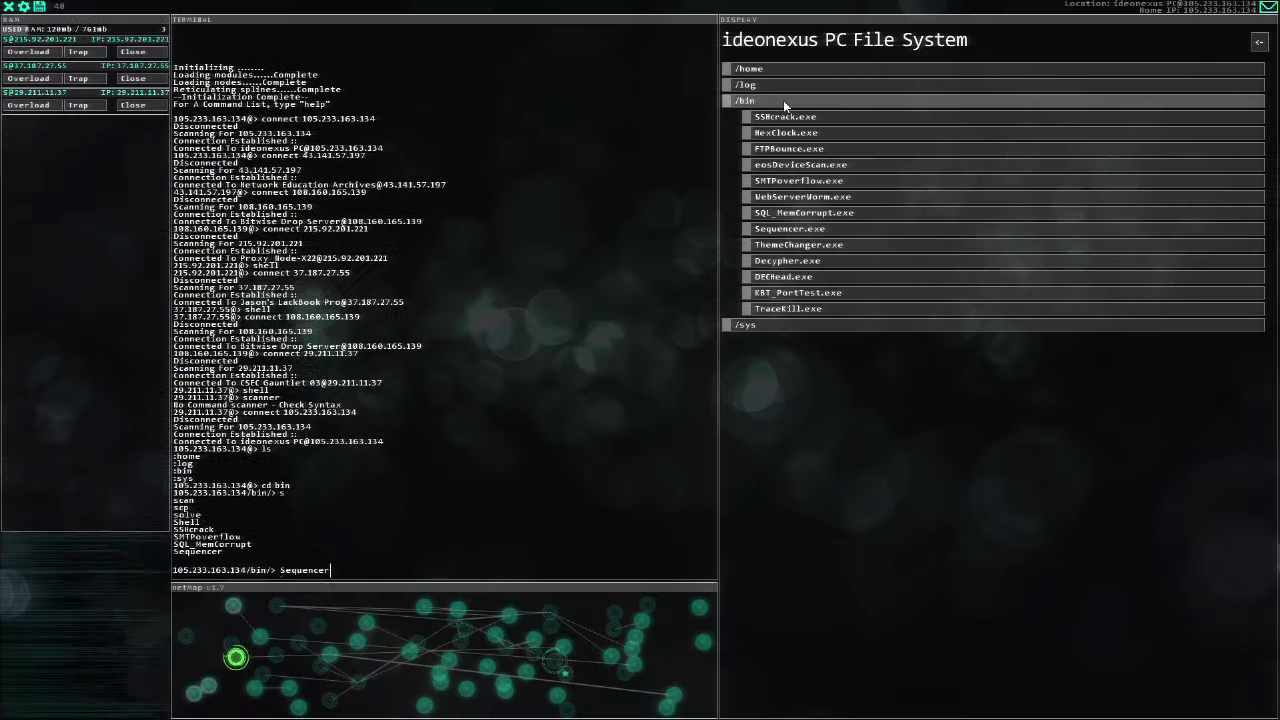
key("Return")
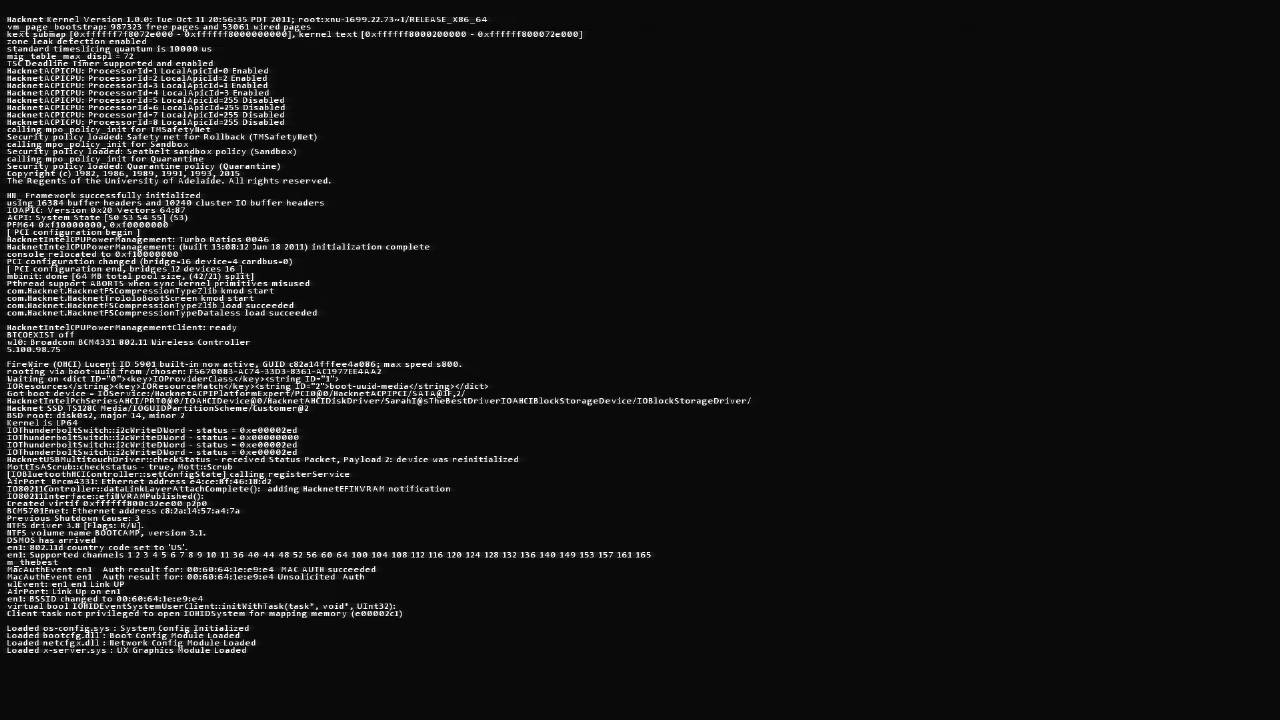
left_click(240, 28)
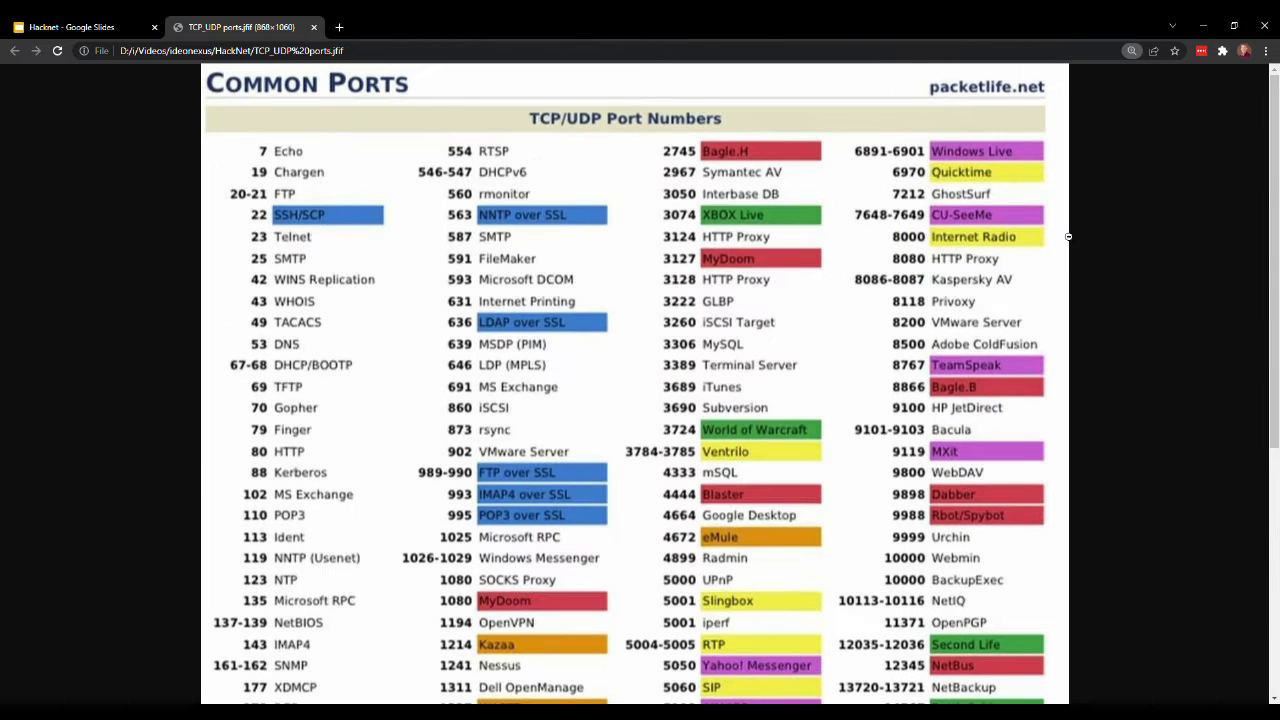
scroll("down", 3)
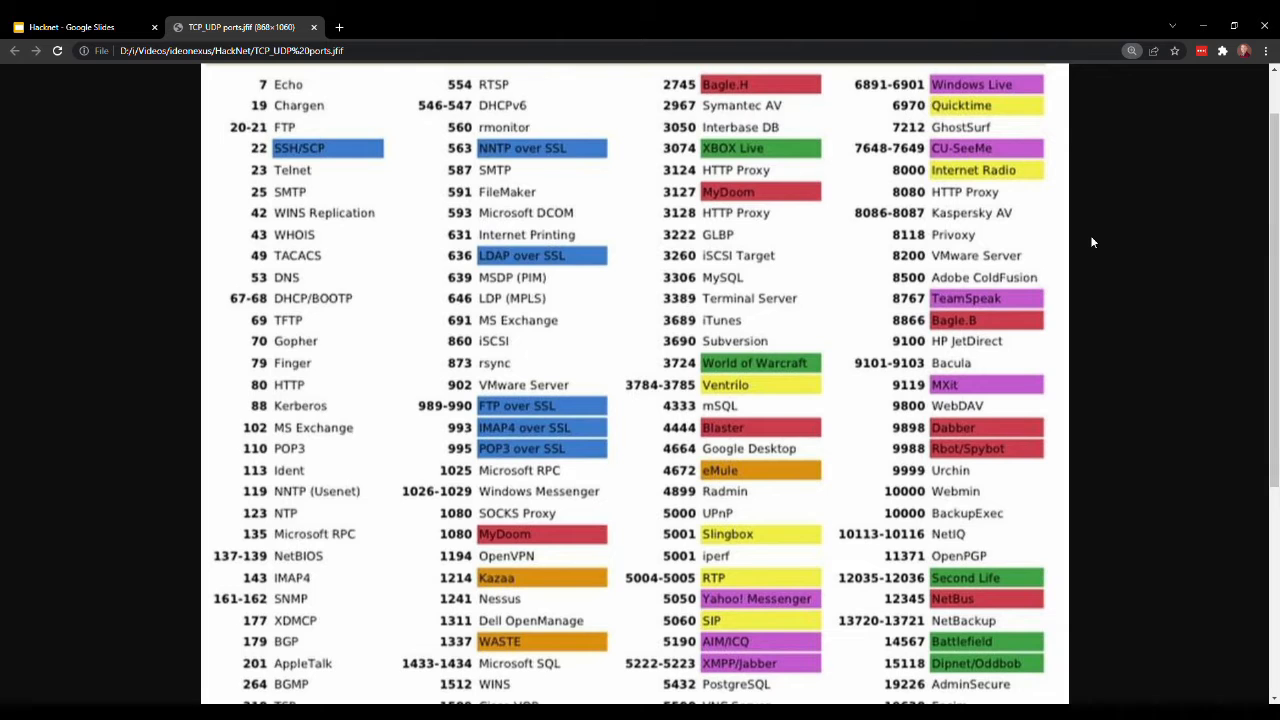
scroll("down", 3)
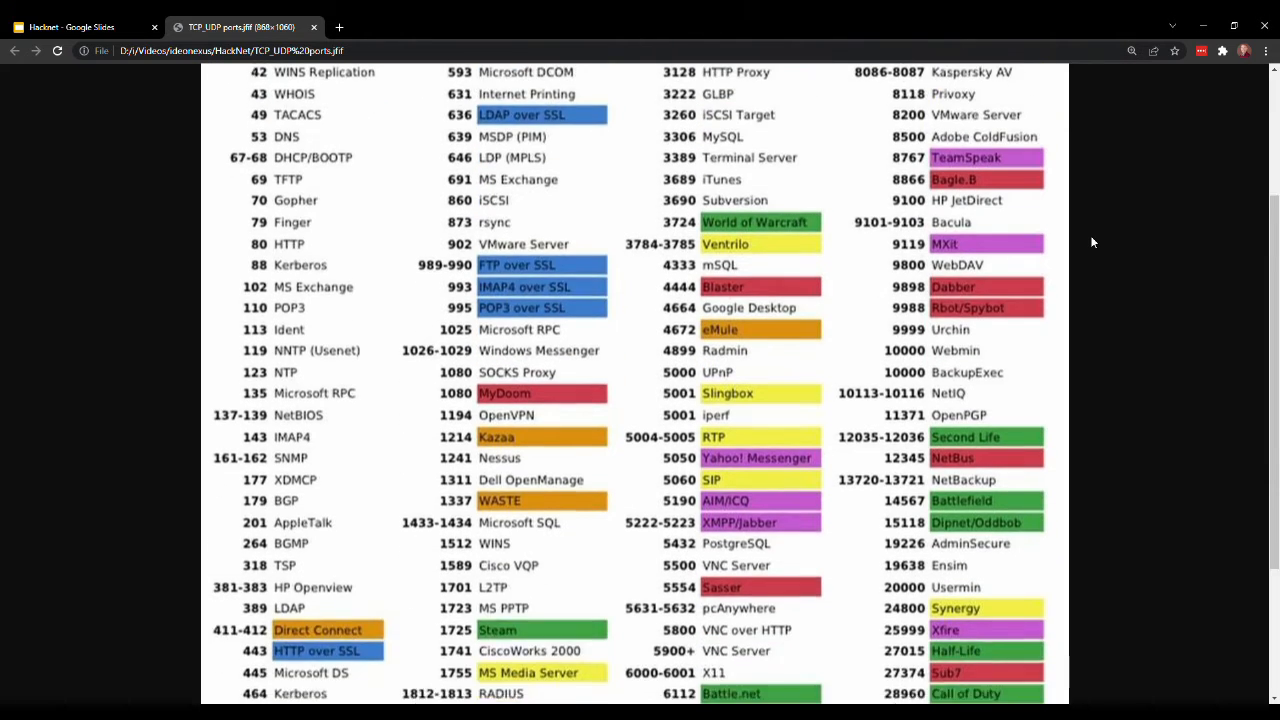
scroll("down", 3)
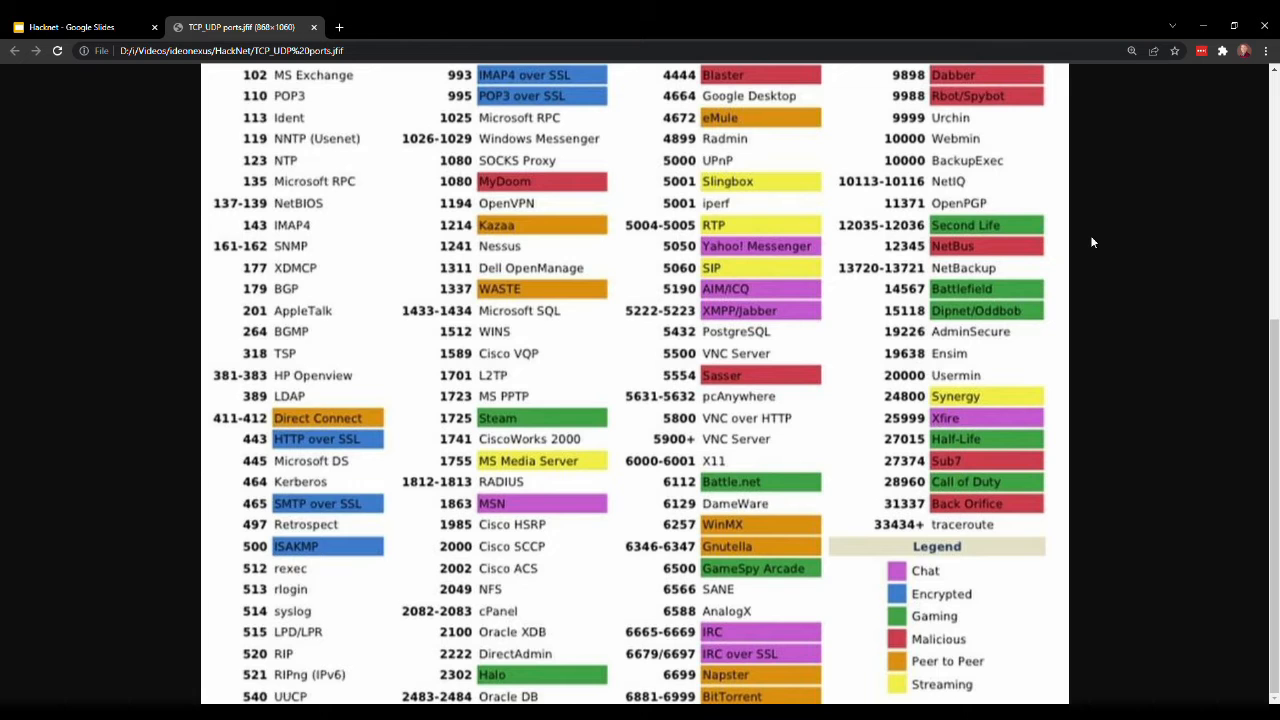
scroll("up", 3)
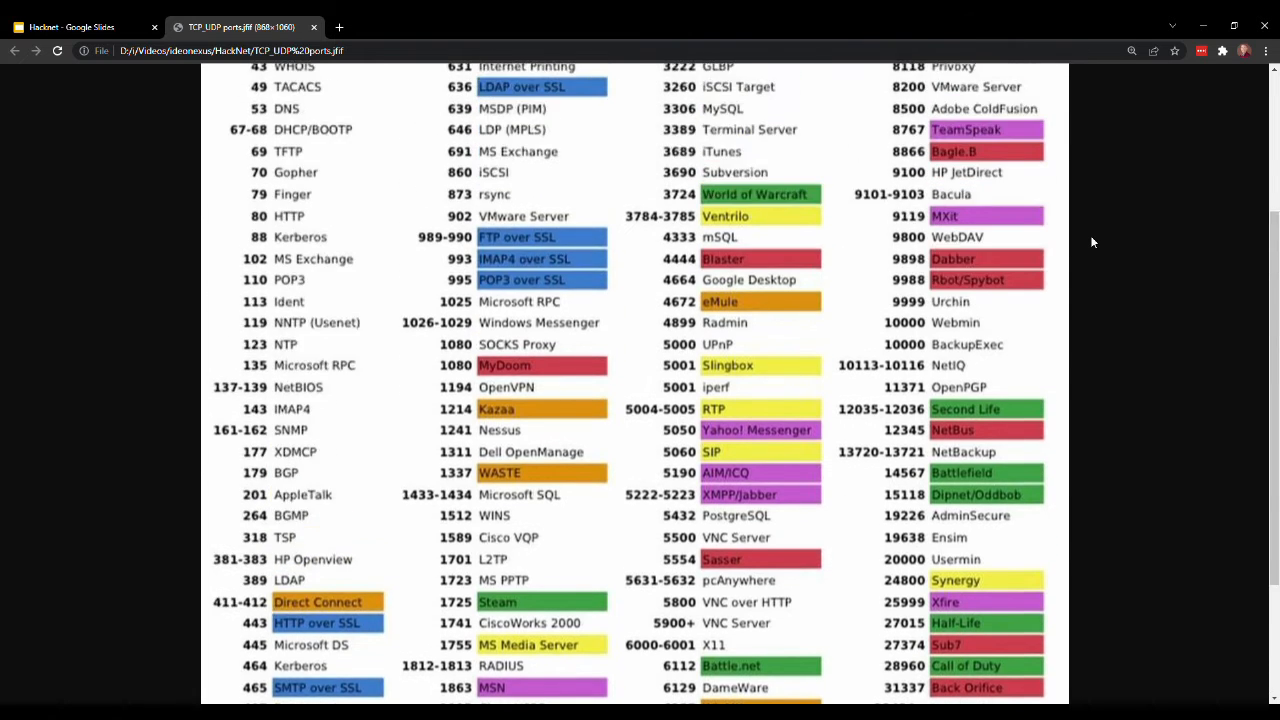
scroll("up", 3)
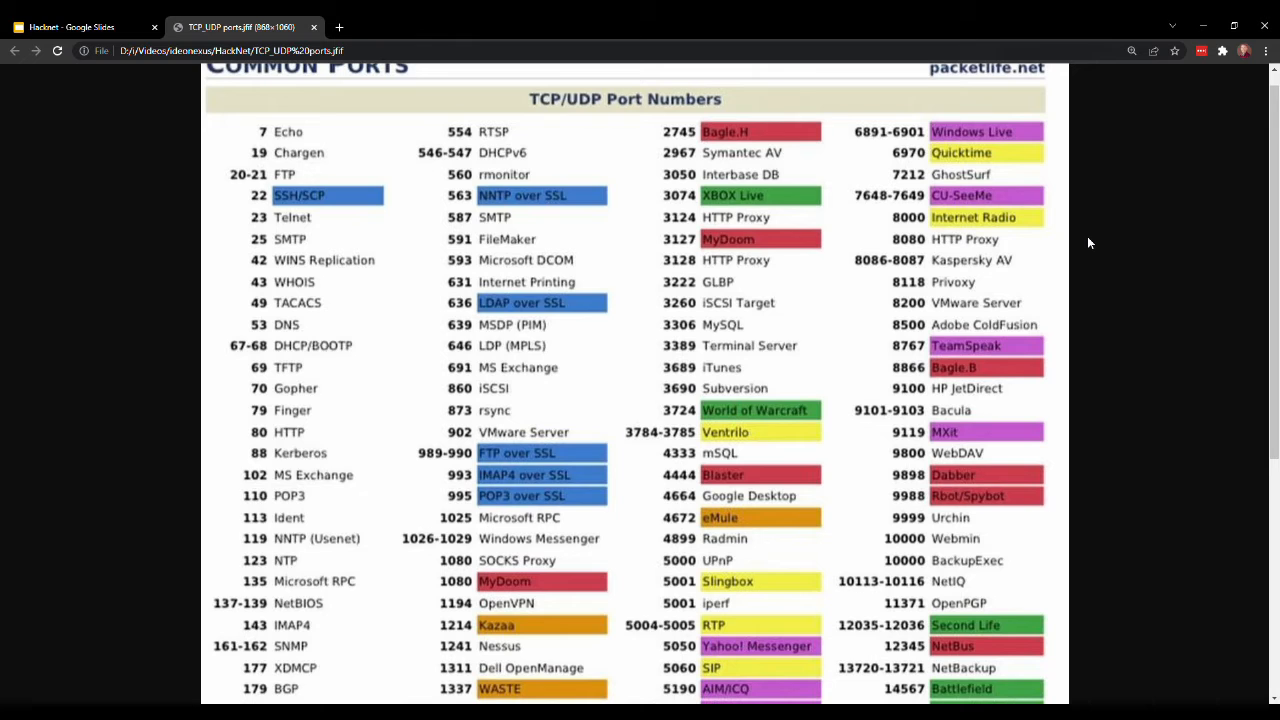
scroll("up", 3)
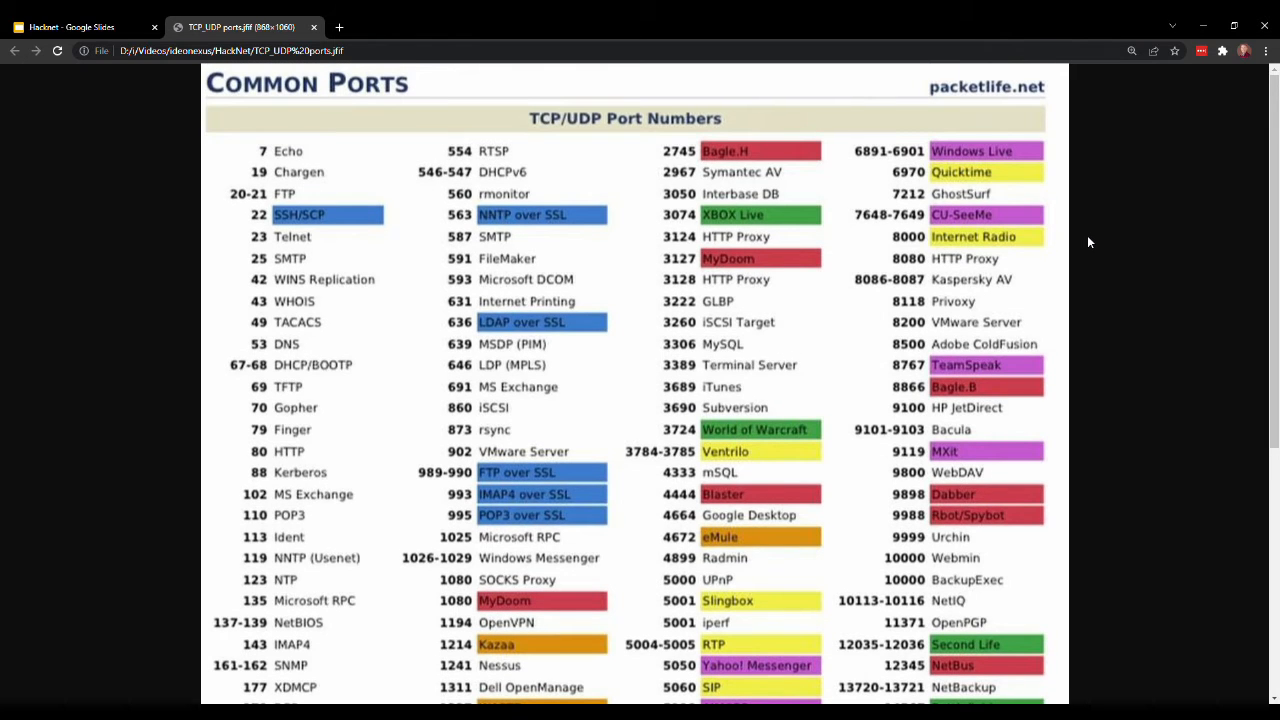
scroll("down", 3)
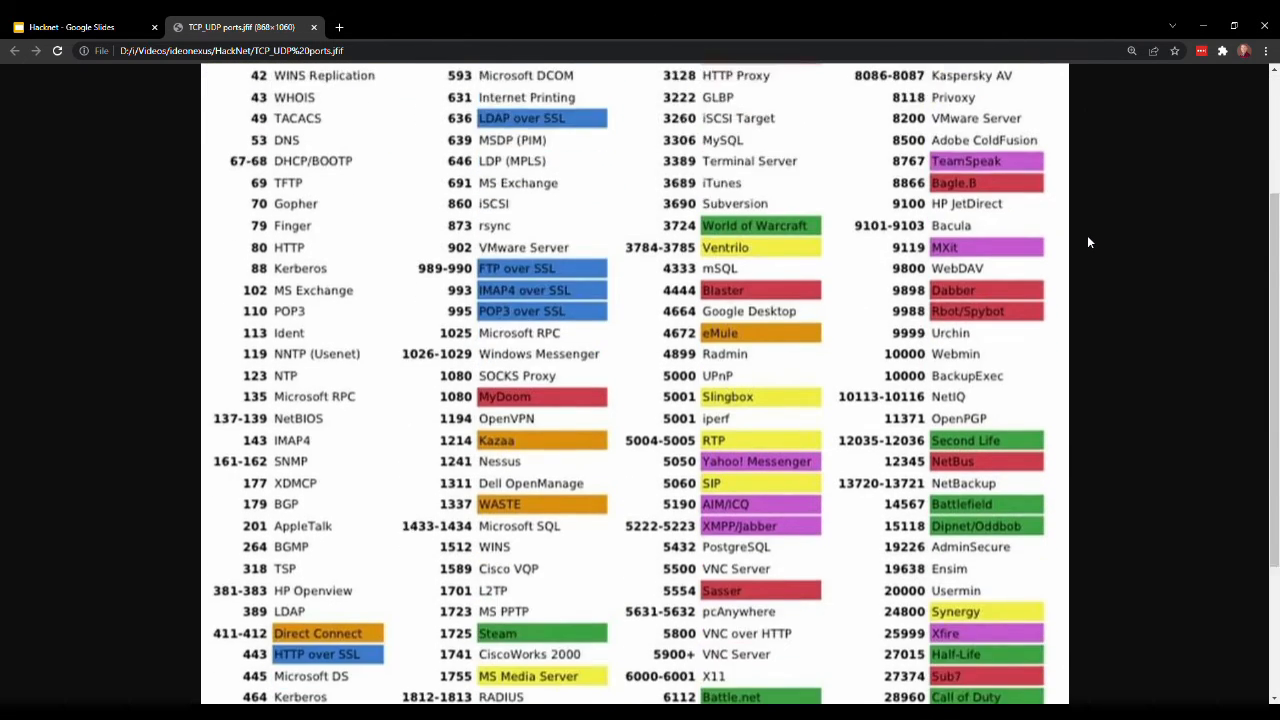
scroll("down", 3)
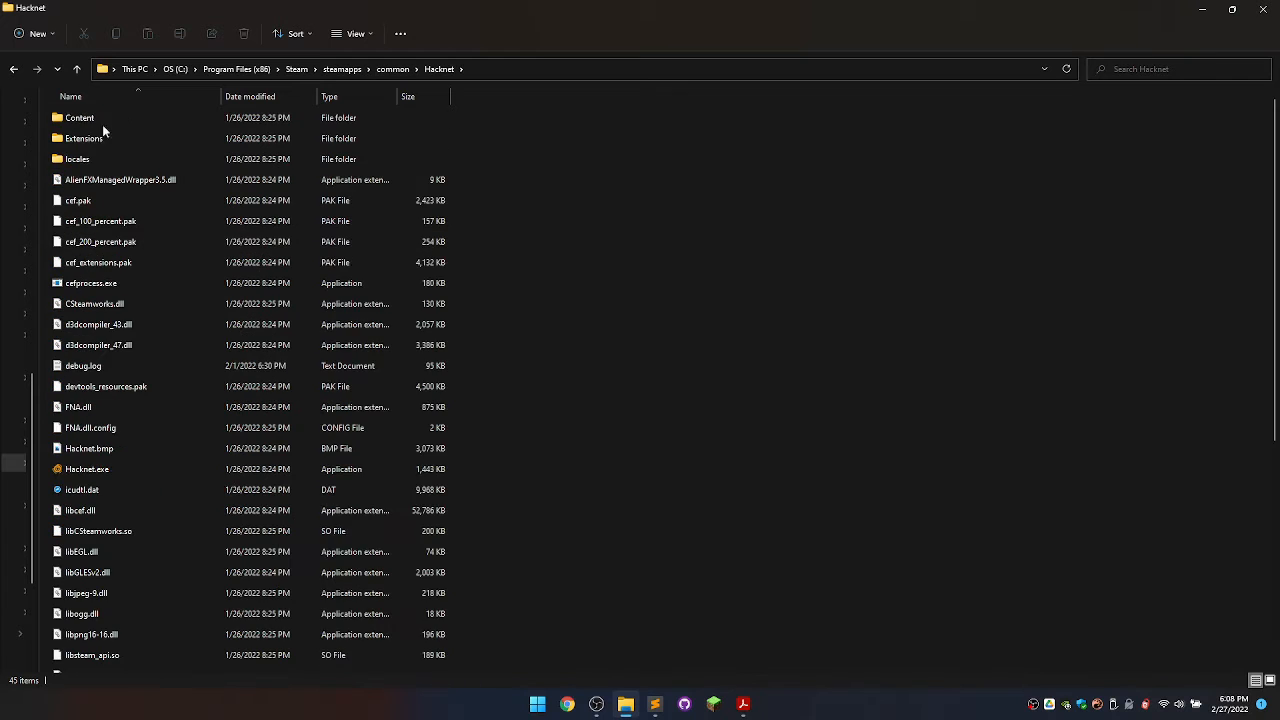
Step: Browse Content > Missions > Entropy and load EntropyMission2.xml into the editor
double_click(80, 116)
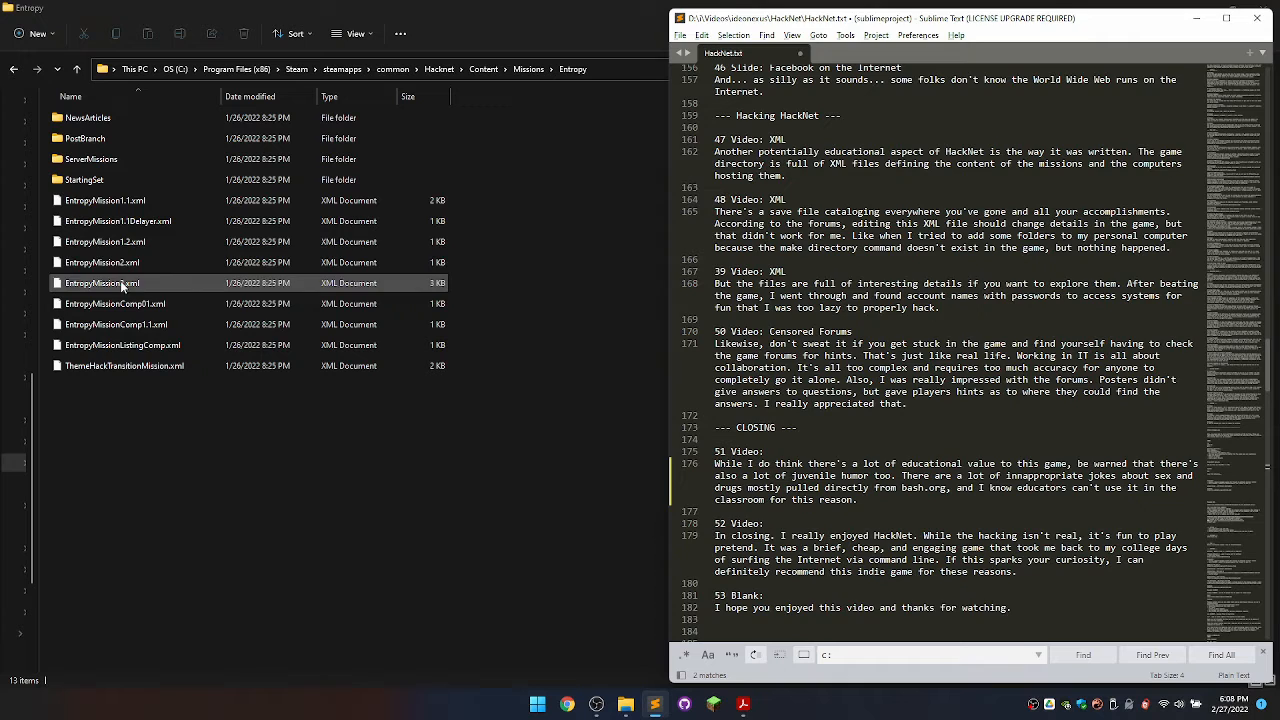
double_click(102, 284)
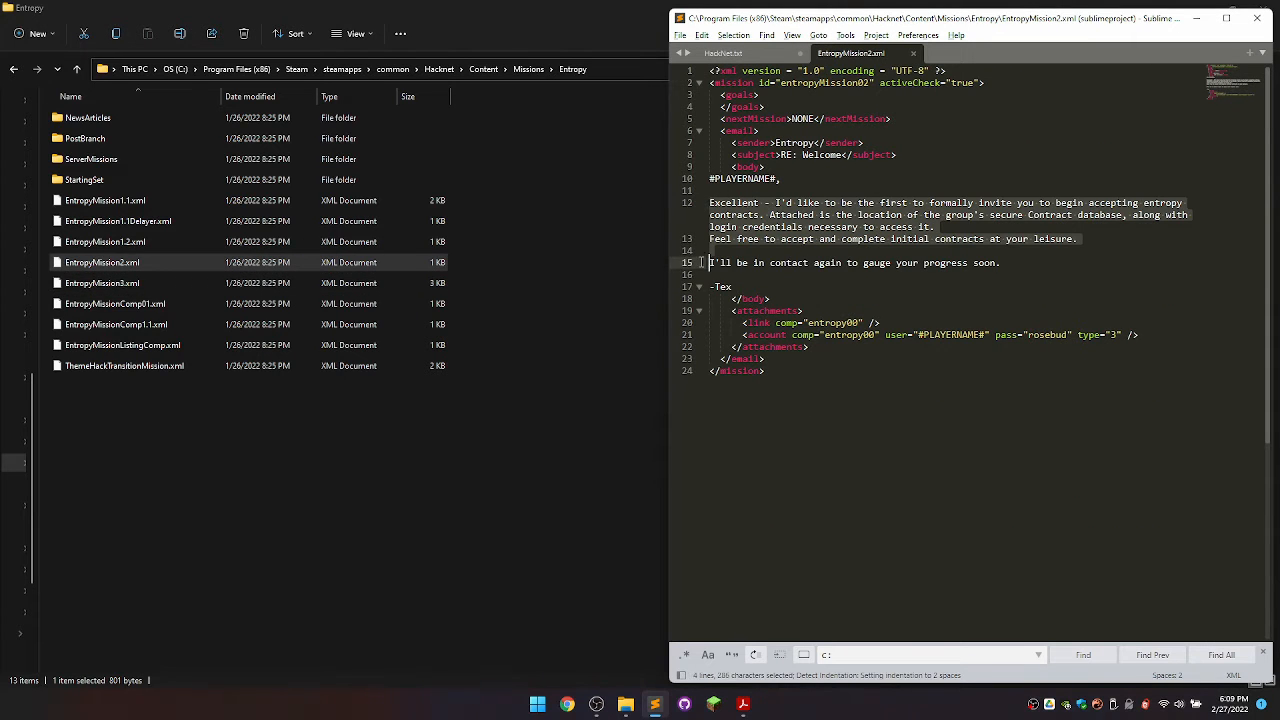
double_click(84, 138)
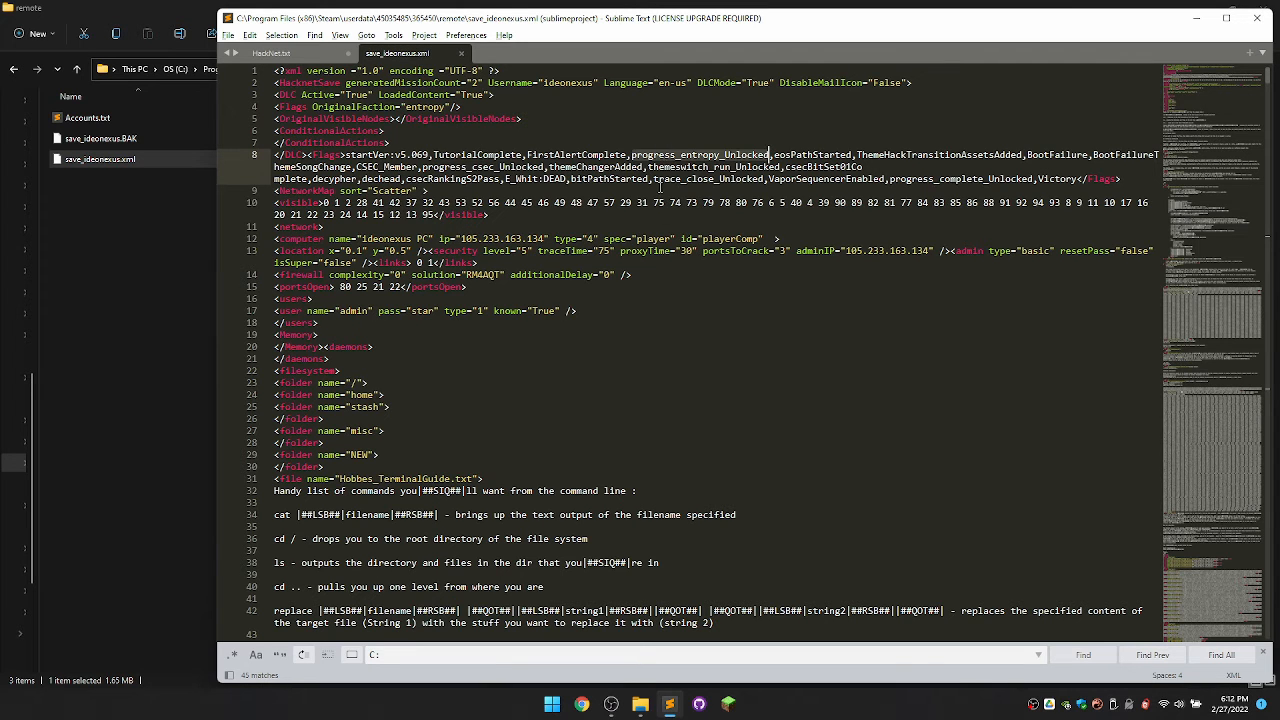
Step: Scroll save_ideonexus.xml down to the stored account entries and their passwords
scroll("down", 3)
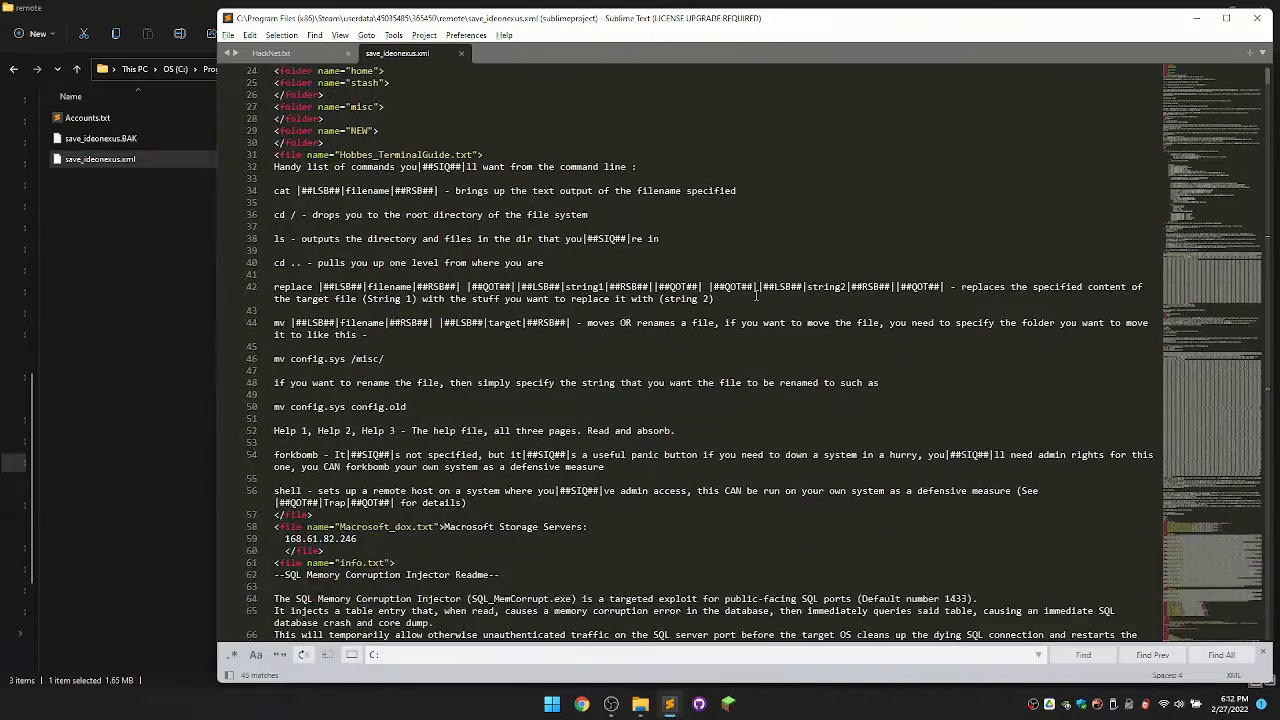
scroll("down", 3)
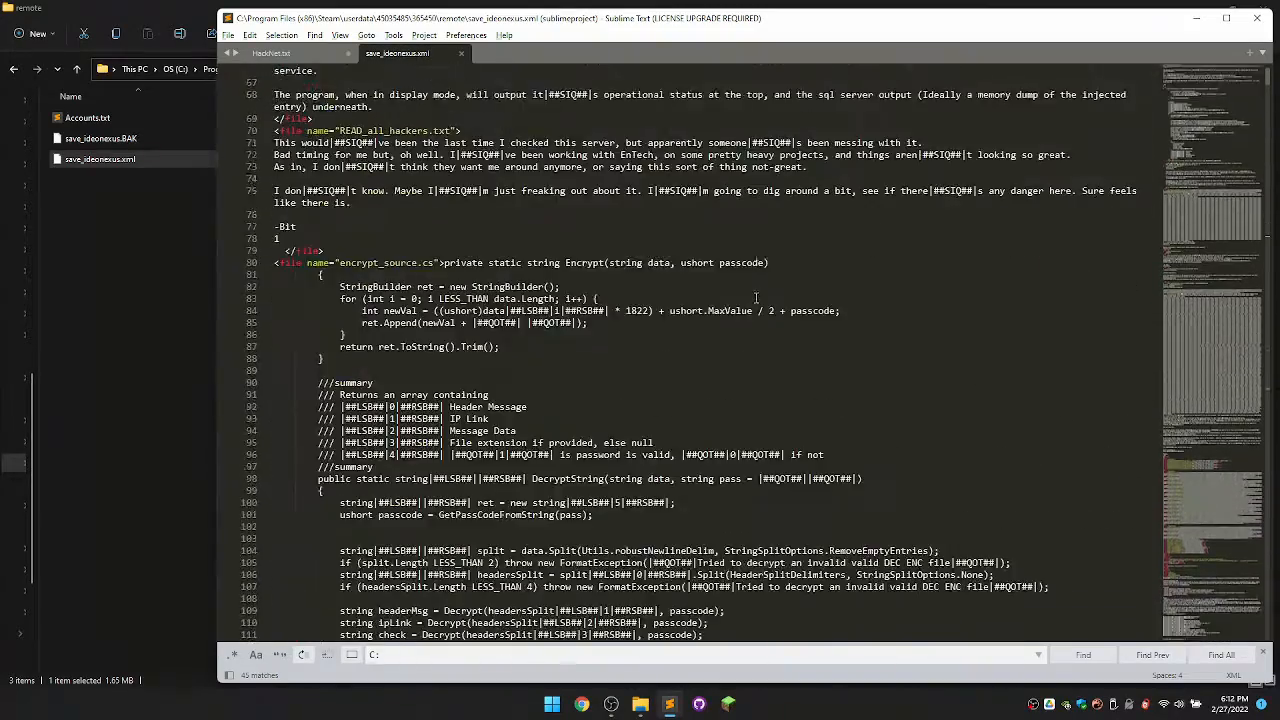
scroll("down", 3)
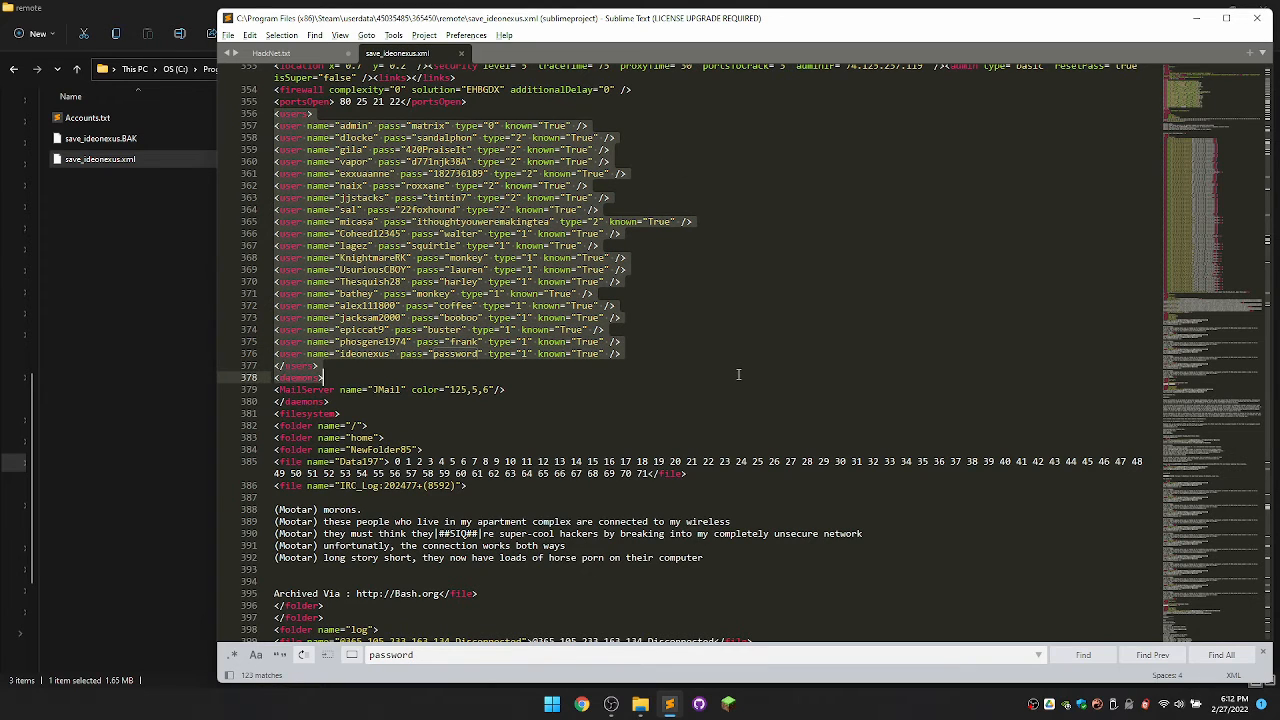
scroll("down", 3)
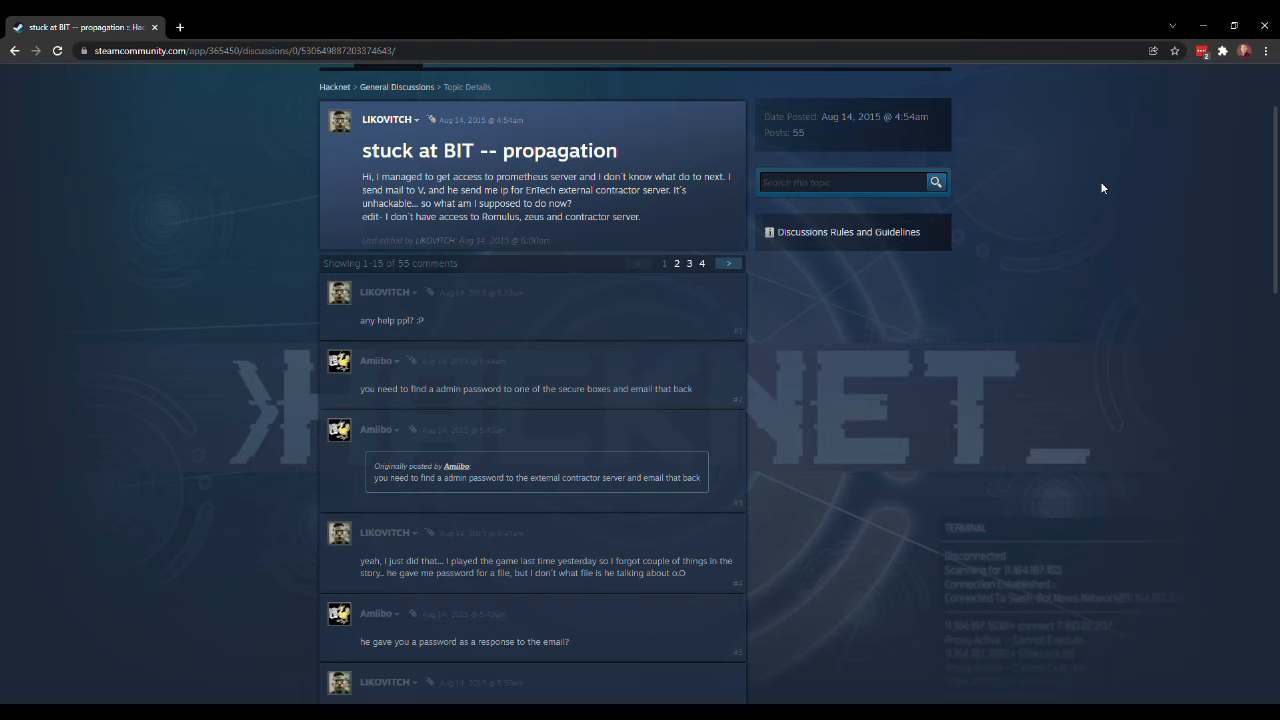
scroll("down", 3)
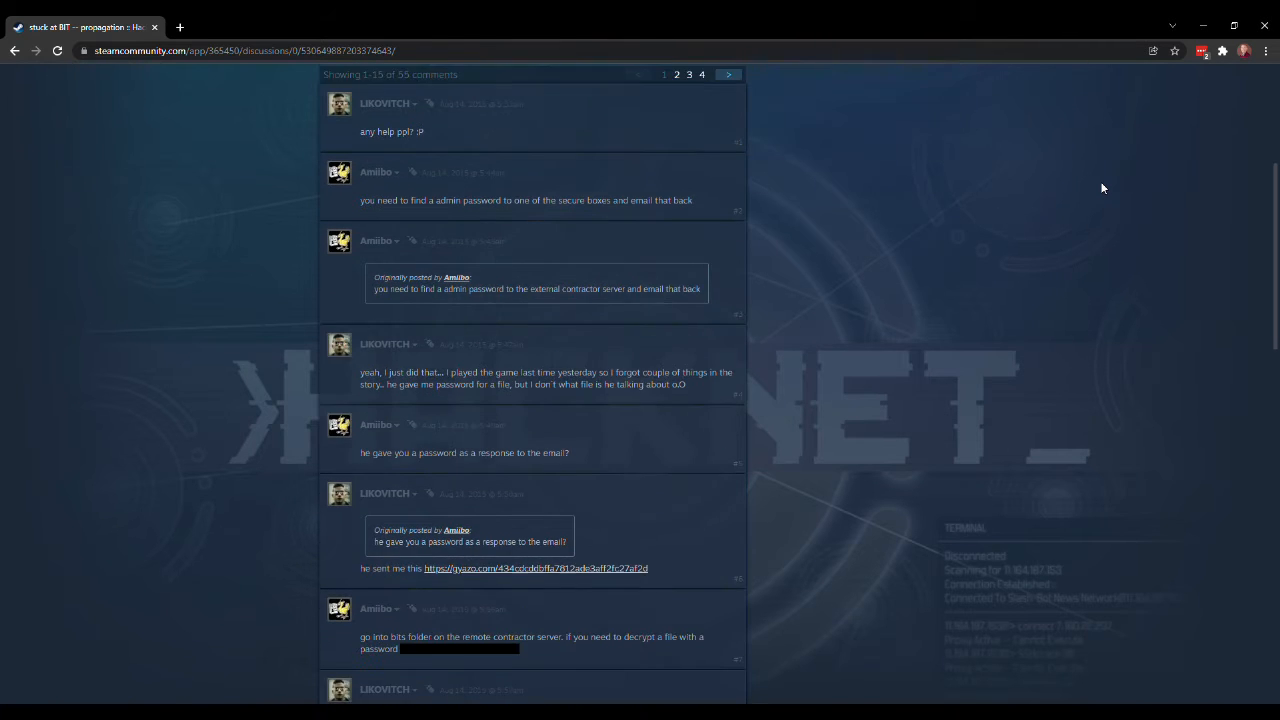
scroll("down", 3)
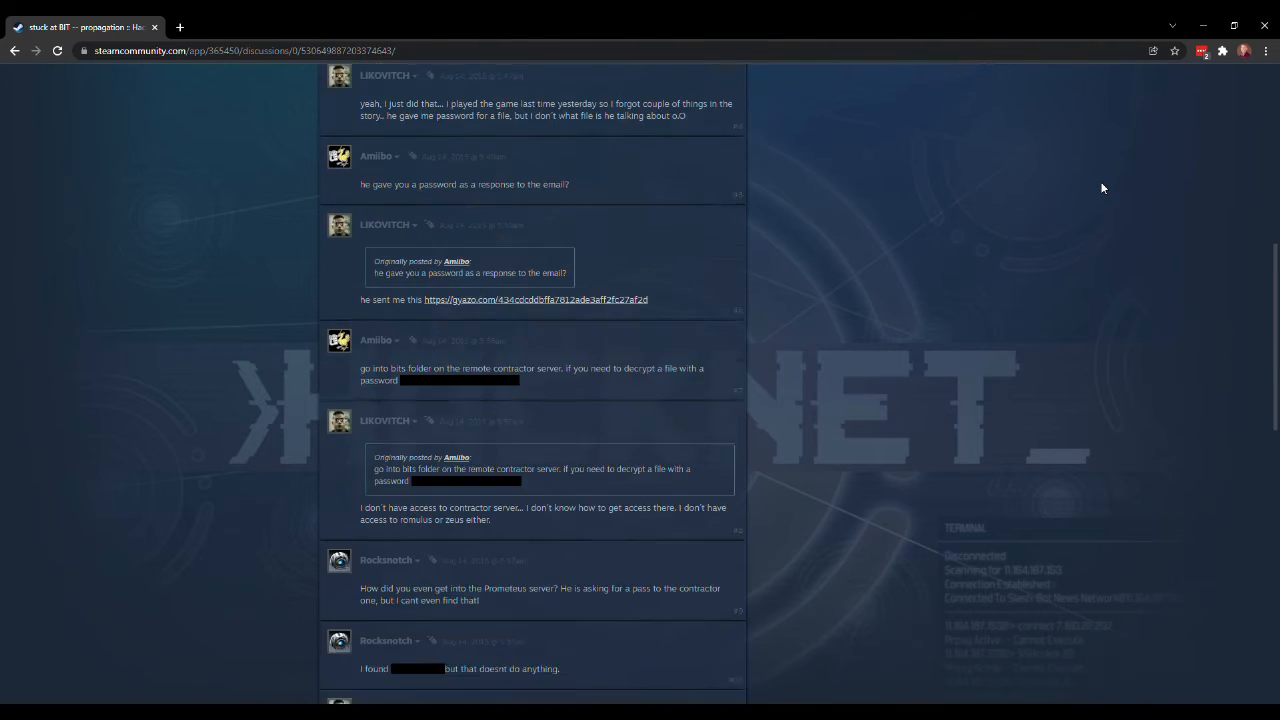
scroll("down", 3)
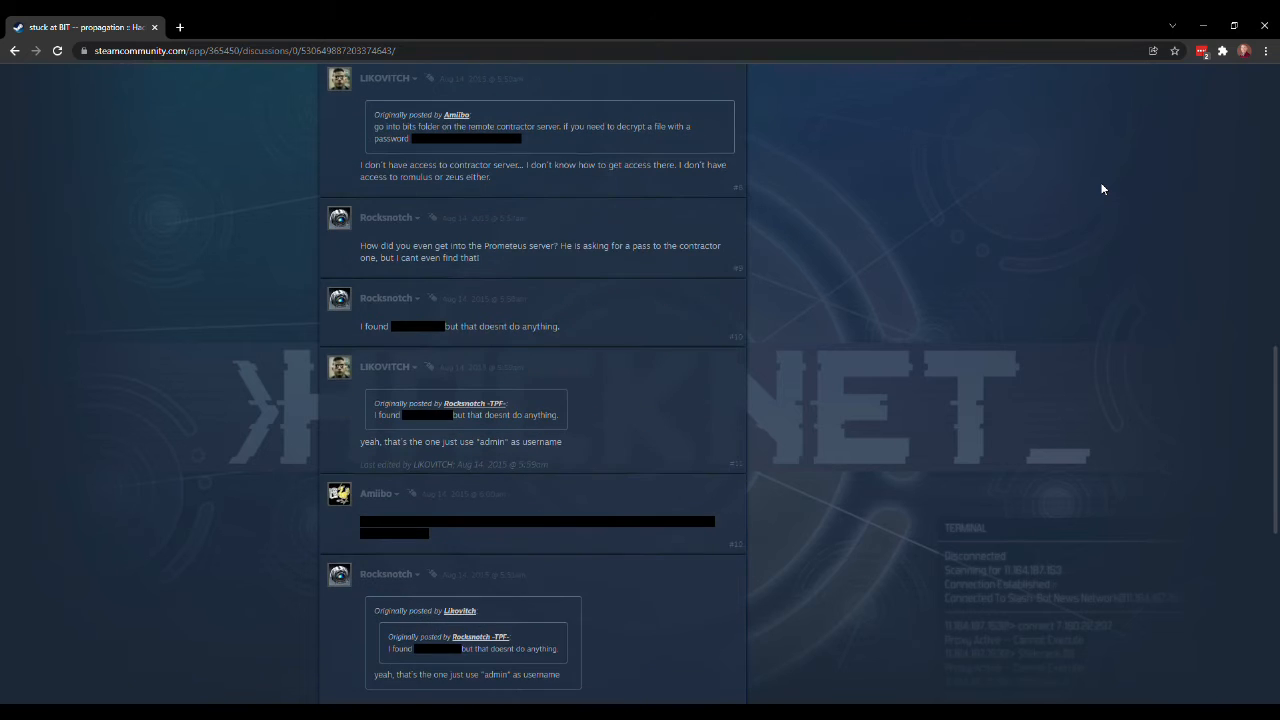
scroll("up", 3)
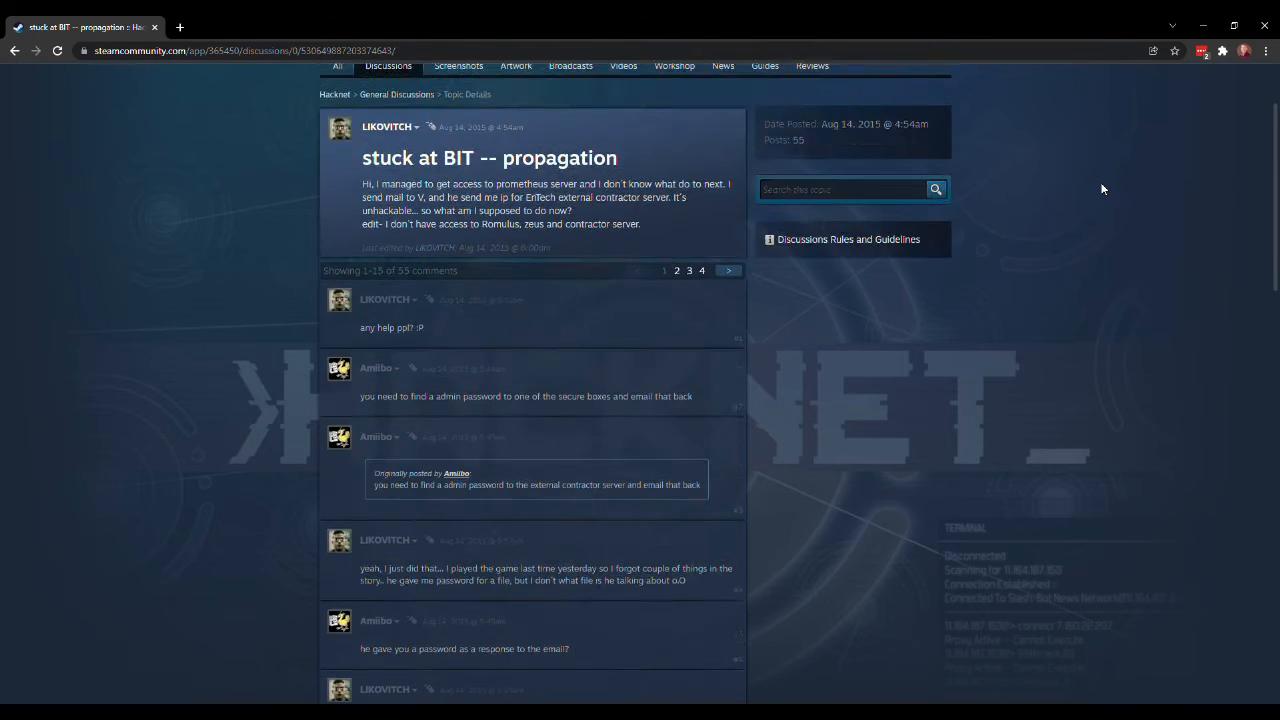
scroll("up", 3)
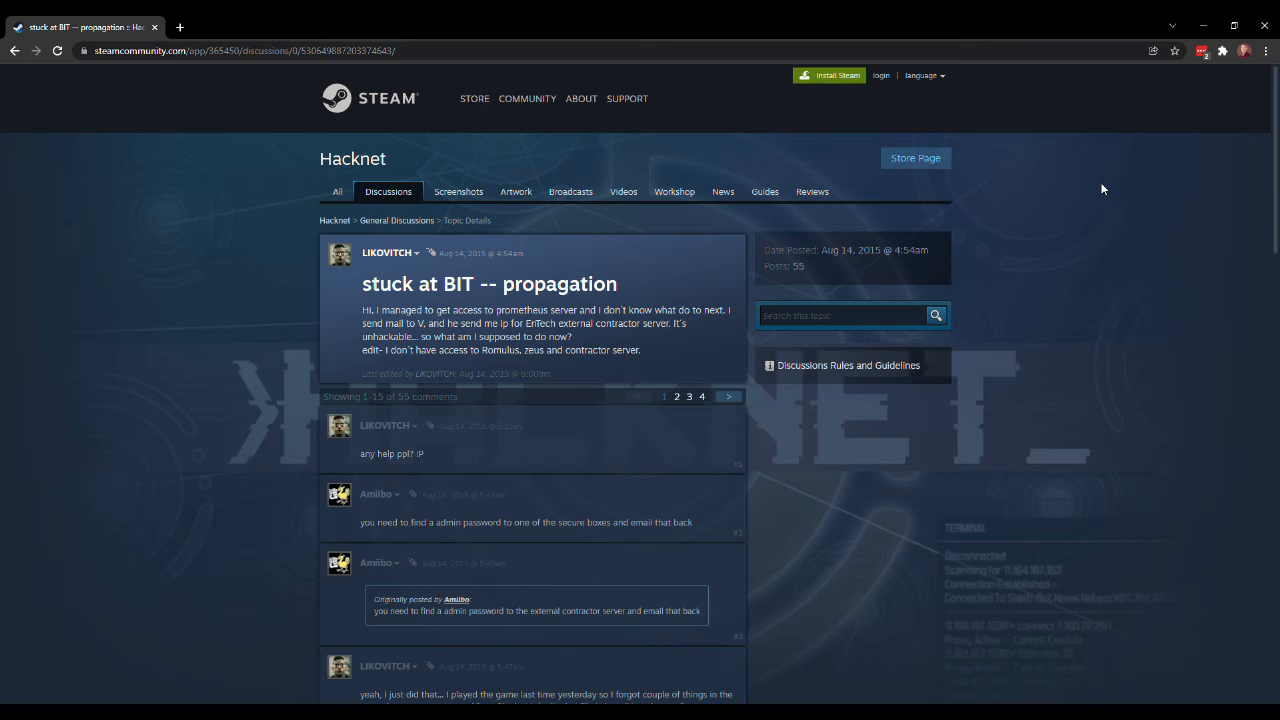
scroll("down", 3)
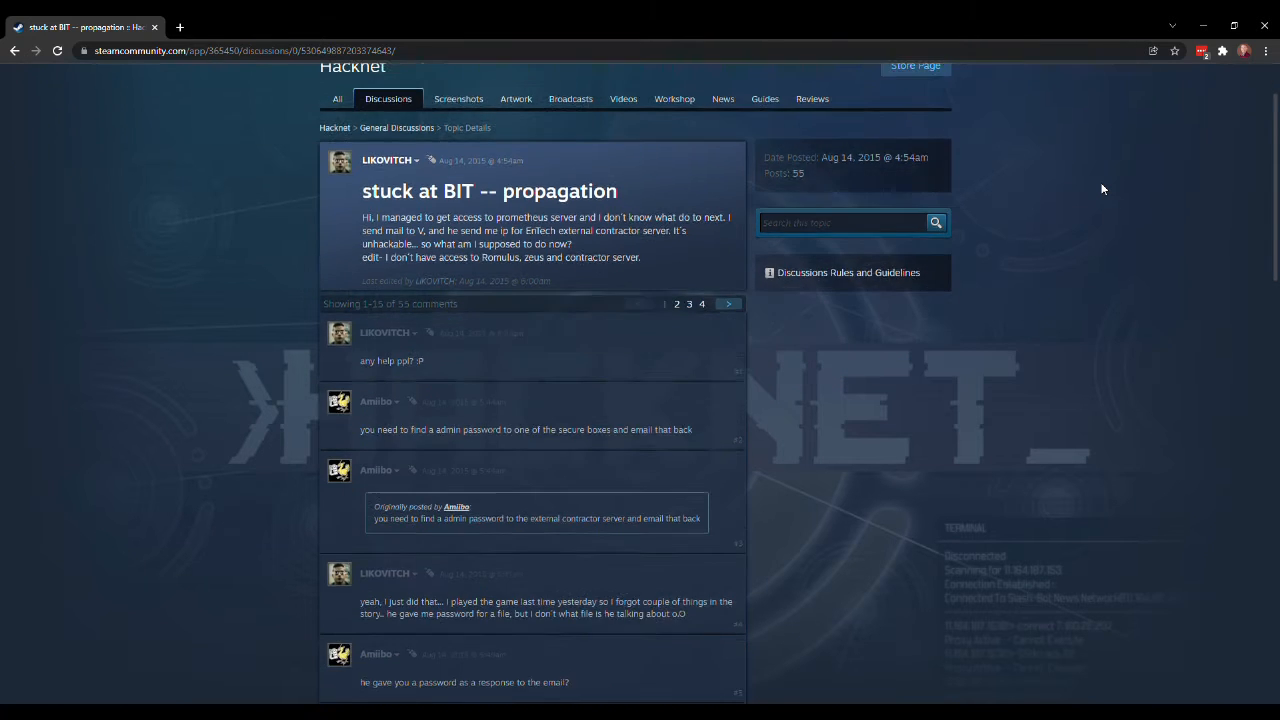
scroll("down", 3)
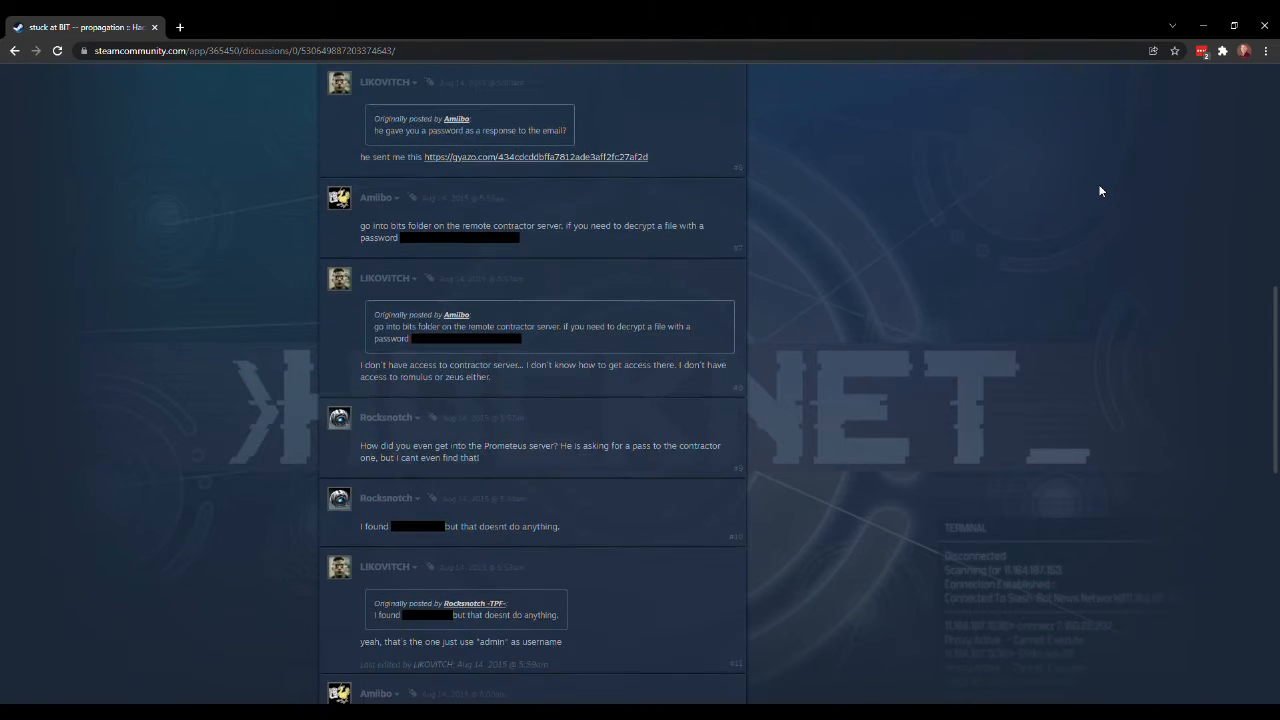
scroll("down", 3)
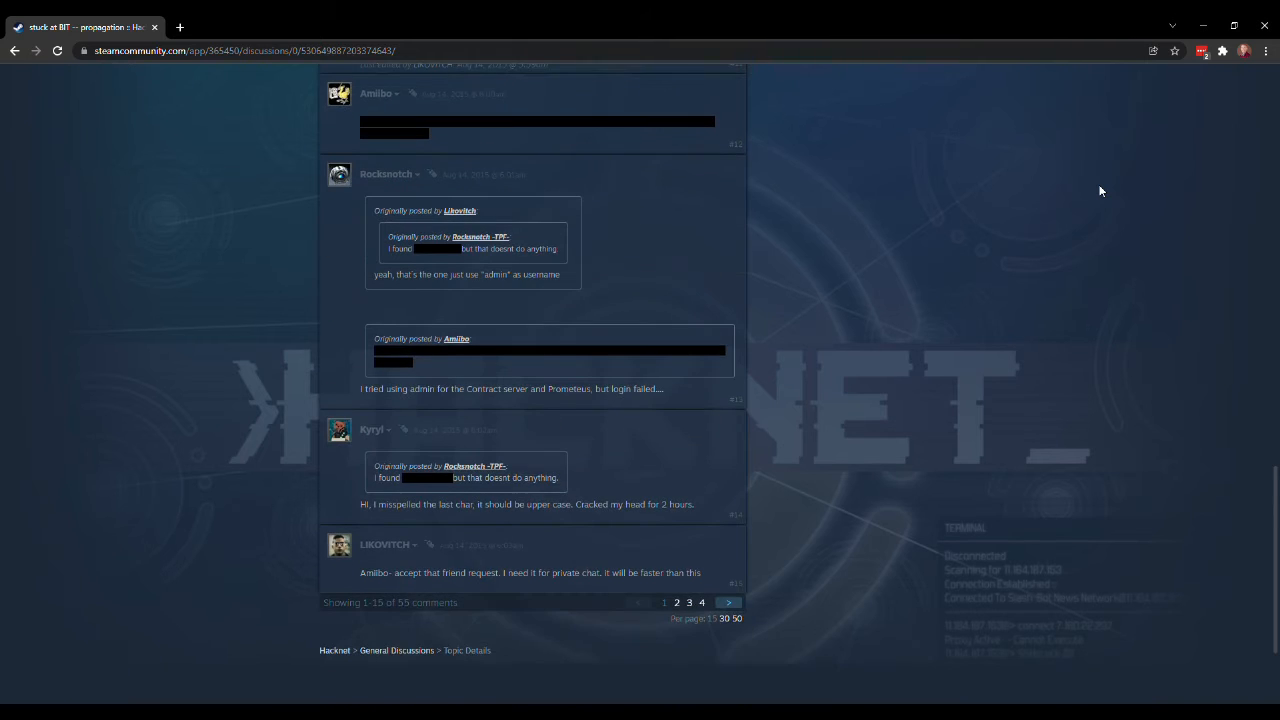
scroll("down", 3)
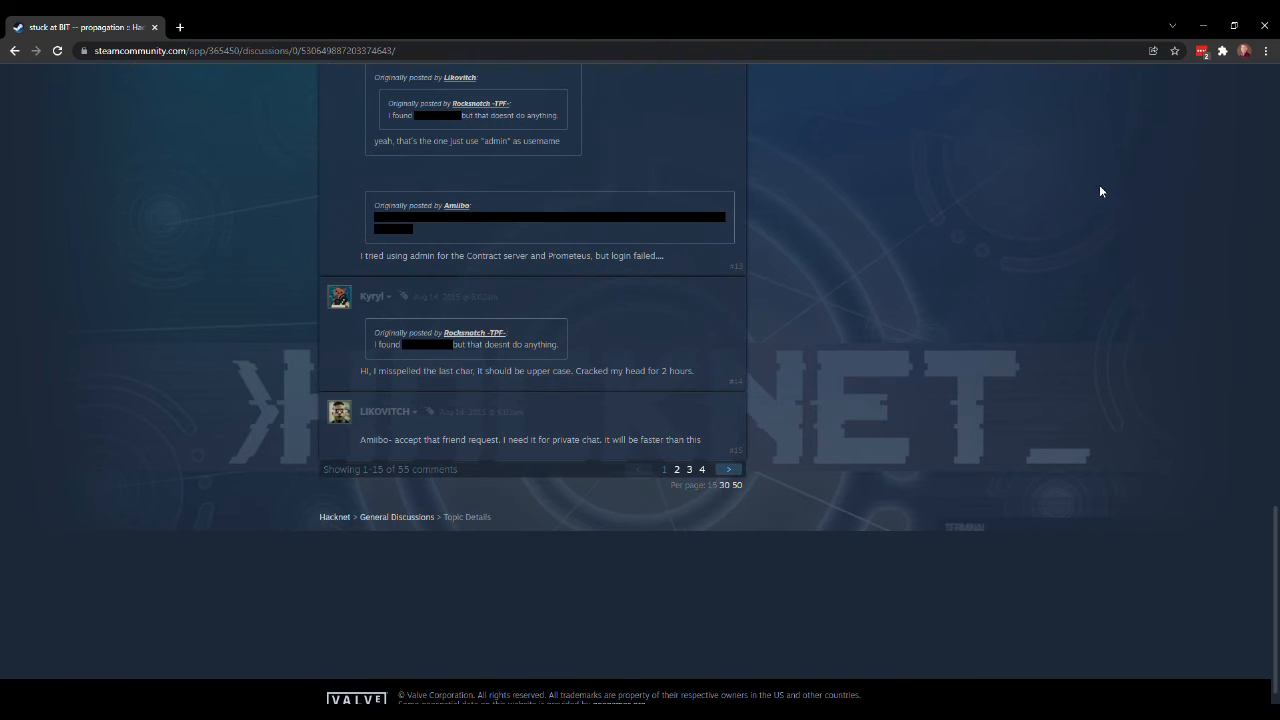